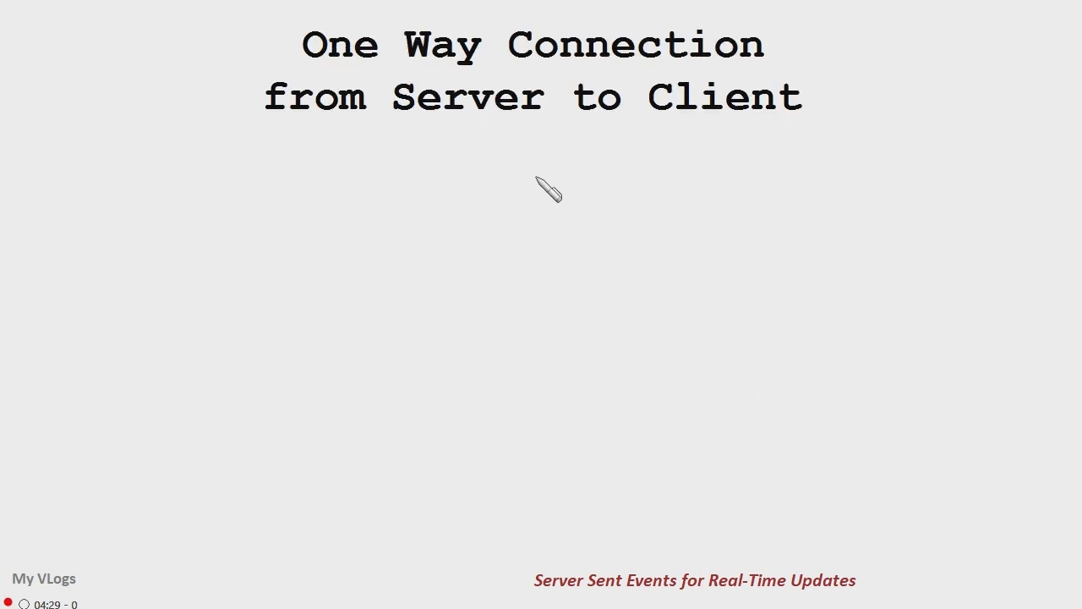
mouse_move(363, 333)
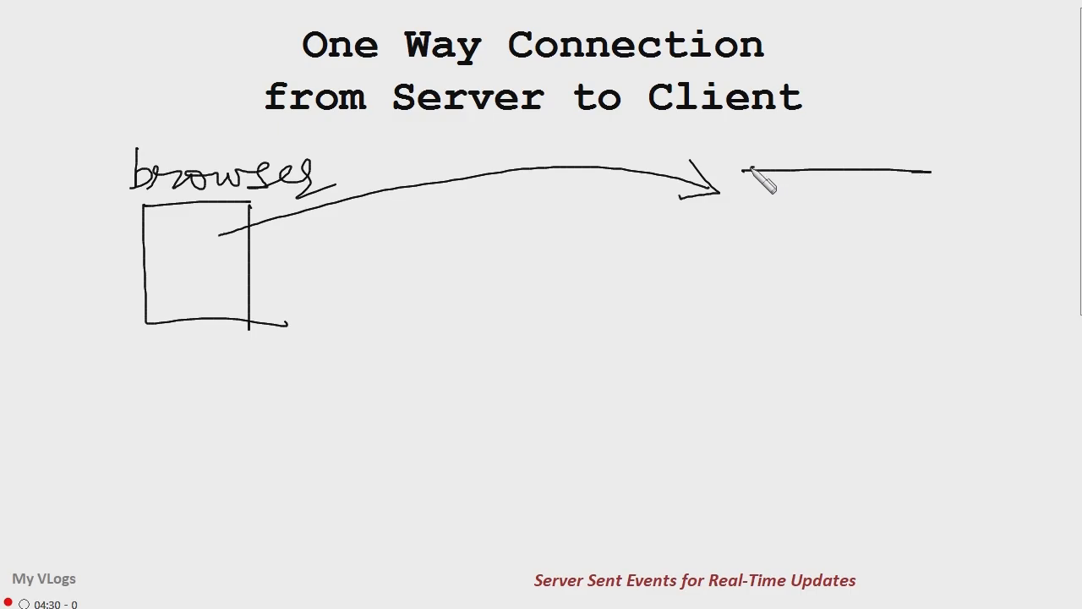
Step: Draw the Web API box noting temperature every 2 sec and the return arrow to the browser
left_click_drag(744, 169, 930, 364)
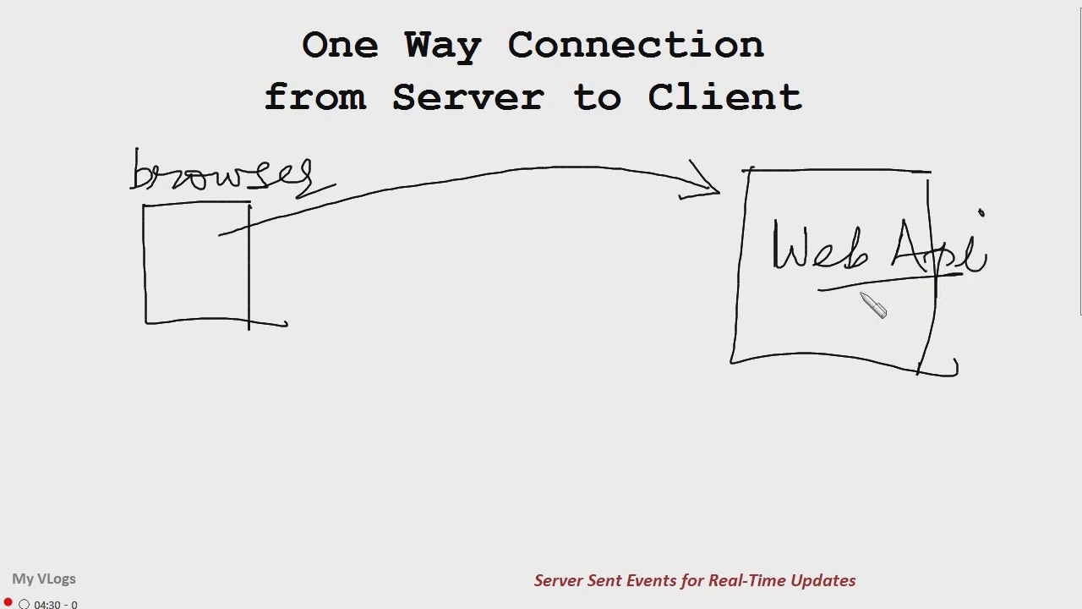
left_click_drag(815, 296, 939, 290)
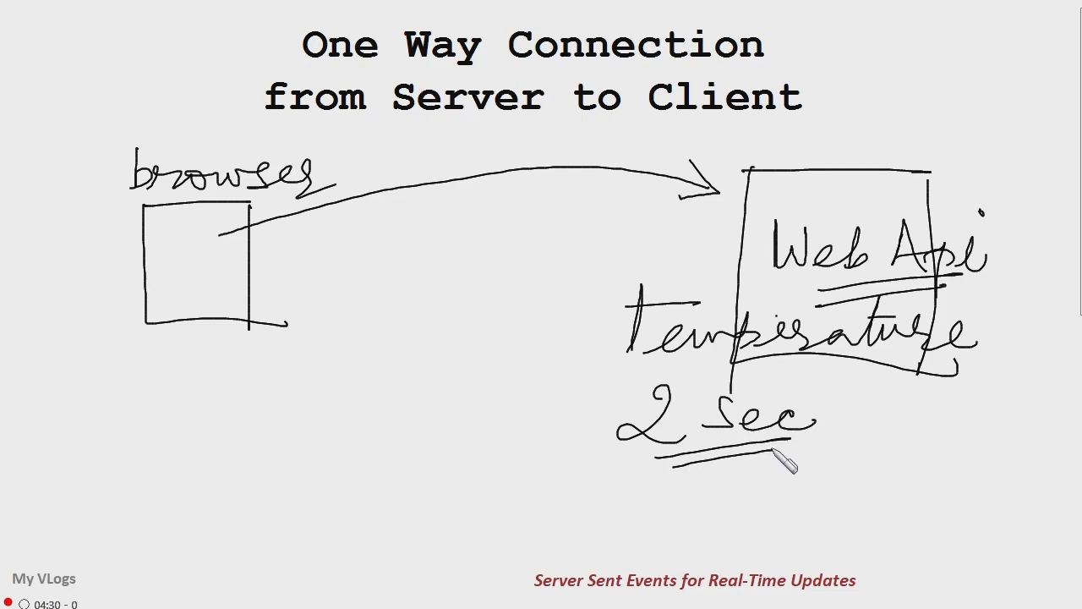
left_click_drag(562, 414, 760, 281)
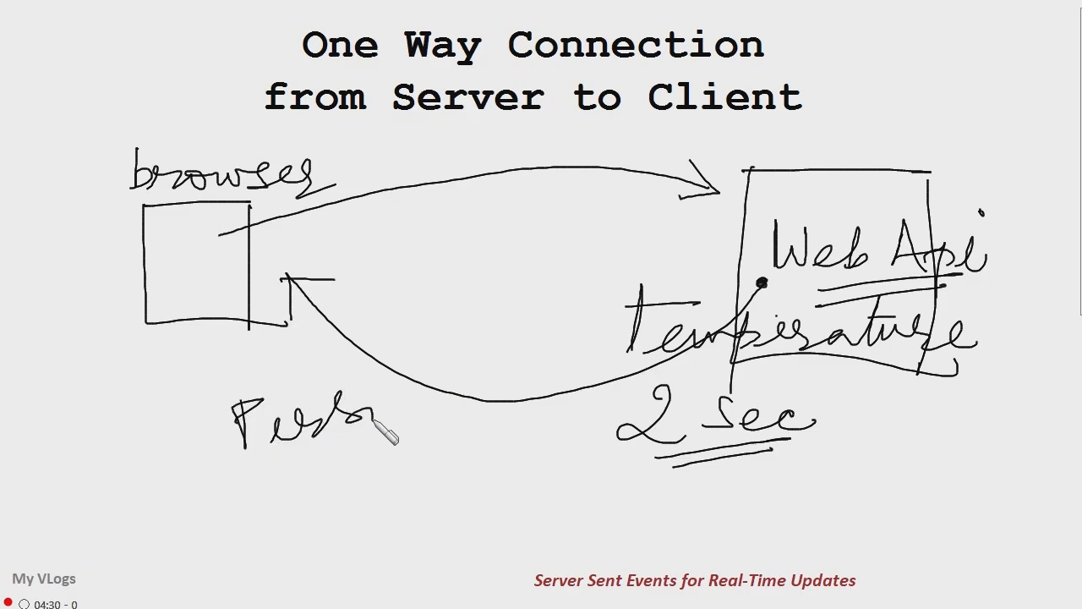
Step: Label the return arrow as a persistent connection and add event/handler notes
left_click_drag(364, 426, 504, 372)
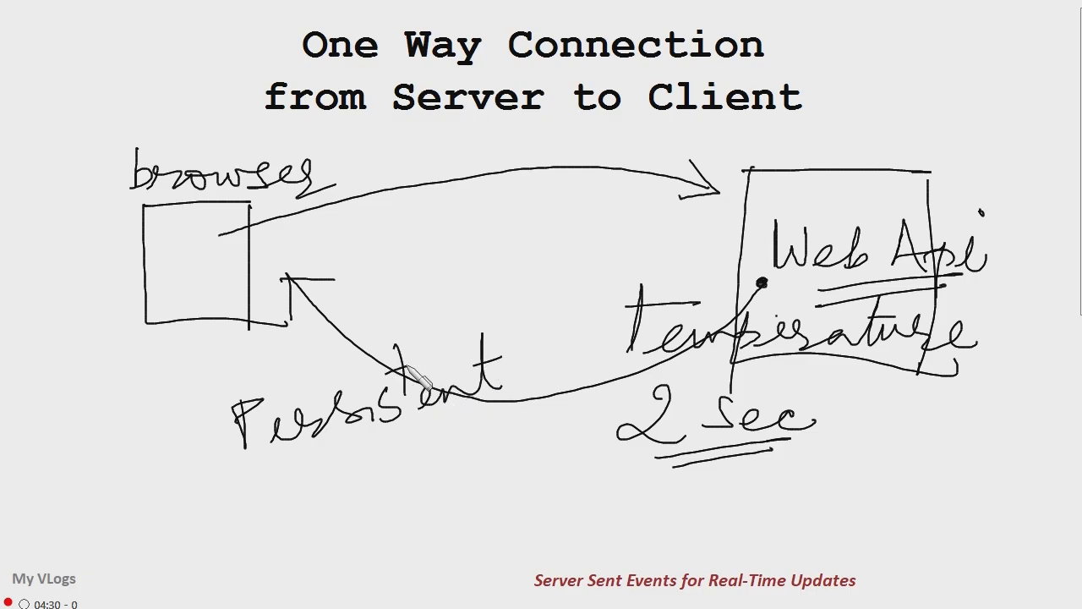
left_click_drag(426, 443, 550, 457)
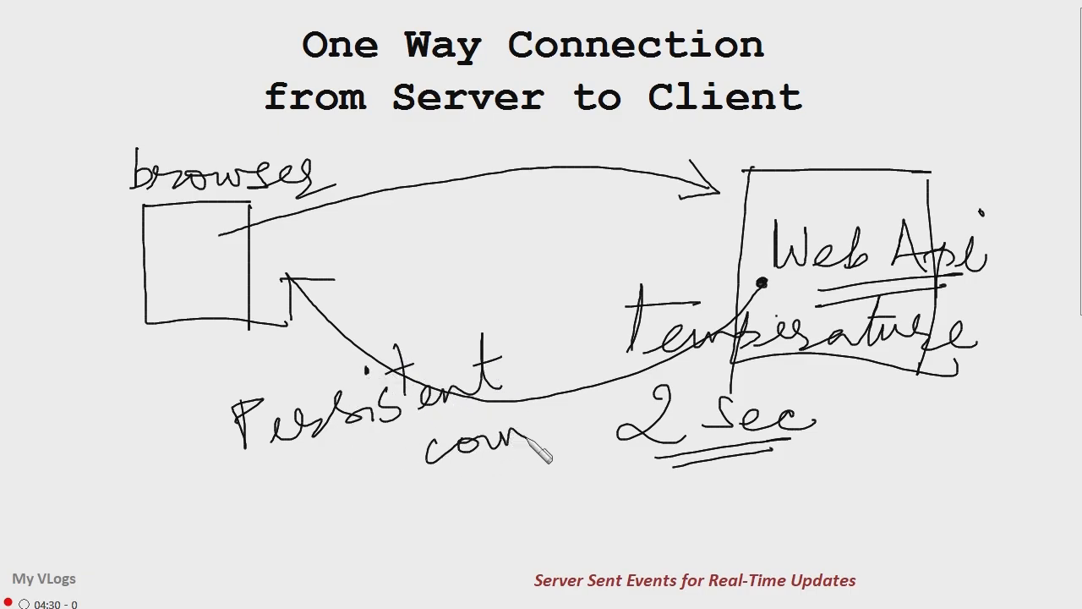
mouse_move(532, 486)
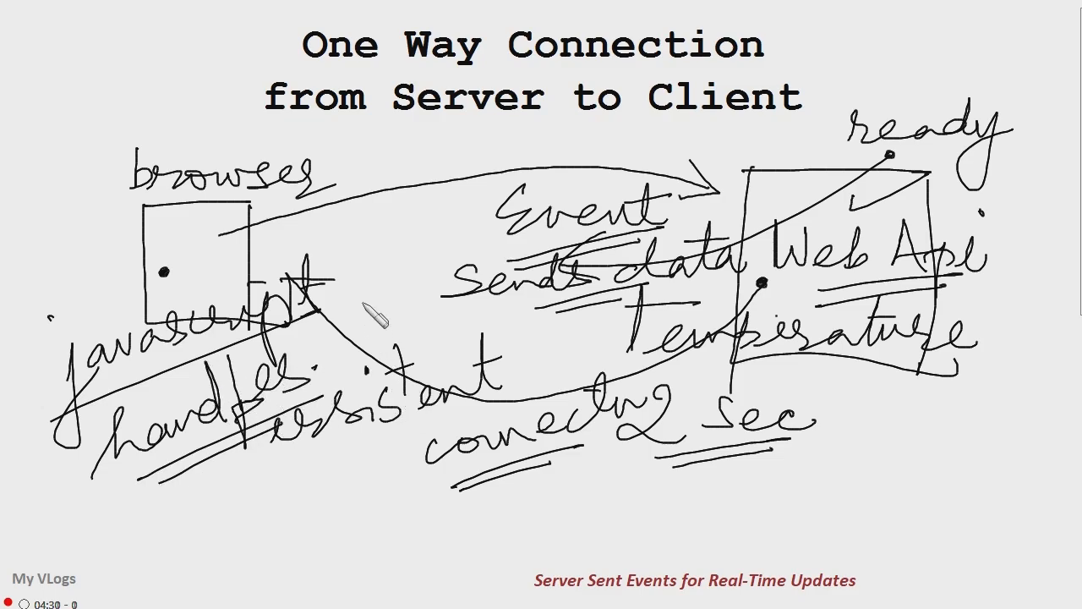
left_click_drag(65, 118, 54, 371)
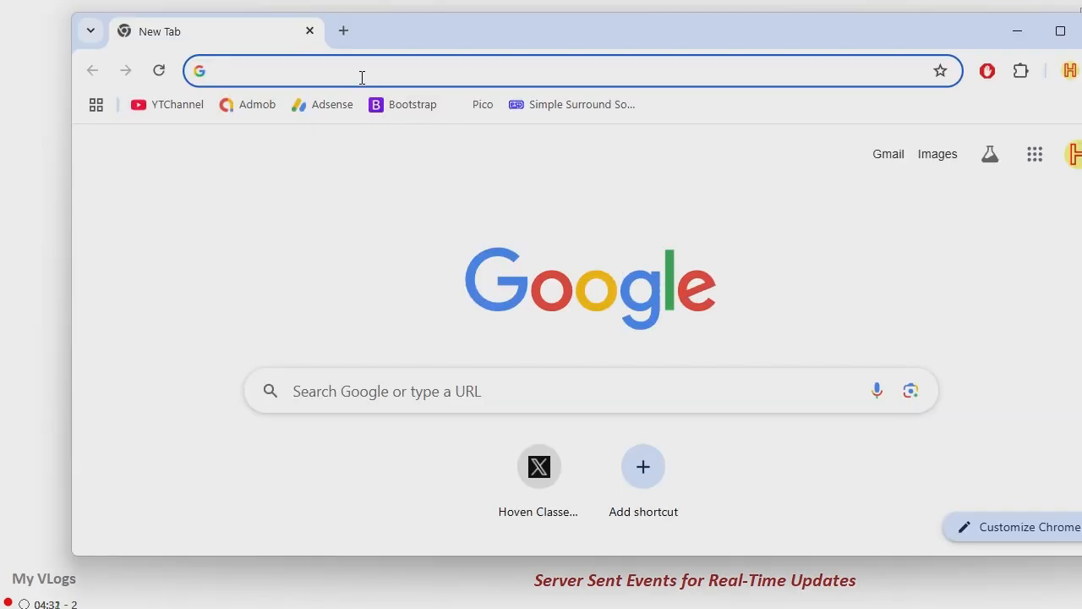
Step: Search Chrome for 'get .net 10' and choose the Download .NET 10.0 result
type("get .net 10")
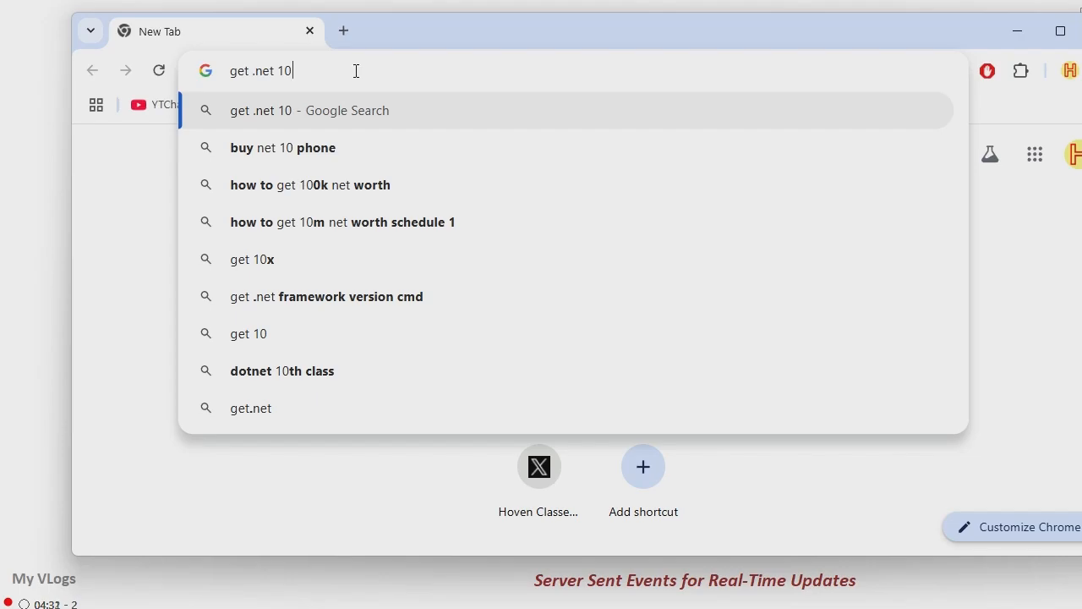
key("Return")
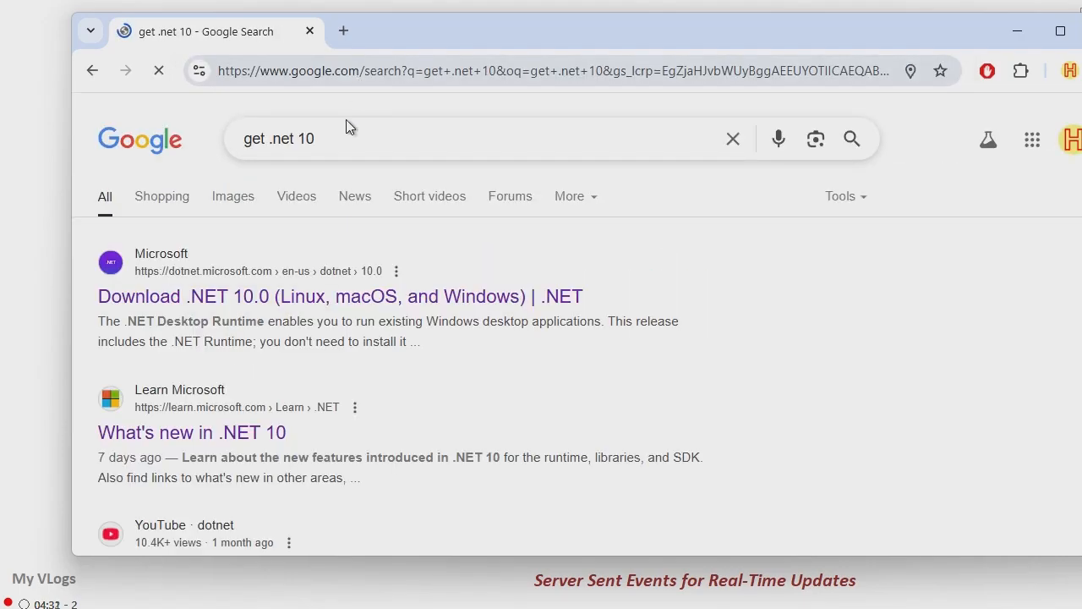
mouse_move(338, 296)
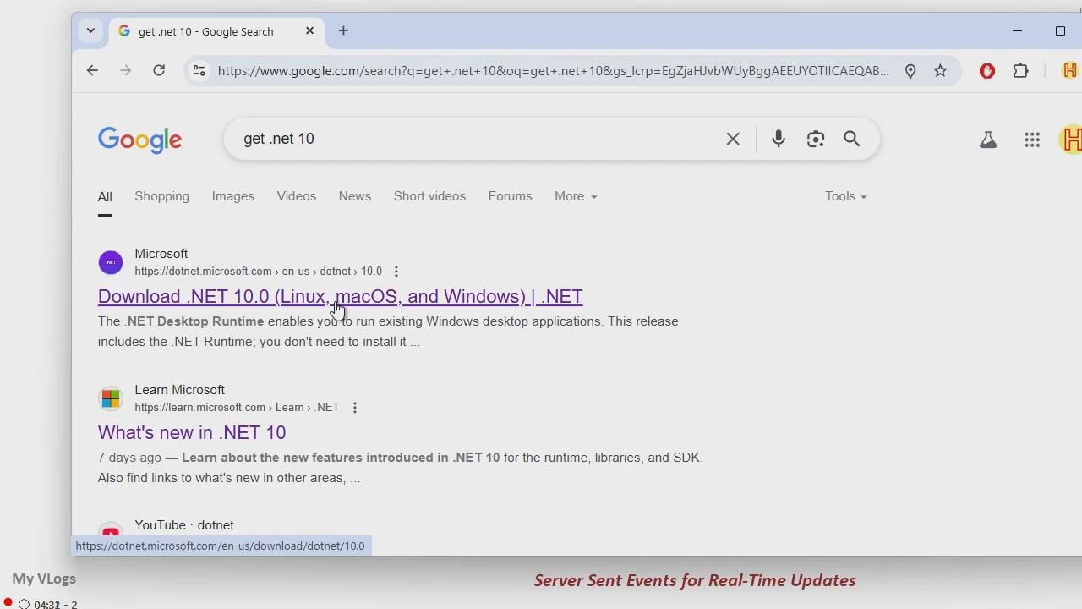
left_click(340, 296)
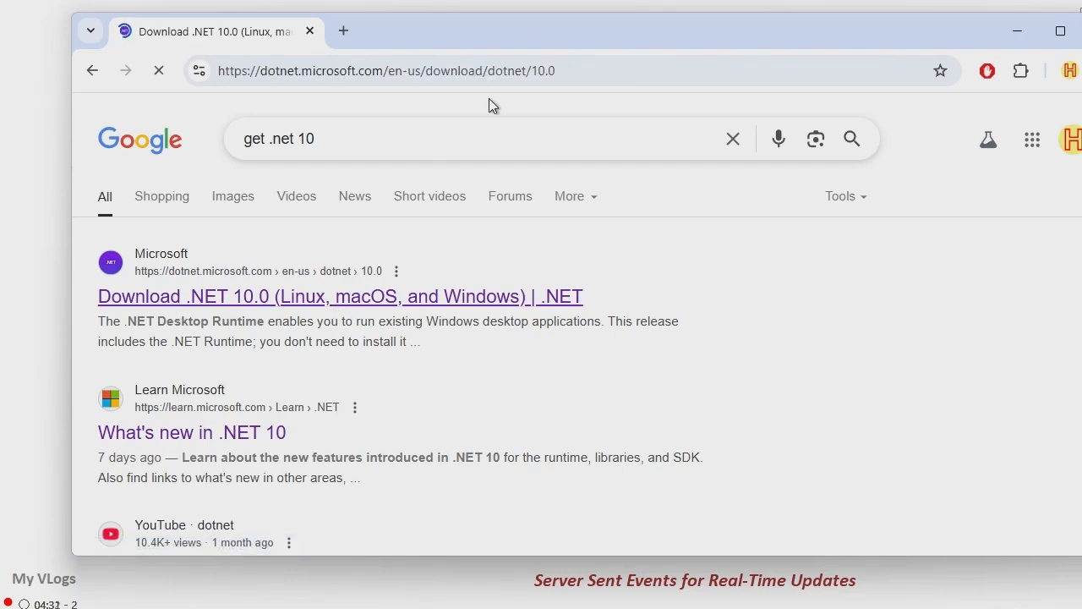
Step: Browse the .NET 10.0 download page down to the SDK 10.0.100-preview.5 section
left_click(339, 296)
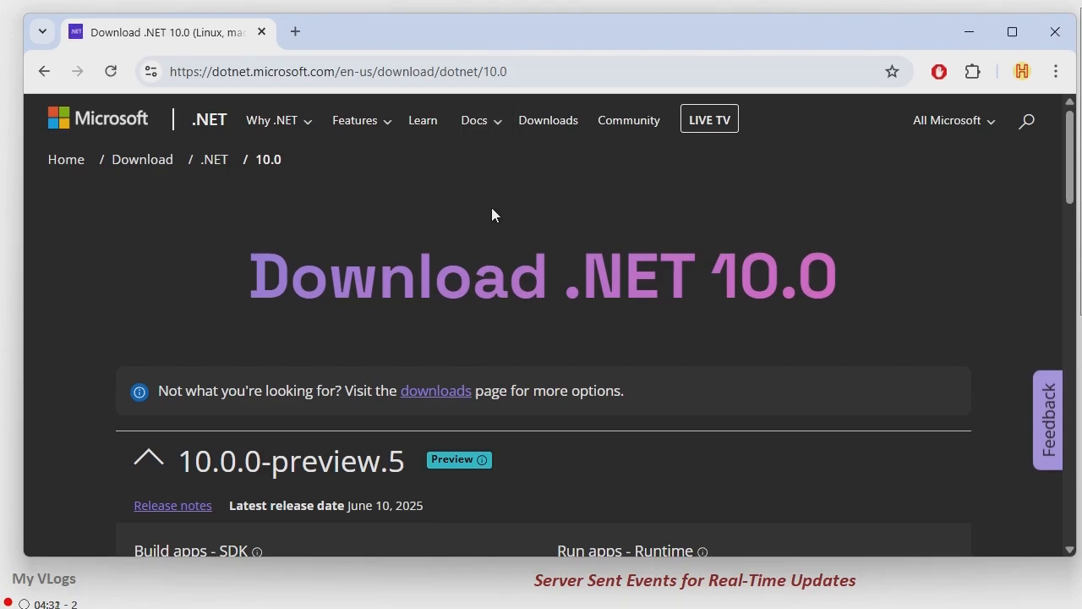
scroll("down", 3)
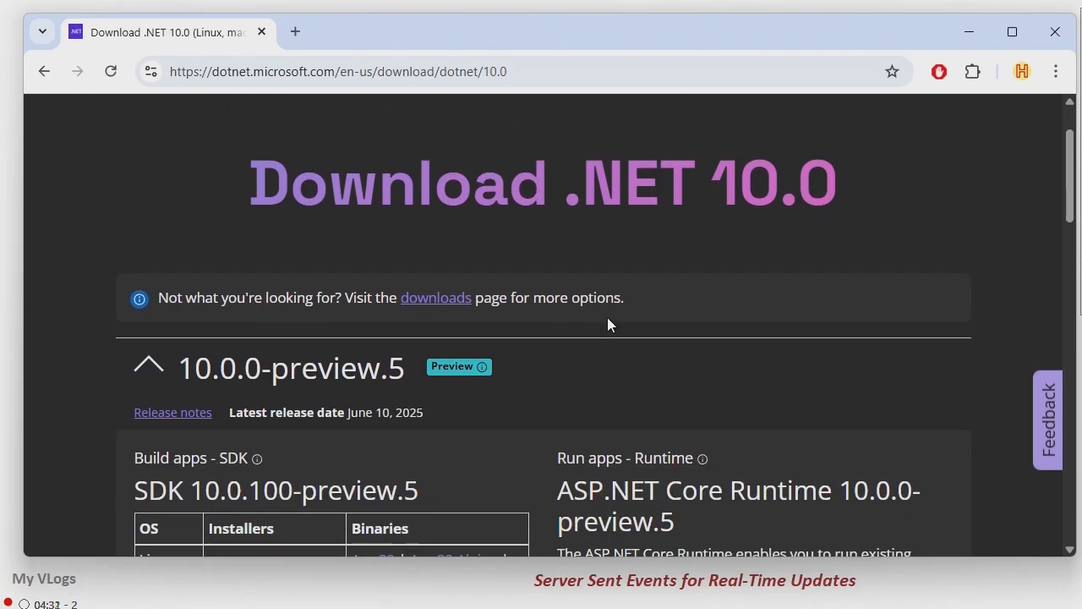
scroll("down", 3)
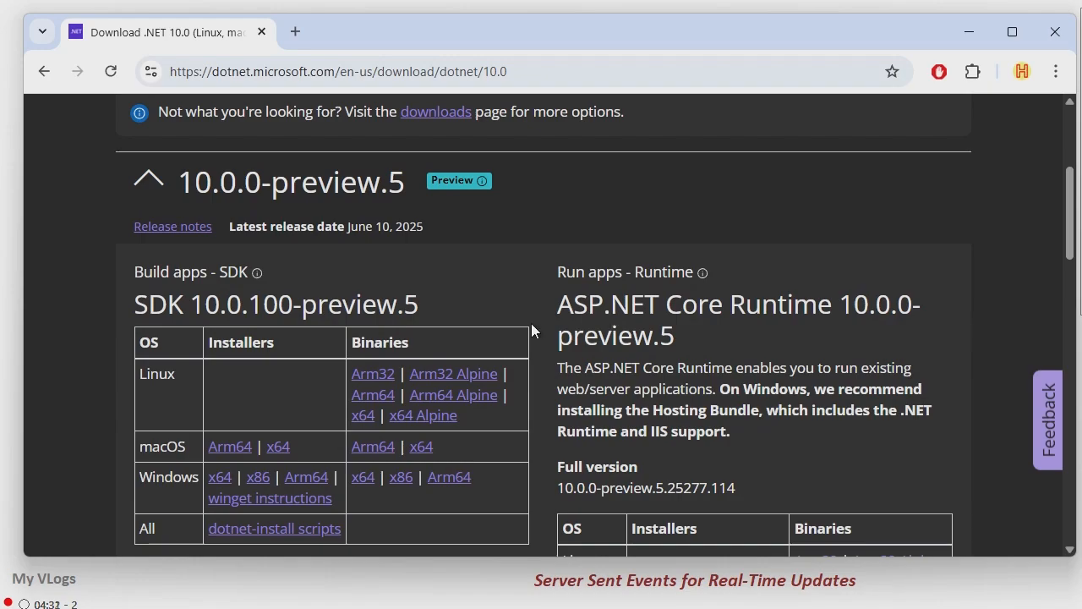
scroll("down", 3)
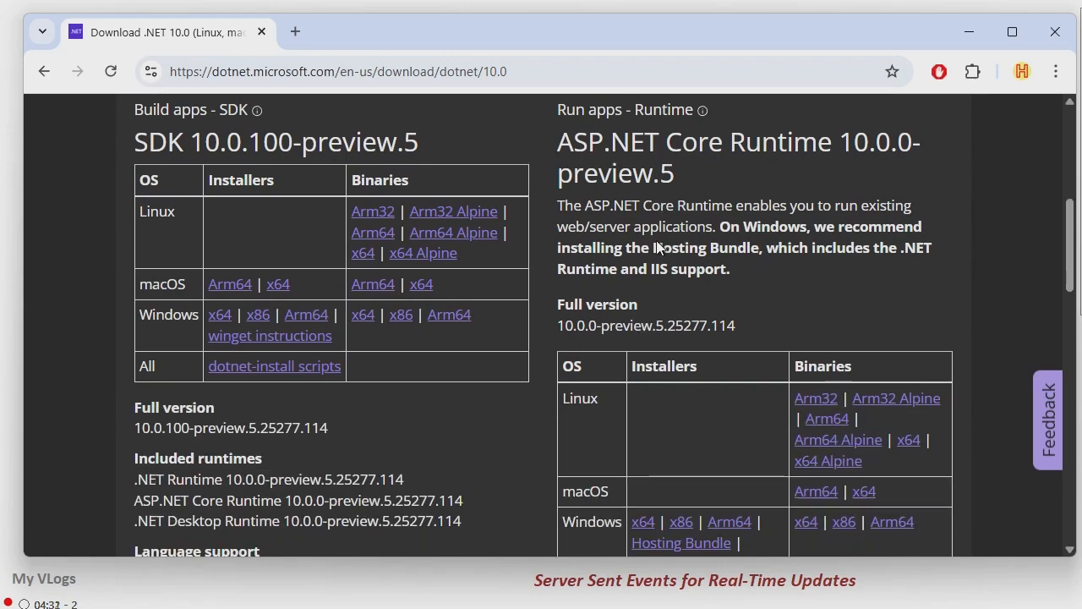
scroll("down", 3)
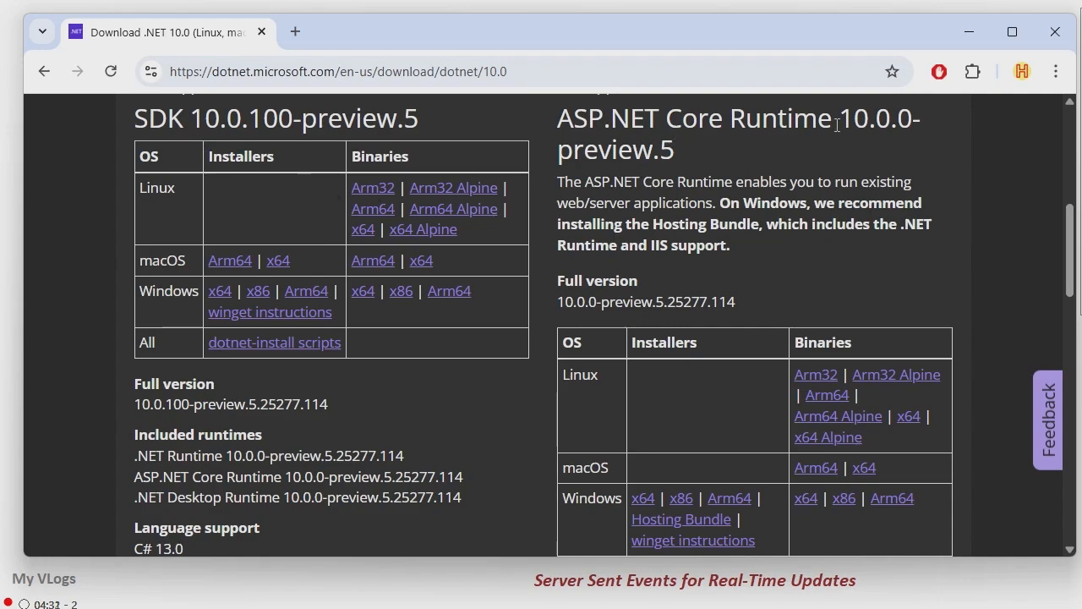
scroll("down", 3)
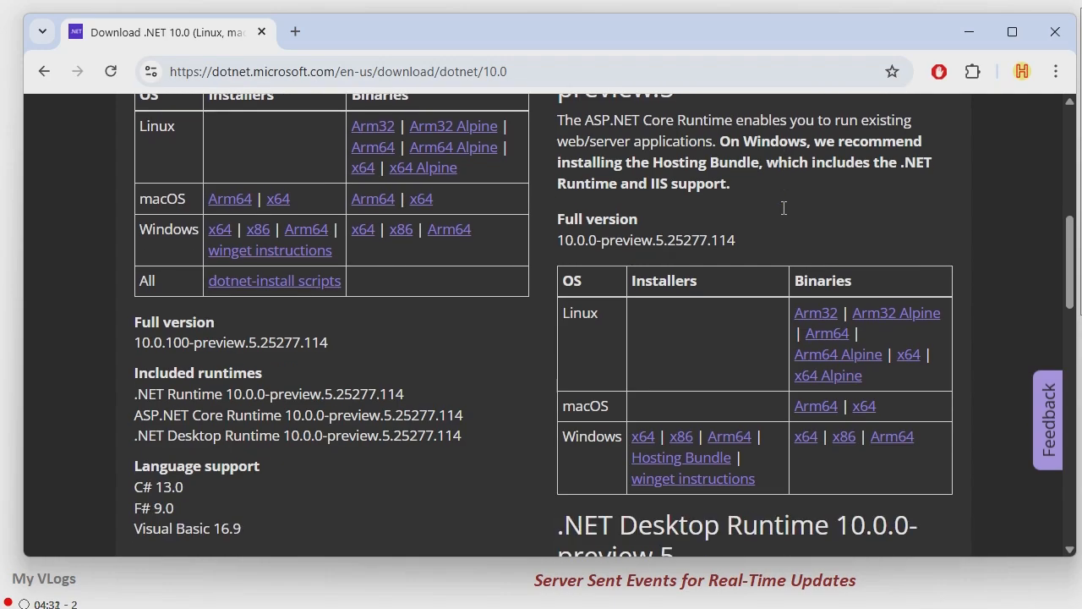
scroll("down", 3)
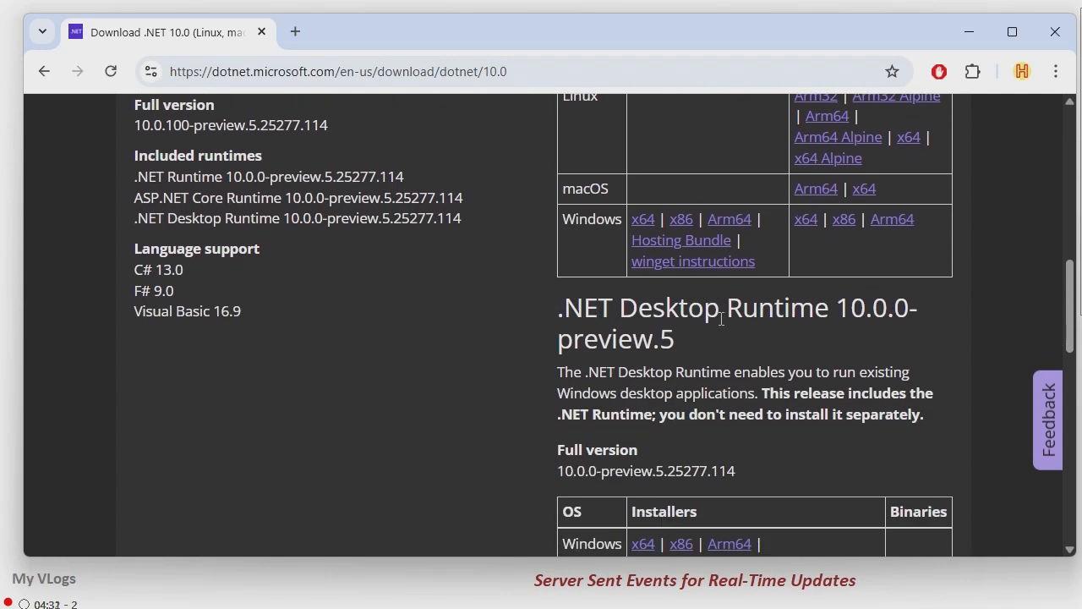
scroll("up", 3)
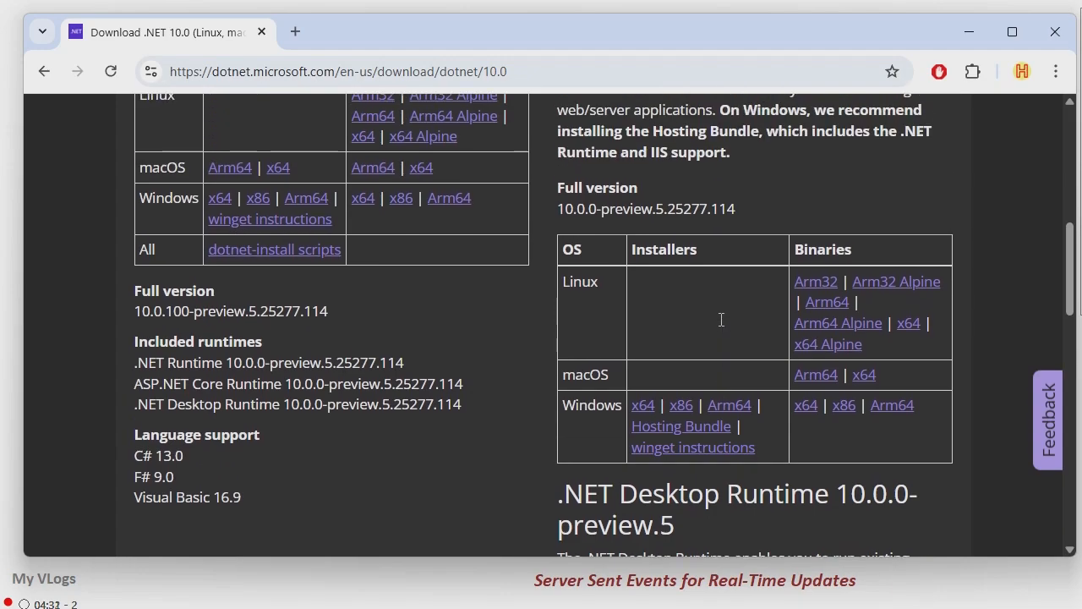
scroll("up", 3)
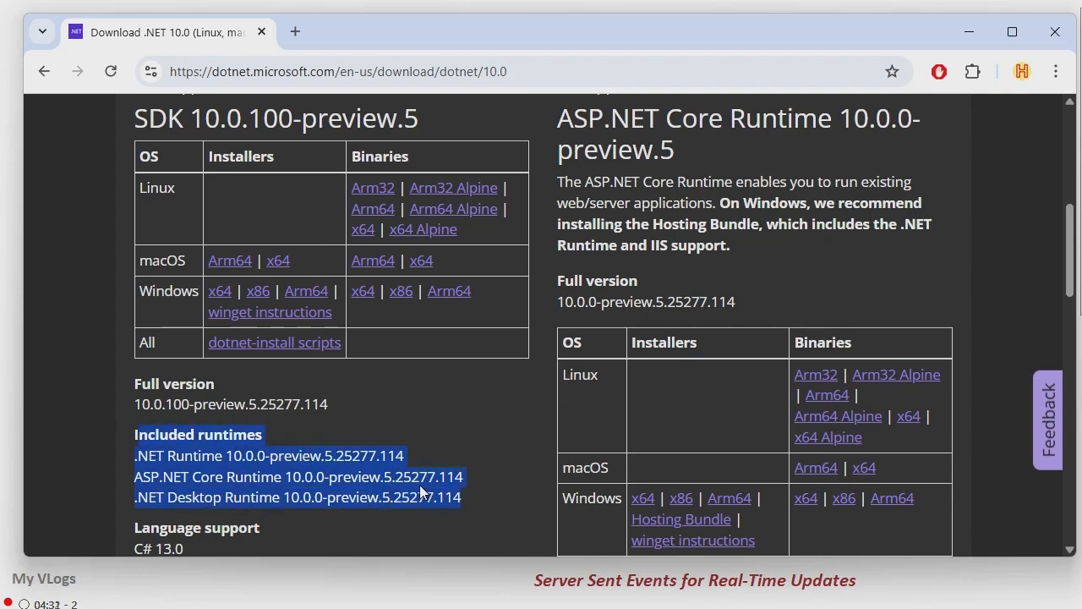
mouse_move(229, 399)
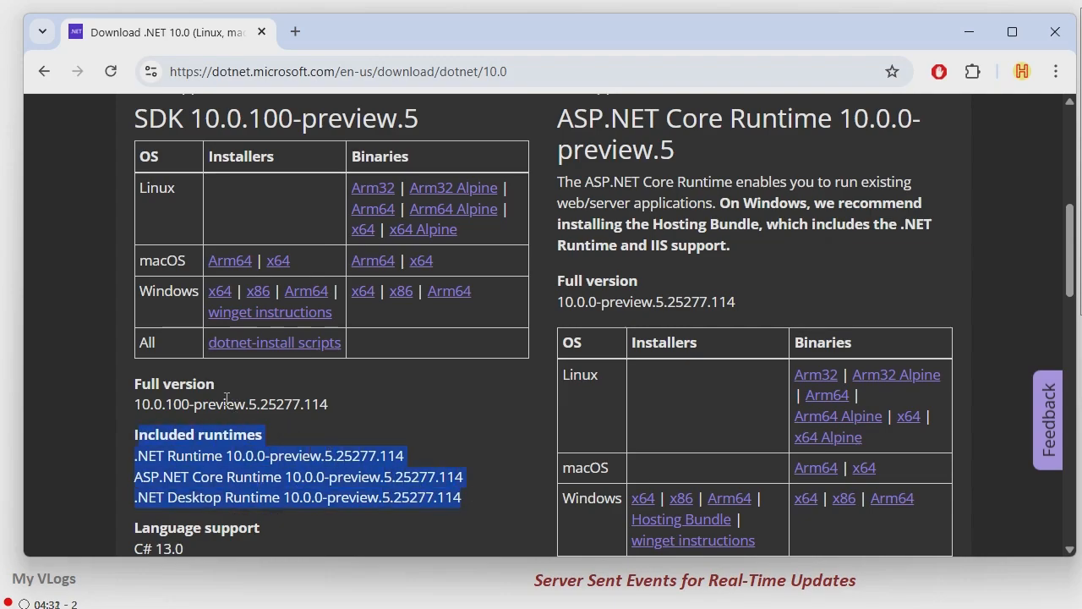
mouse_move(188, 274)
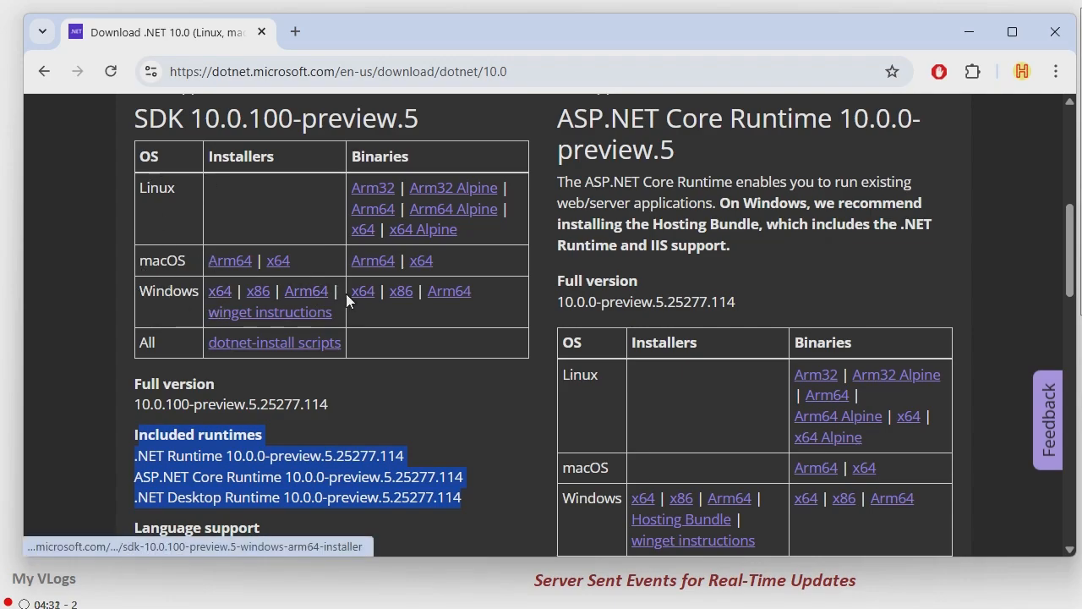
mouse_move(362, 291)
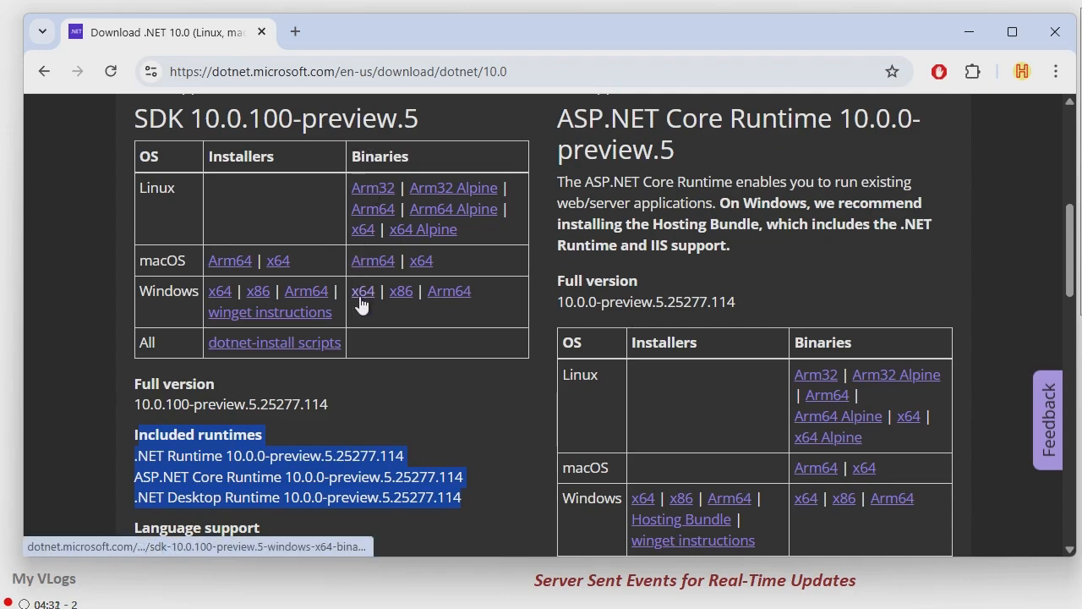
mouse_move(362, 291)
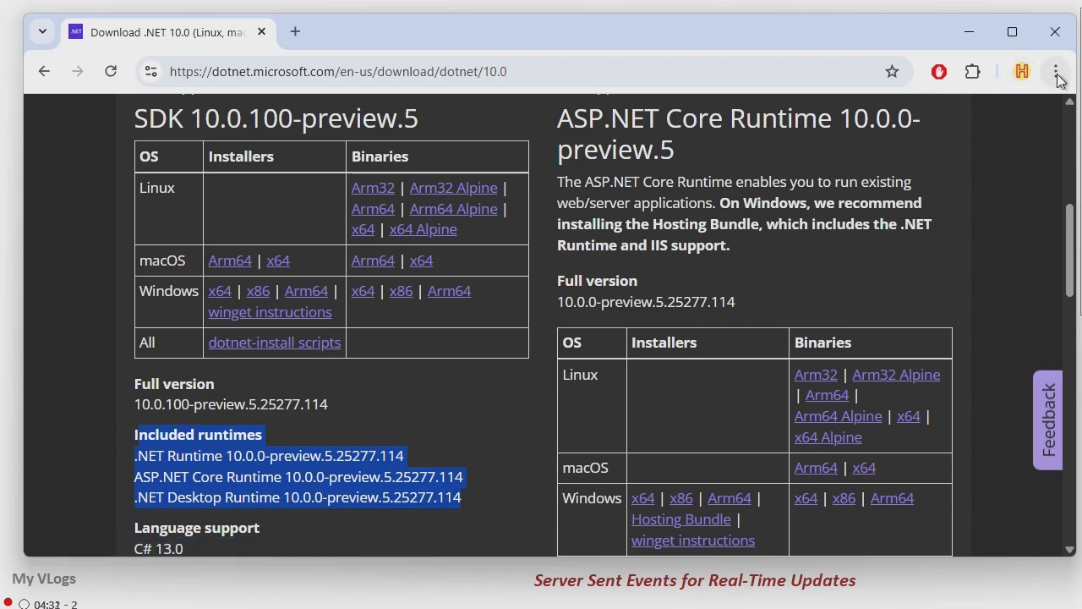
Step: Start downloading the SDK preview 5 Windows x64 Binaries zip
left_click(1055, 71)
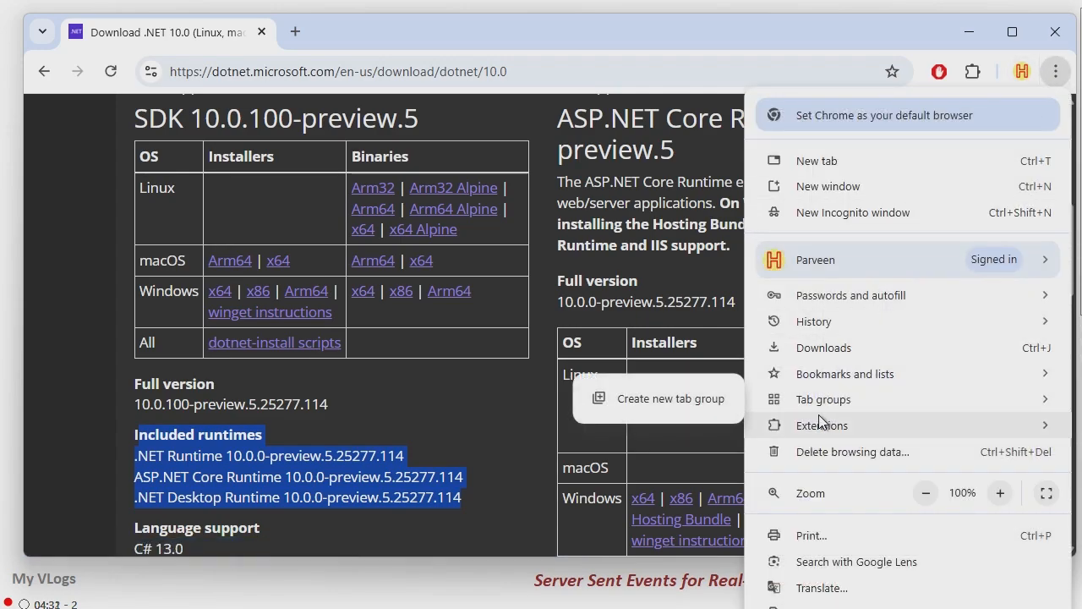
left_click(824, 349)
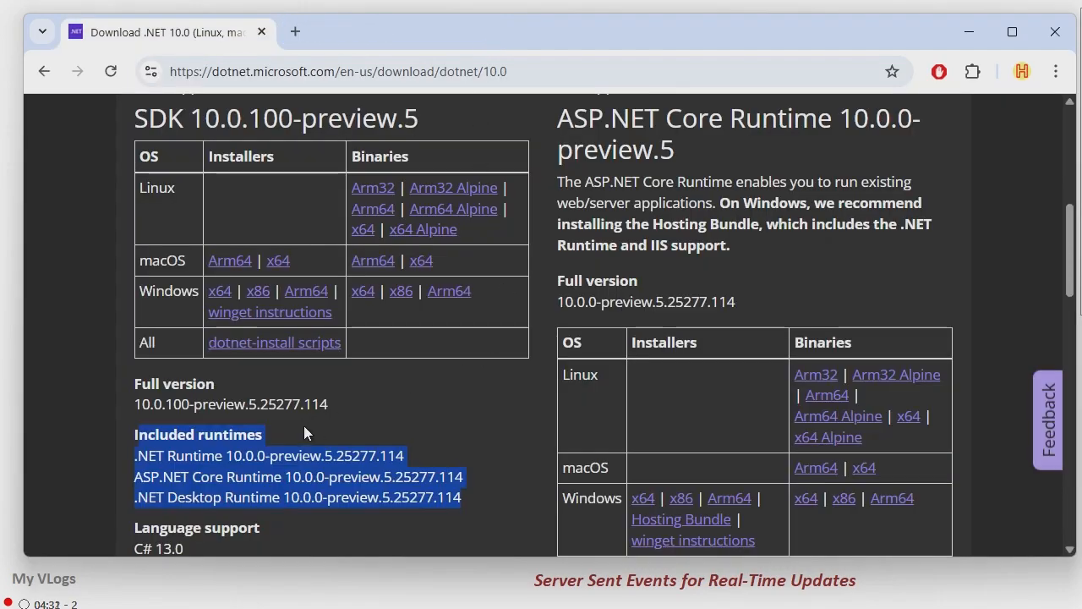
mouse_move(362, 291)
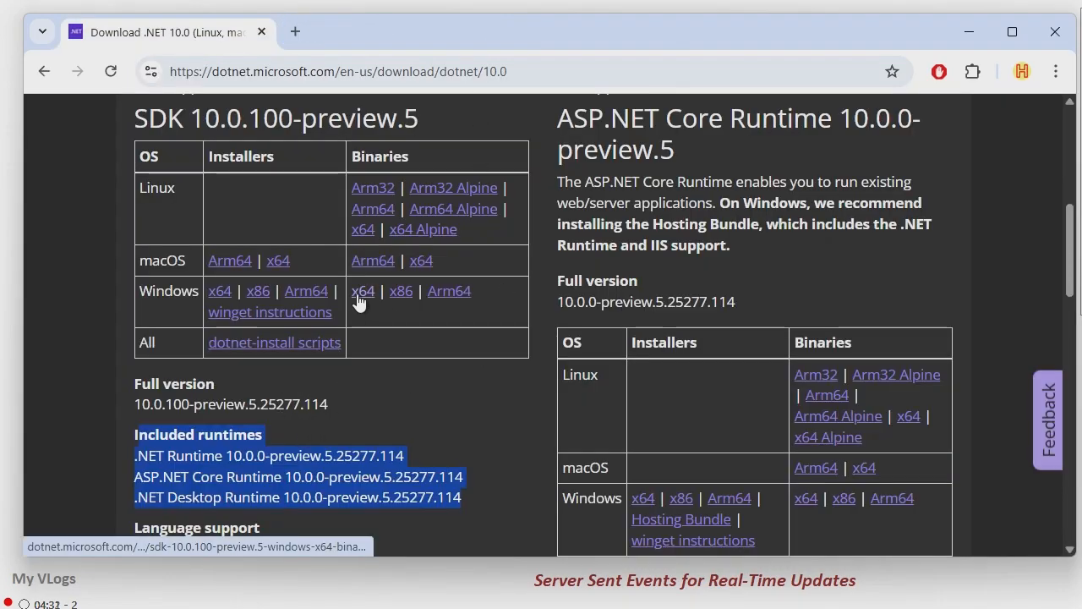
left_click(361, 291)
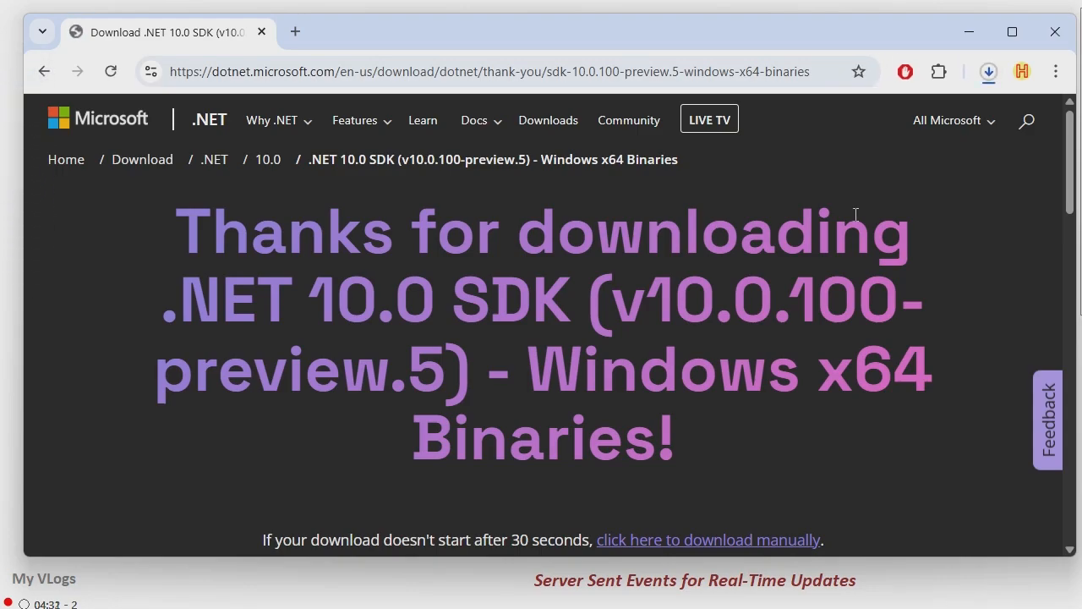
mouse_move(988, 71)
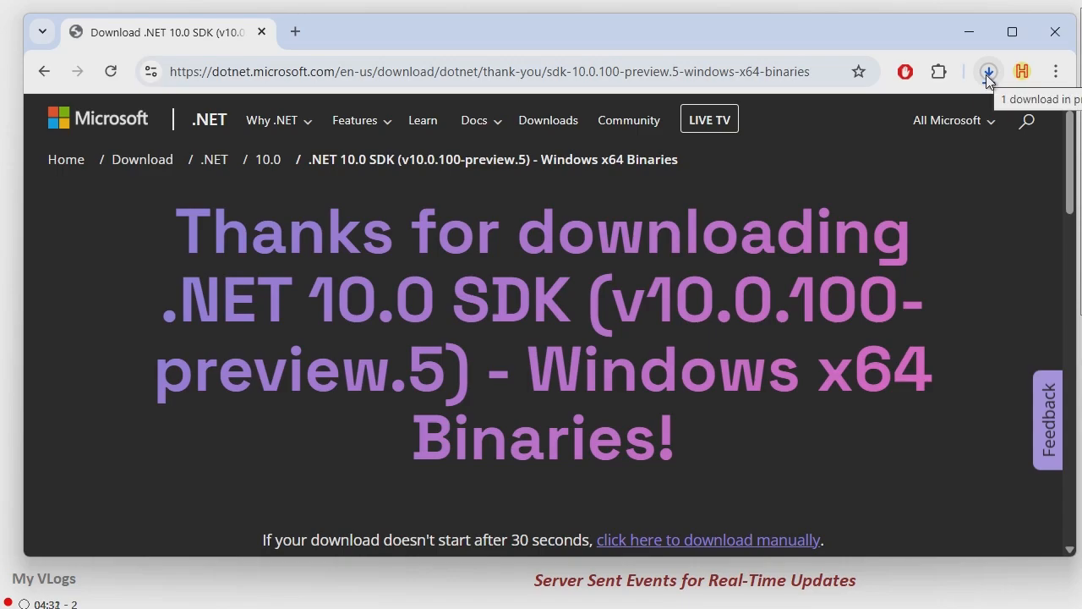
Step: Show Chrome's download history listing the dotnet-sdk win-x64 zip in progress
left_click(987, 71)
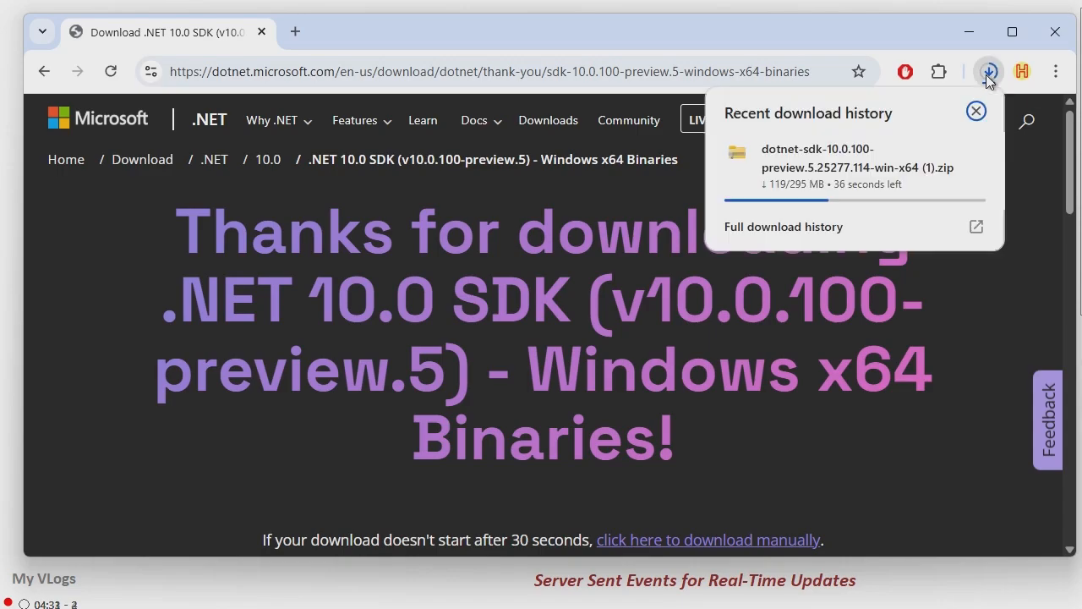
mouse_move(871, 166)
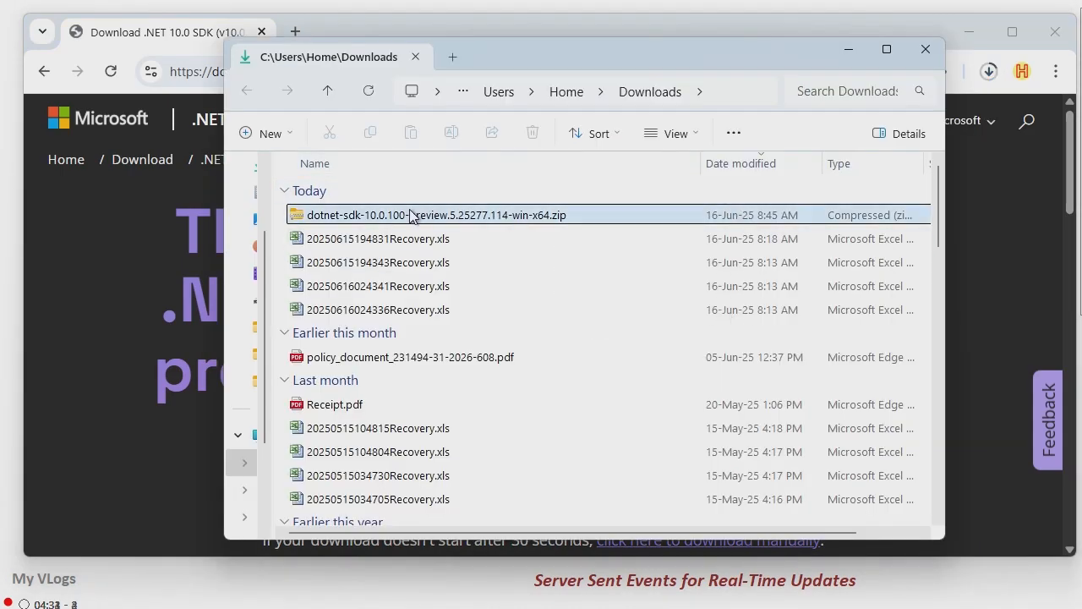
Step: Open the downloaded SDK zip and copy all of its contents
left_click(437, 214)
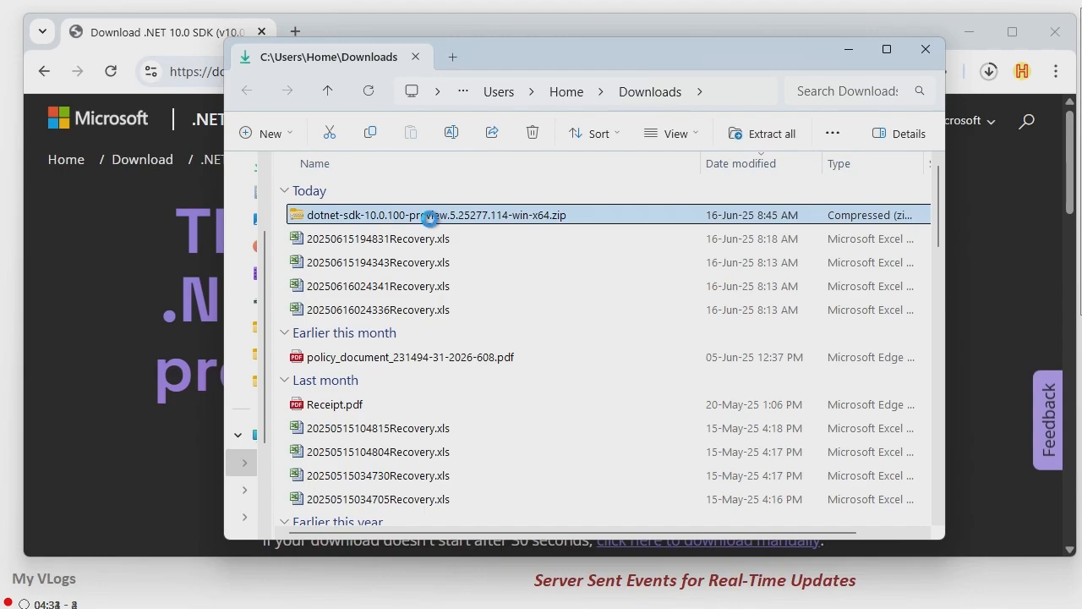
double_click(433, 215)
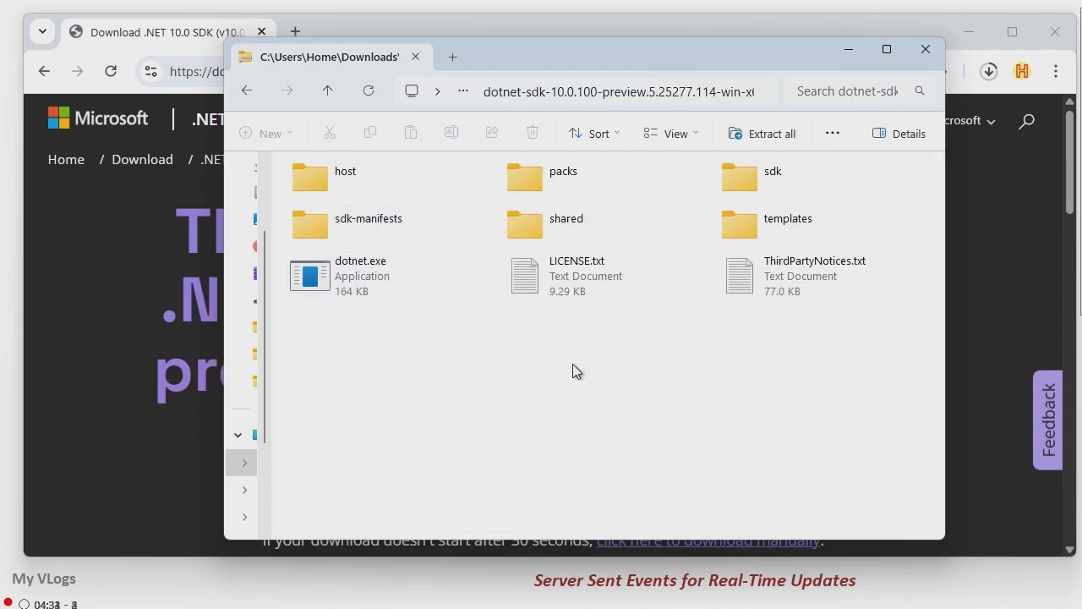
left_click(362, 274)
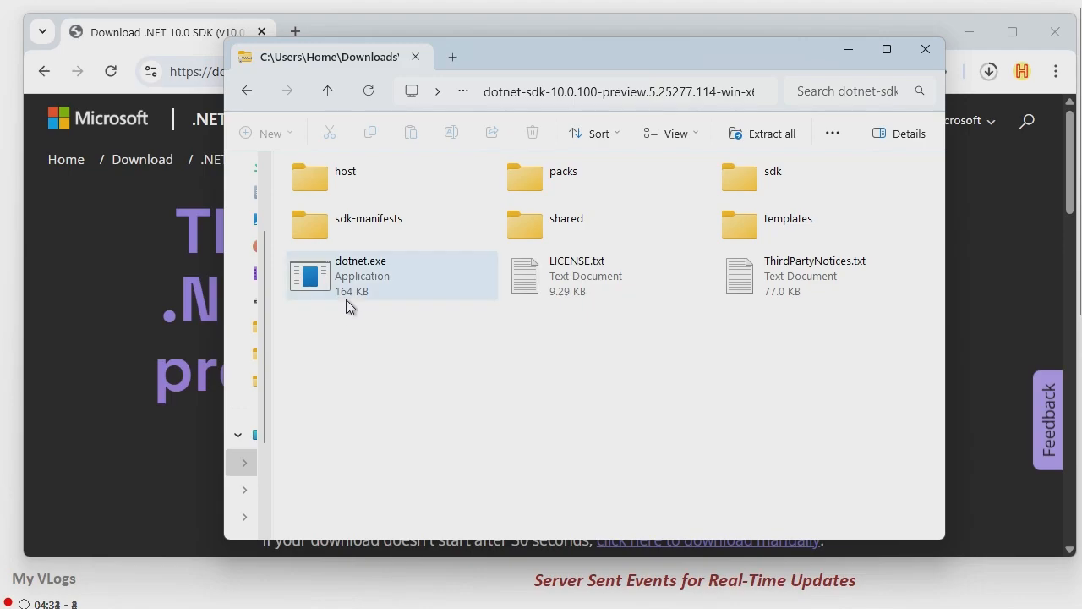
left_click(550, 446)
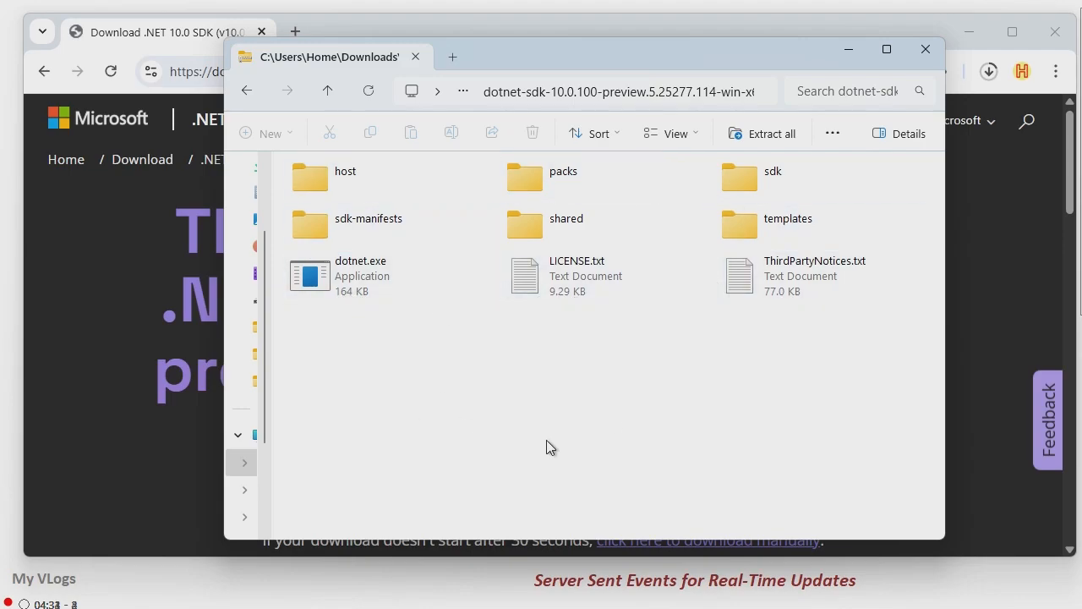
mouse_move(541, 421)
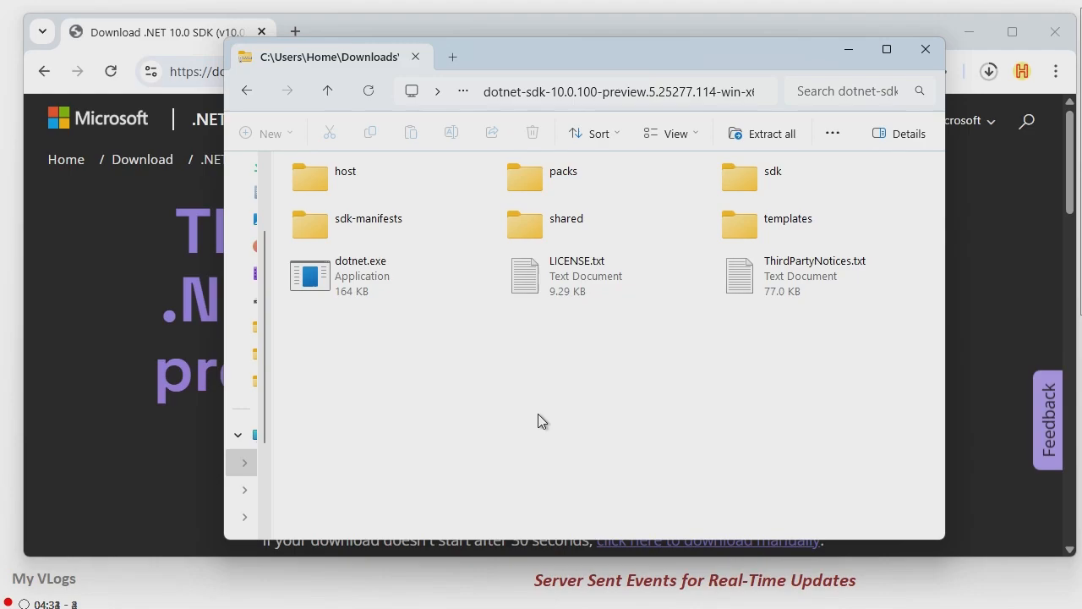
key("ctrl+a")
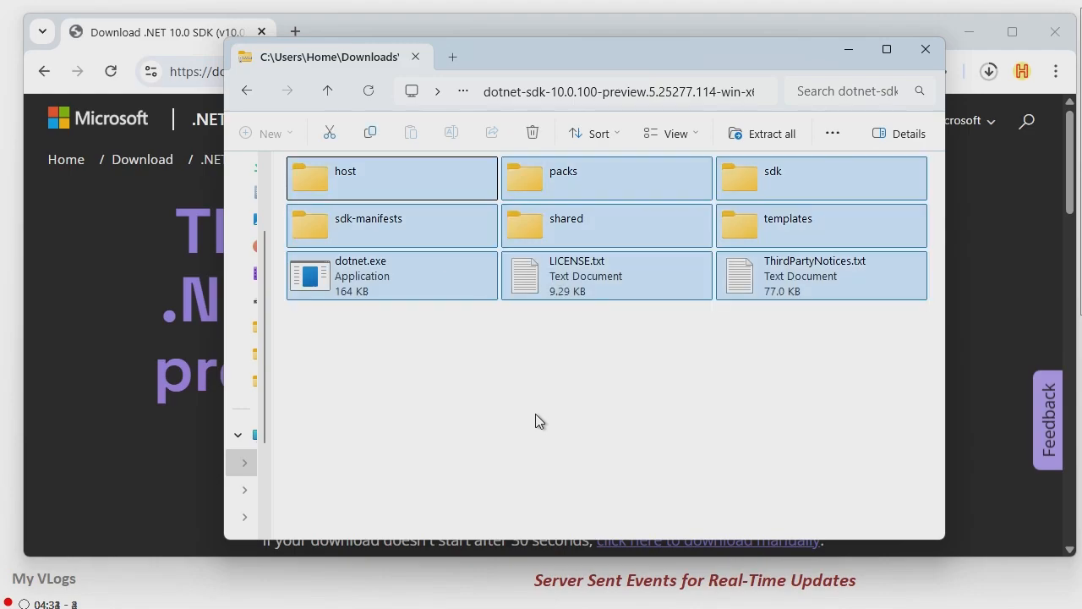
right_click(390, 275)
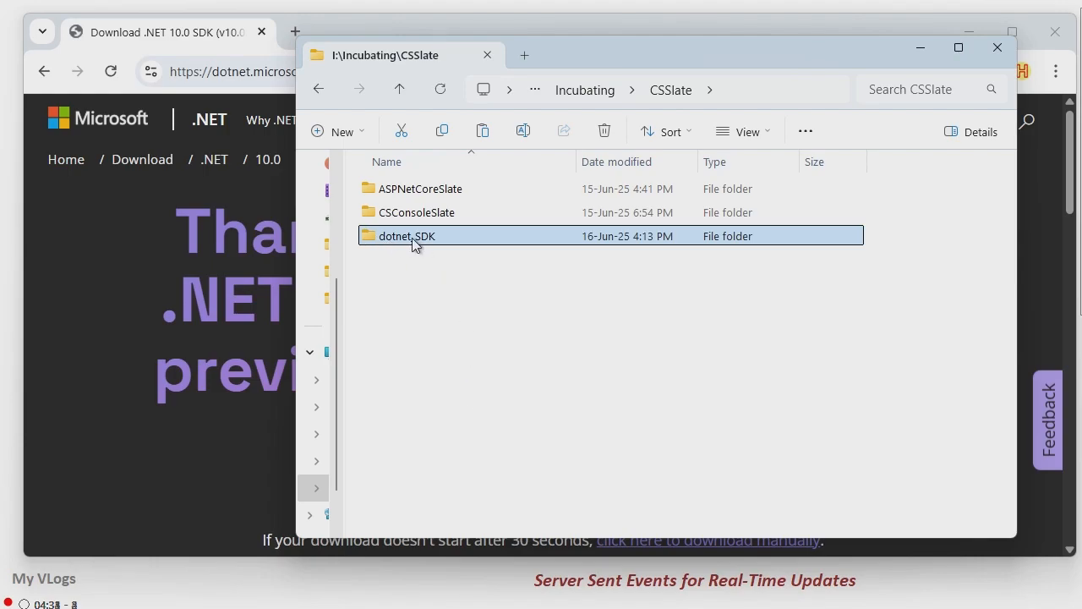
Step: Place the SDK files in the CSSlate dotnet_SDK folder and close the download tab
double_click(406, 237)
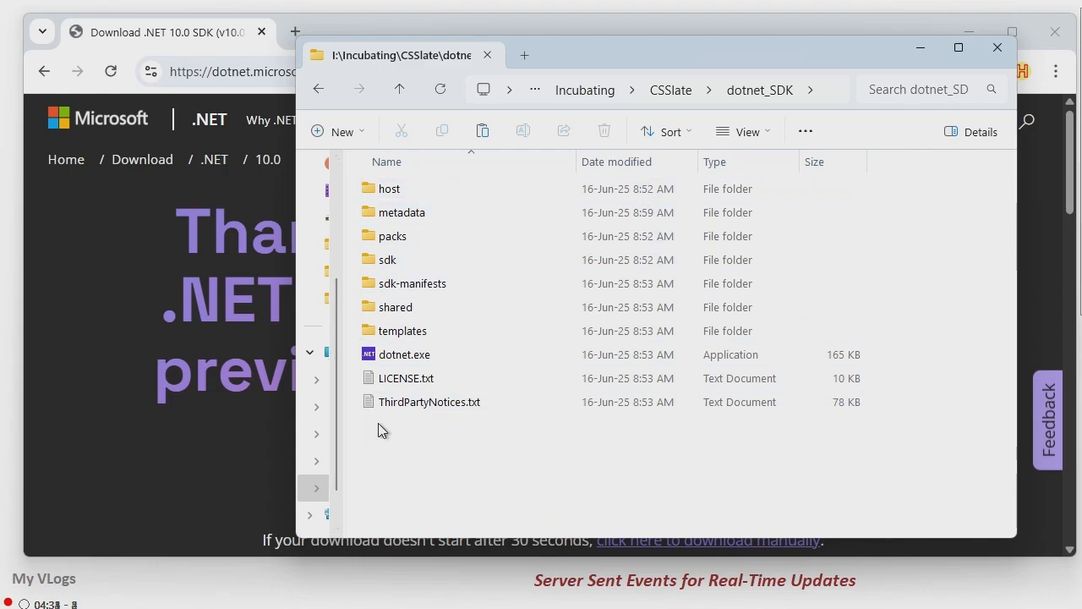
mouse_move(489, 453)
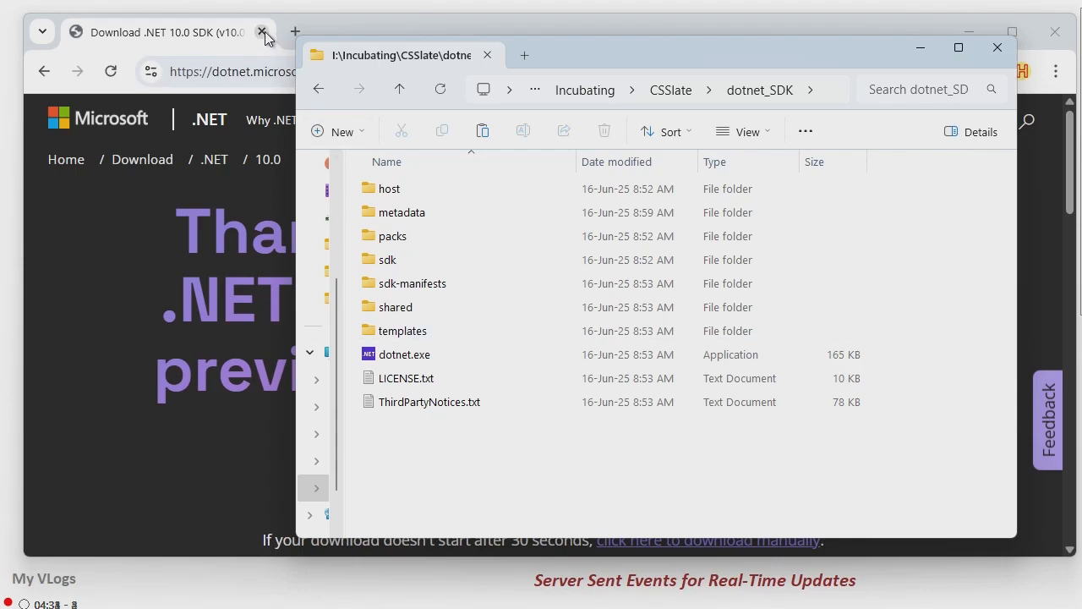
left_click(1055, 32)
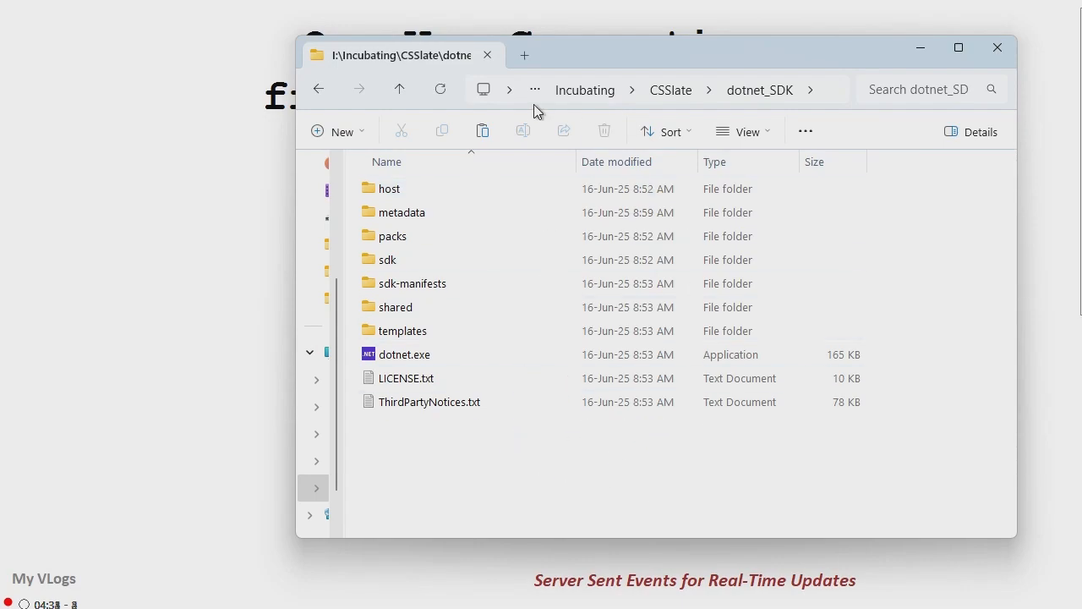
mouse_move(489, 440)
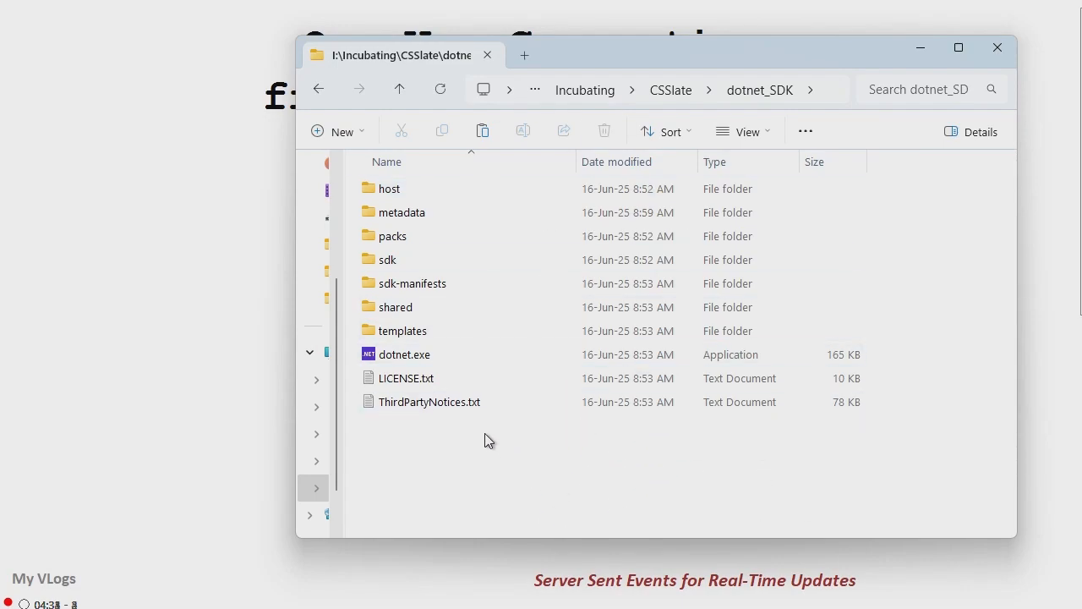
Step: Create a new folder named MyASPNetCoreApp inside dotnet_SDK
right_click(489, 439)
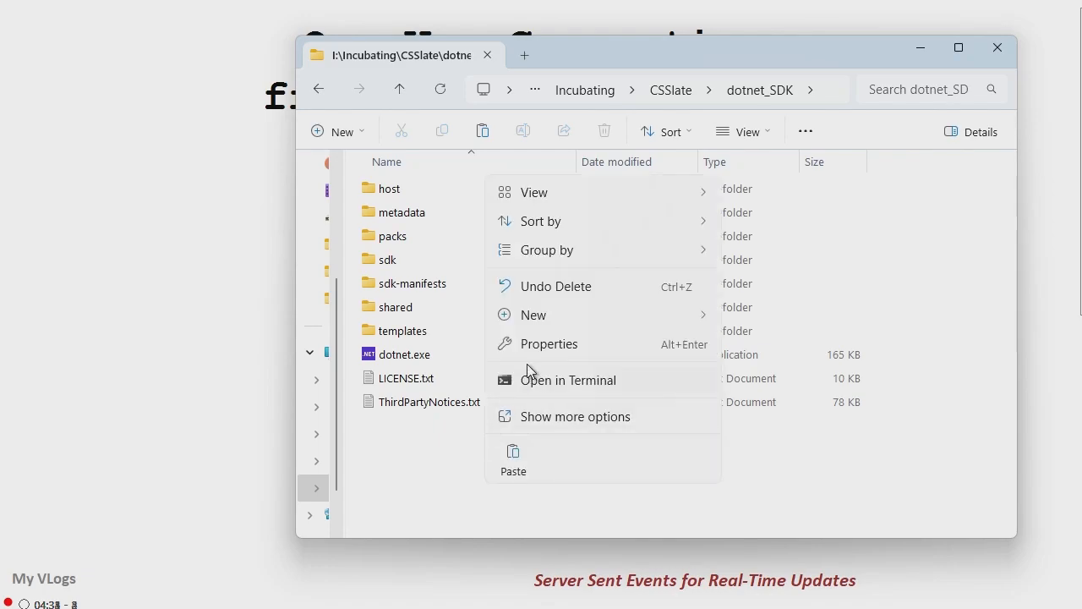
left_click(533, 315)
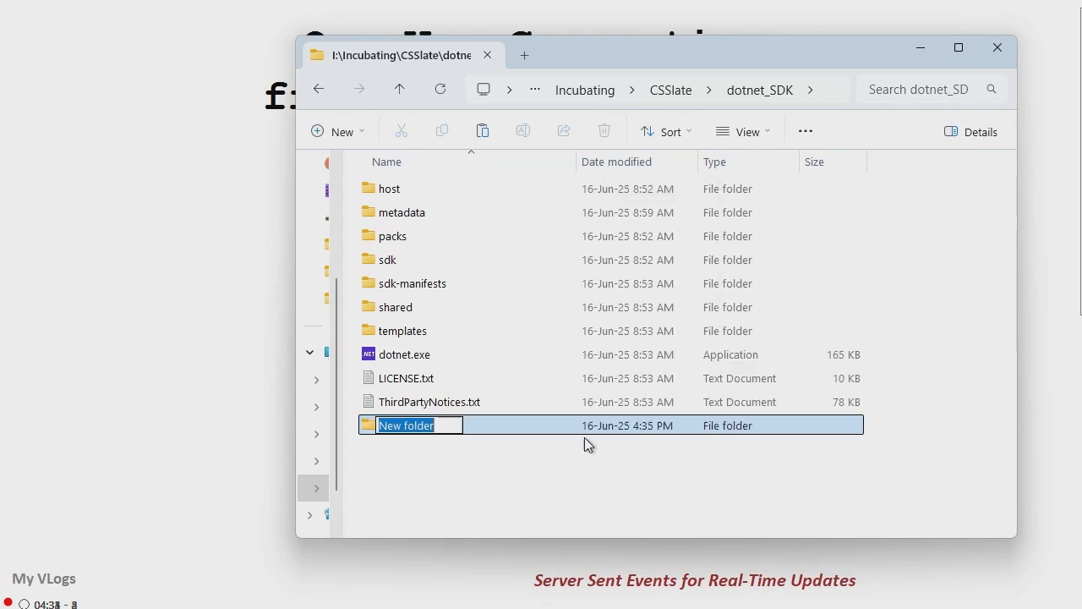
type("M")
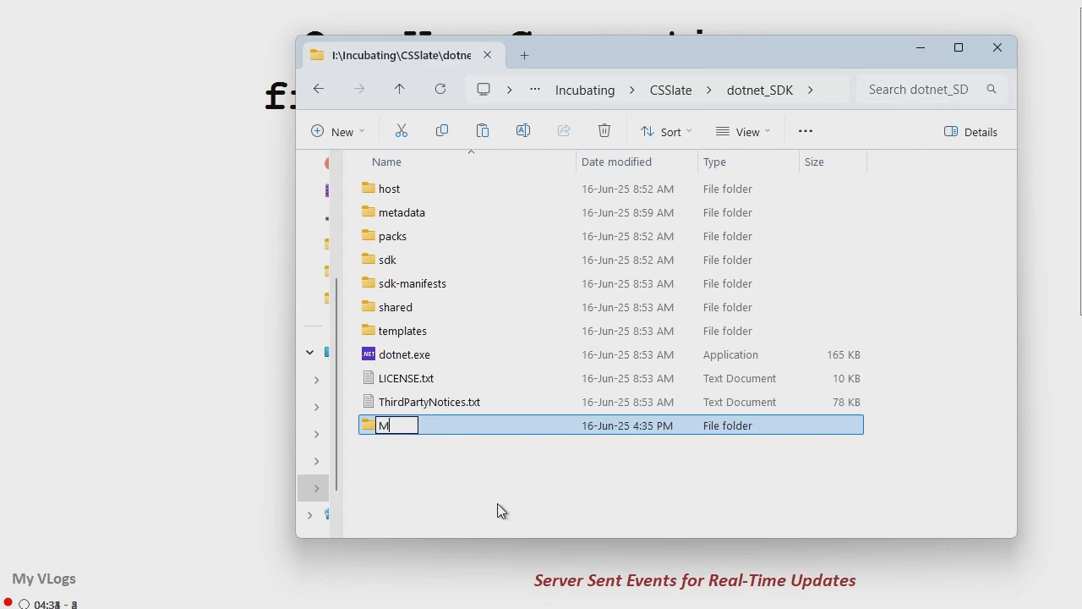
type("yASPN")
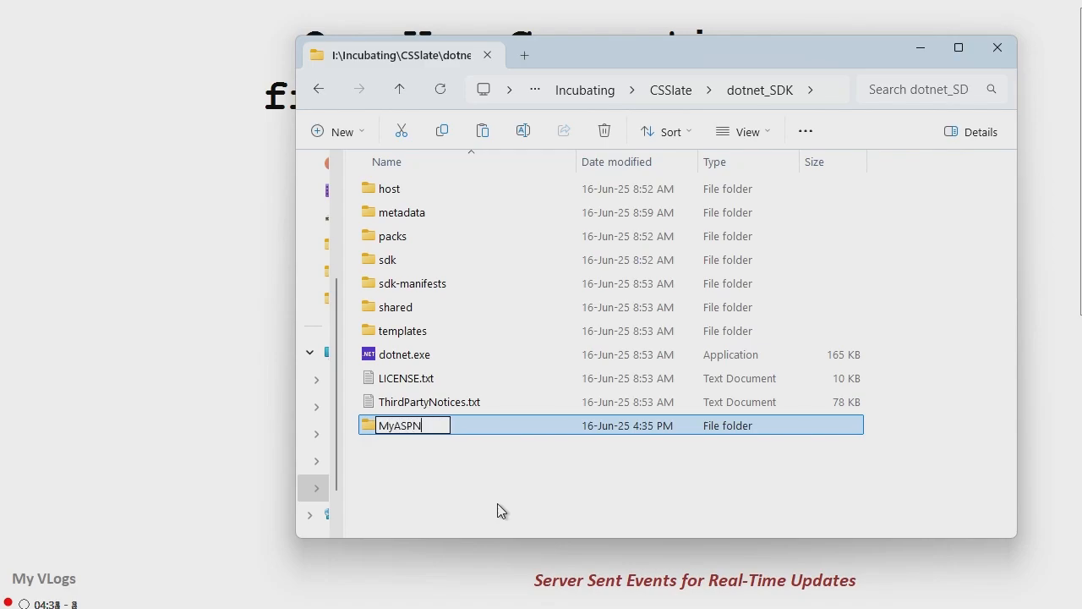
type("NetCor")
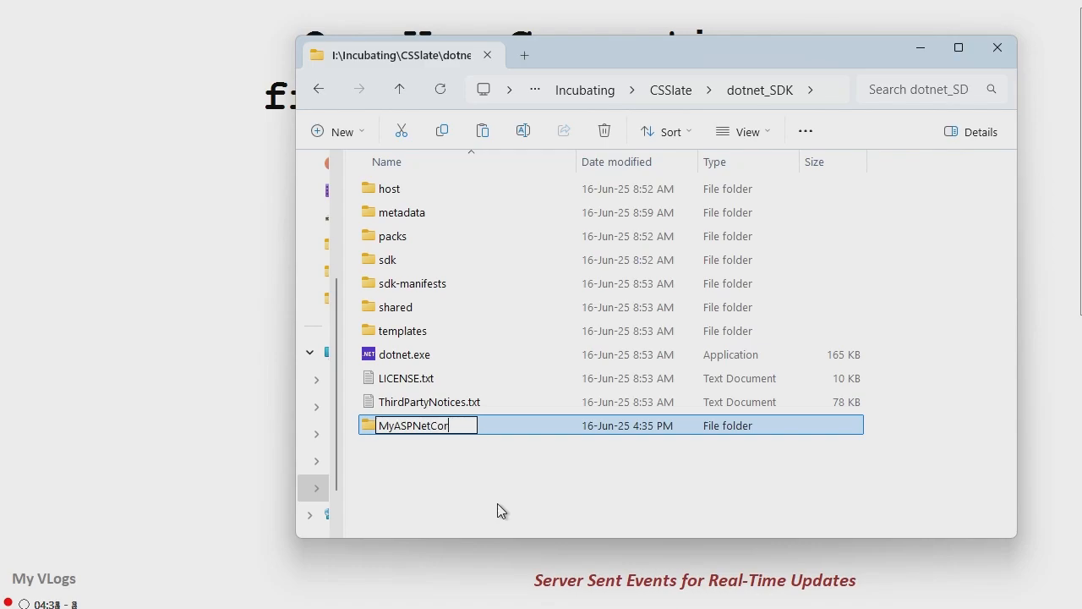
type("eApp")
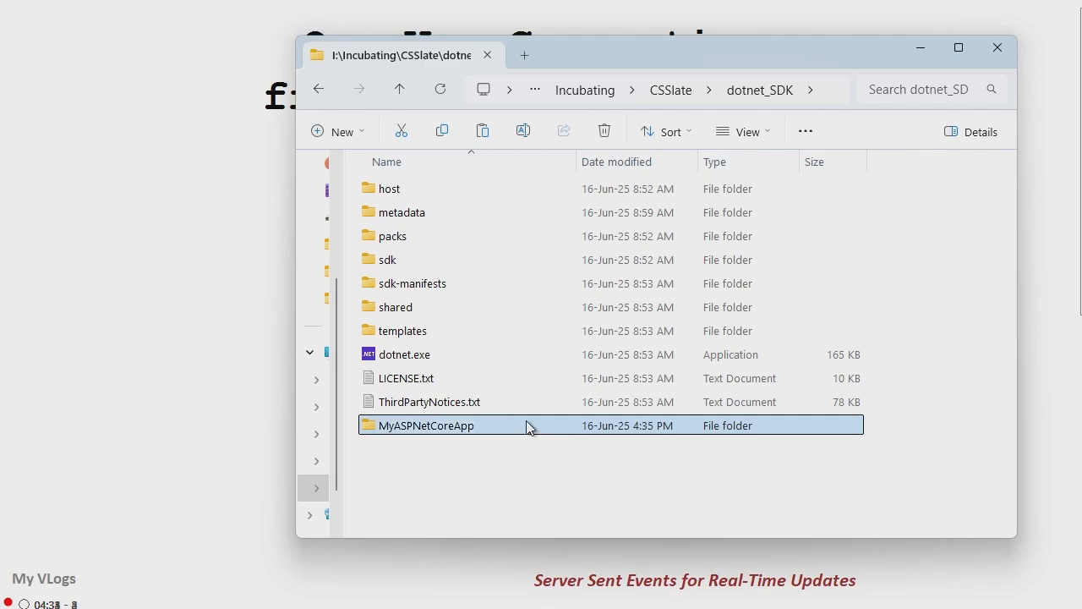
Step: Create an empty Program.cs file inside MyASPNetCoreApp, accepting the extension change
double_click(426, 426)
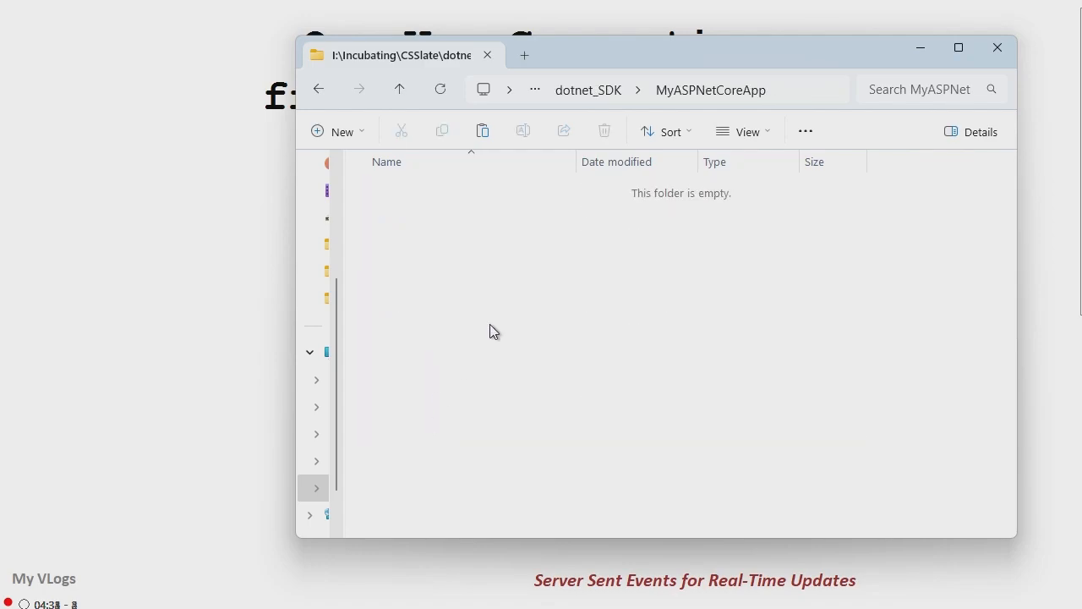
right_click(494, 329)
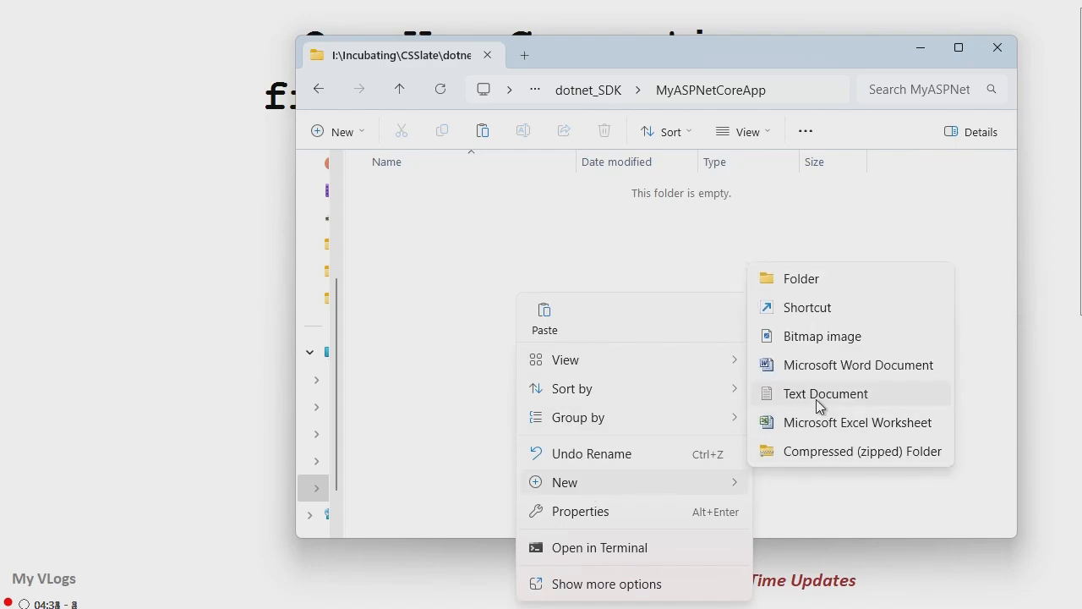
left_click(825, 392)
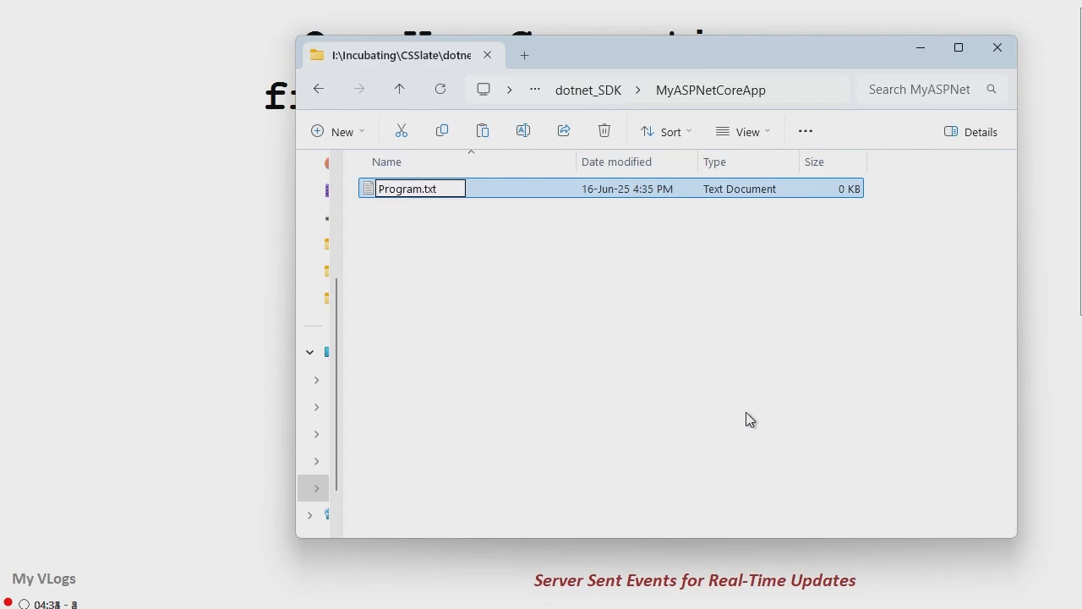
type("Program.cs")
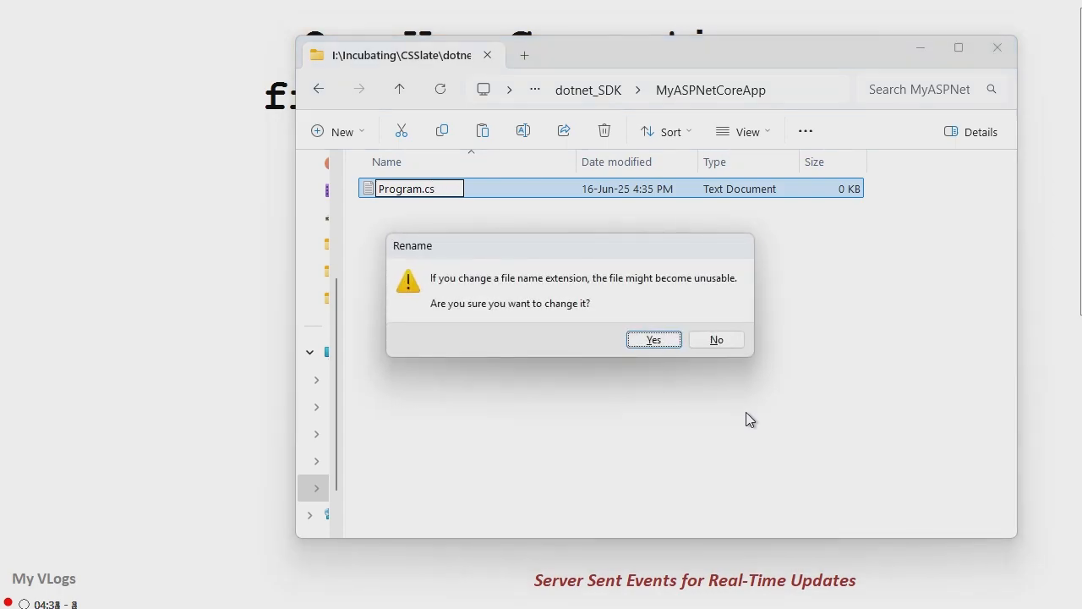
left_click(653, 338)
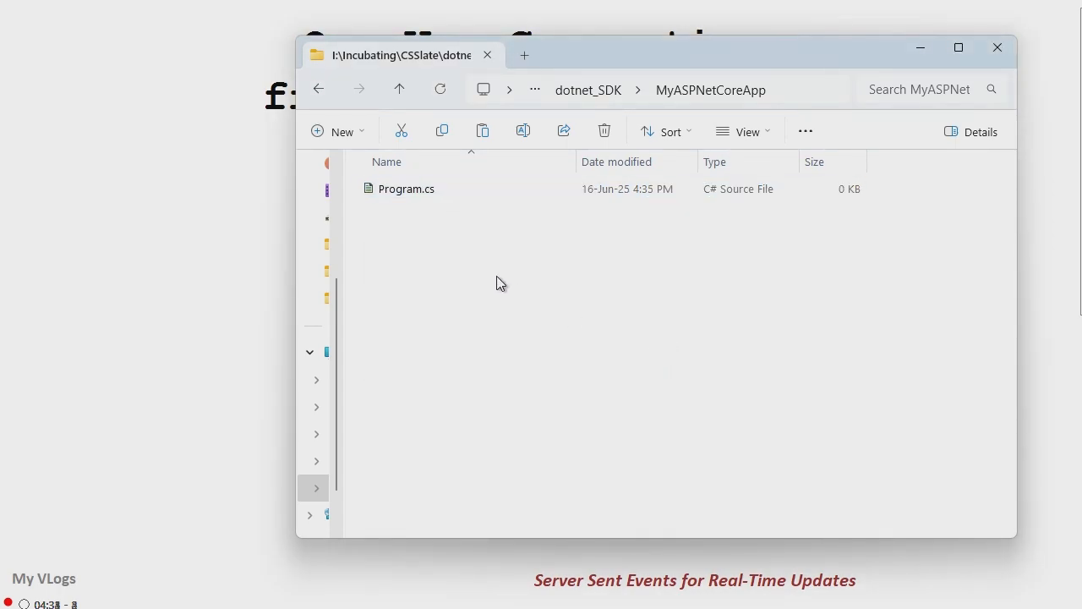
Step: Create a folder named wwwroot in MyASPNetCoreApp and enter it
right_click(499, 284)
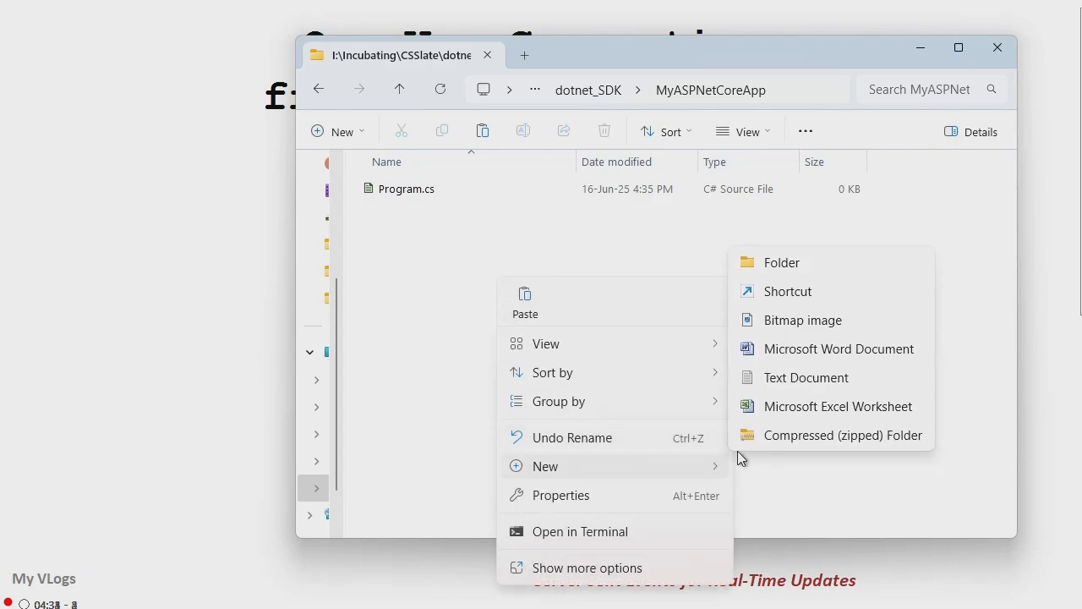
left_click(781, 262)
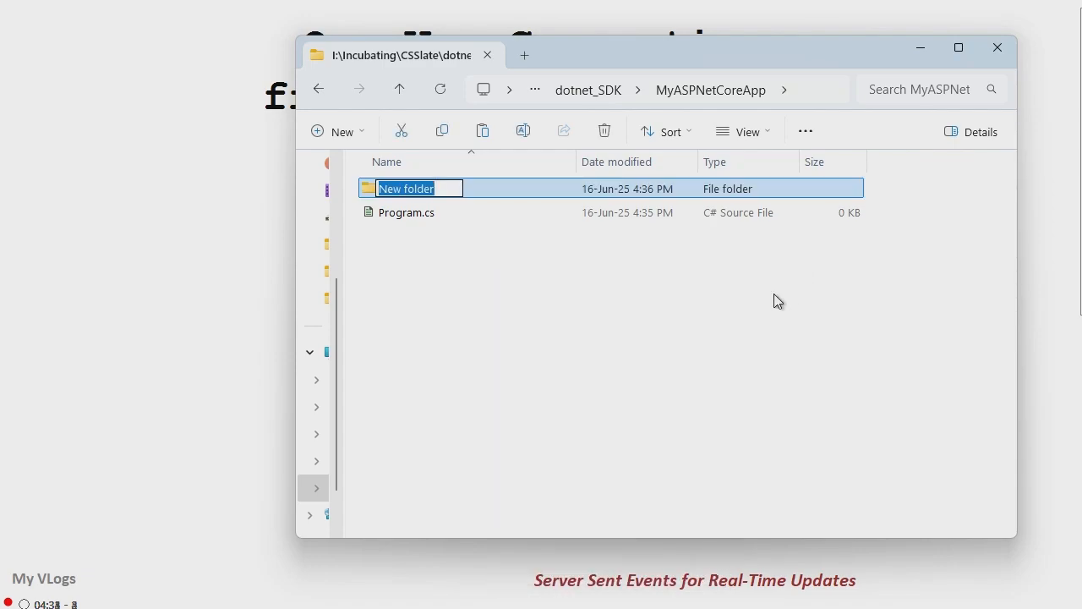
type("wwwroot")
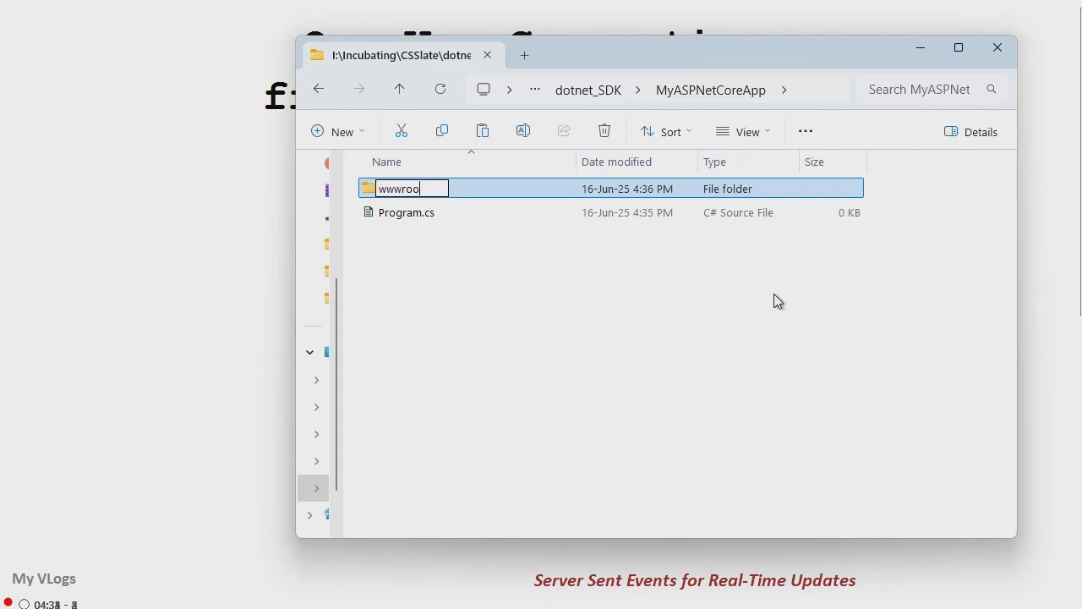
key("Return")
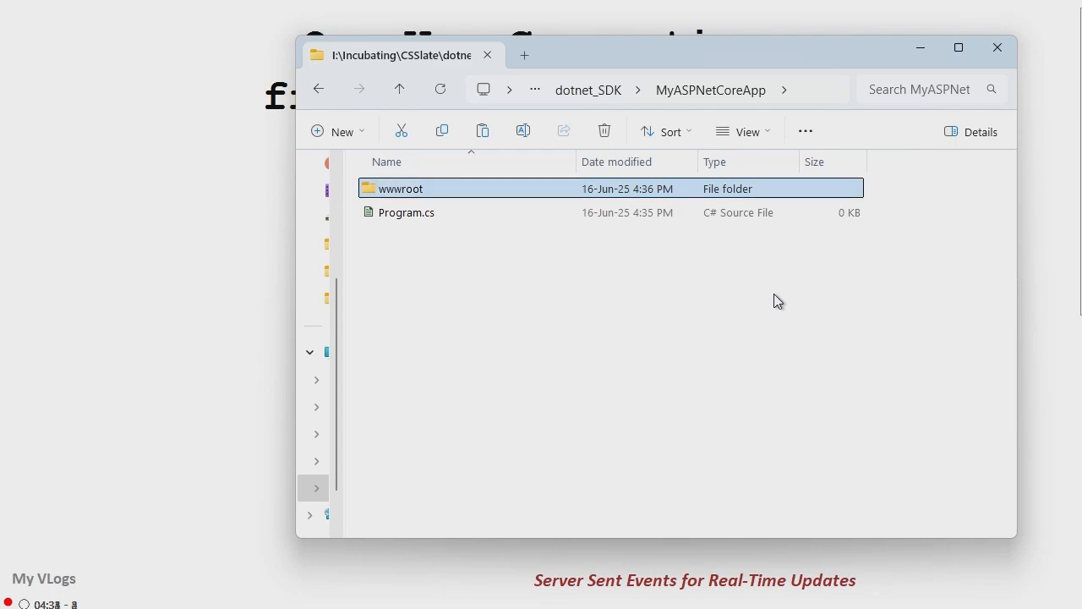
double_click(399, 188)
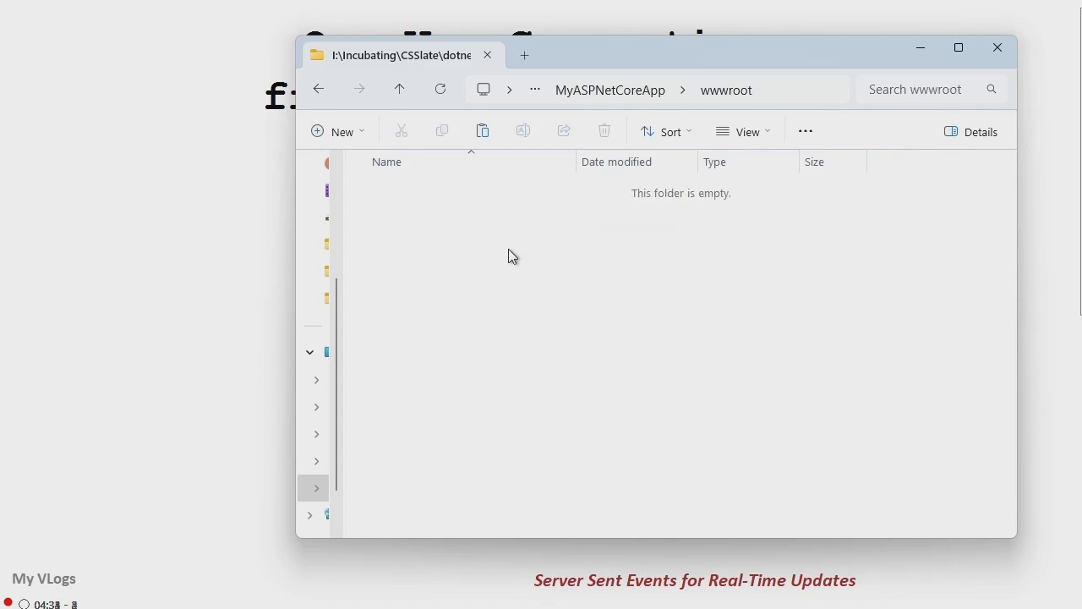
Step: Create an empty index.html file in wwwroot, then navigate back up to dotnet_SDK
right_click(511, 255)
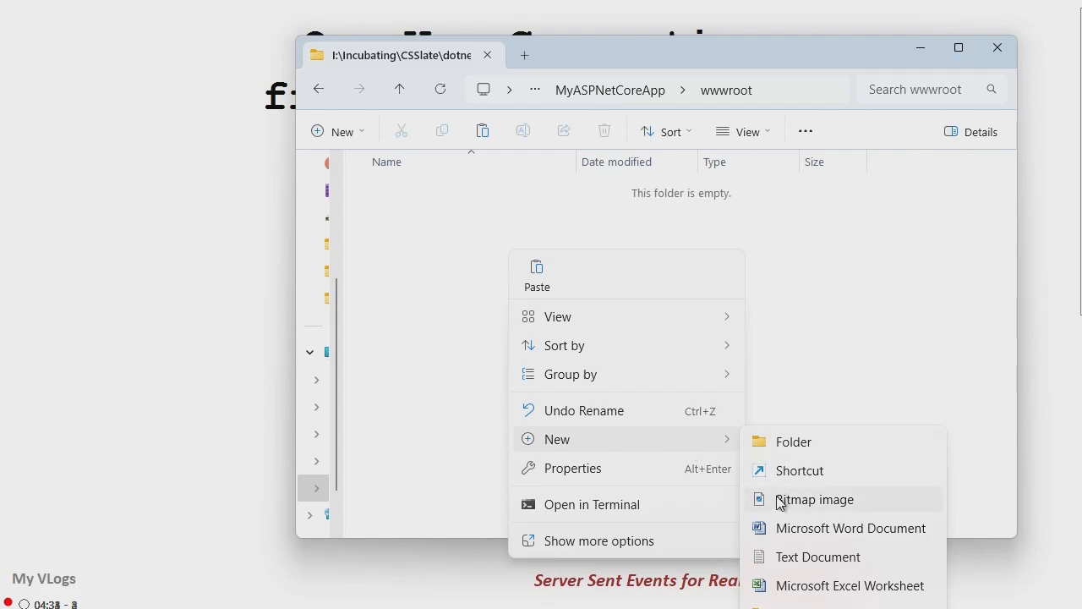
left_click(818, 556)
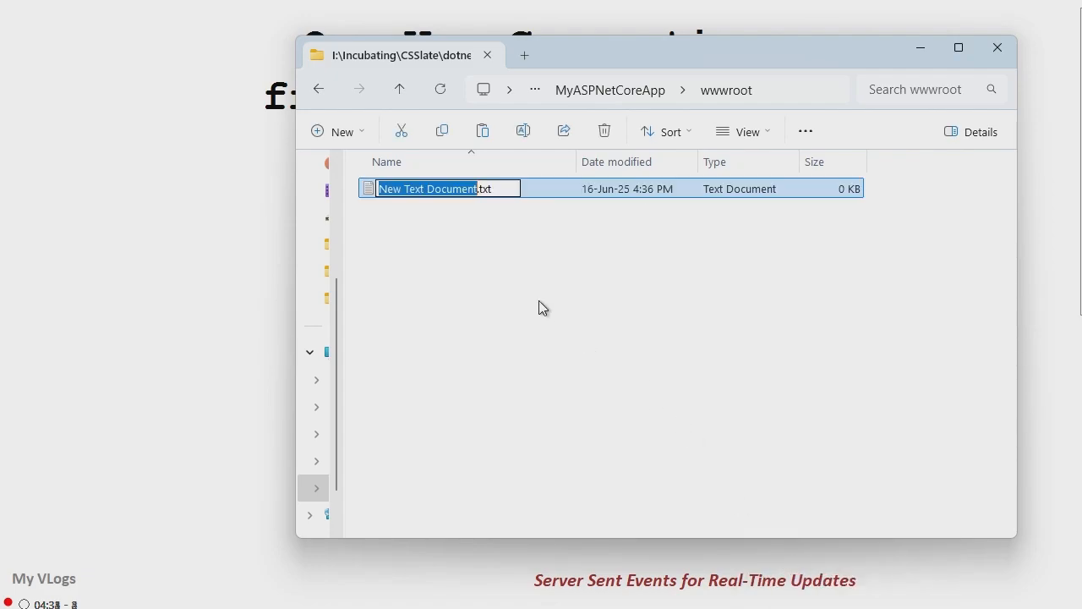
type("index.txt")
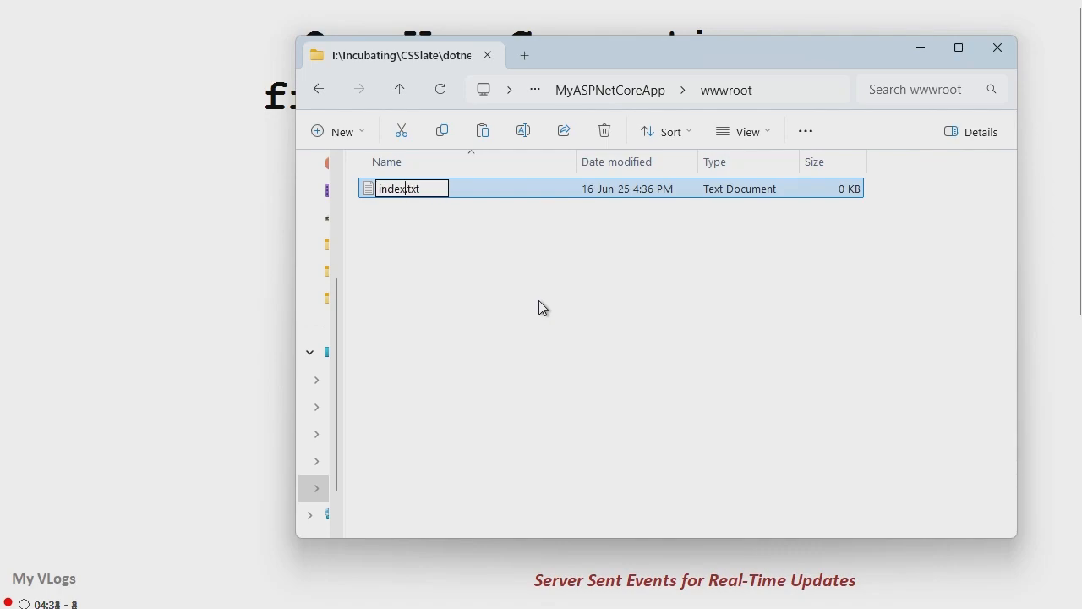
key("Backspace")
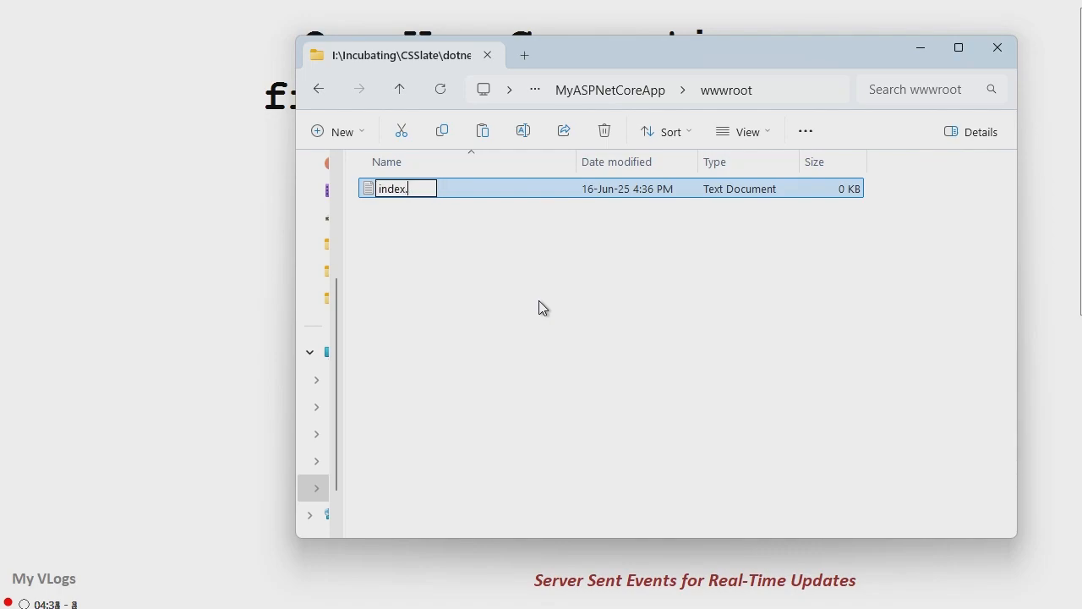
type("html")
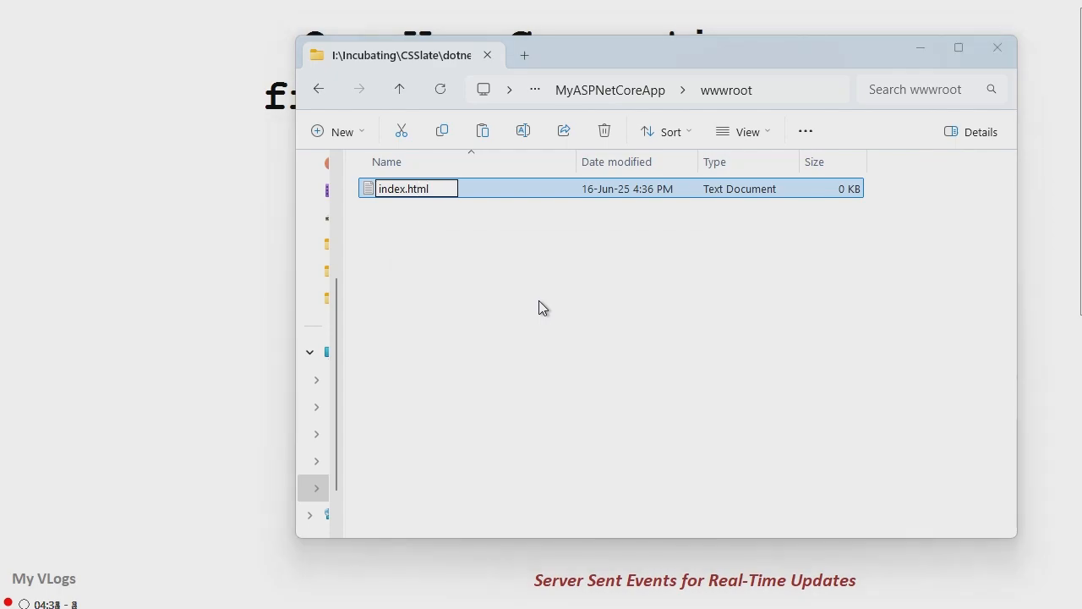
left_click(399, 88)
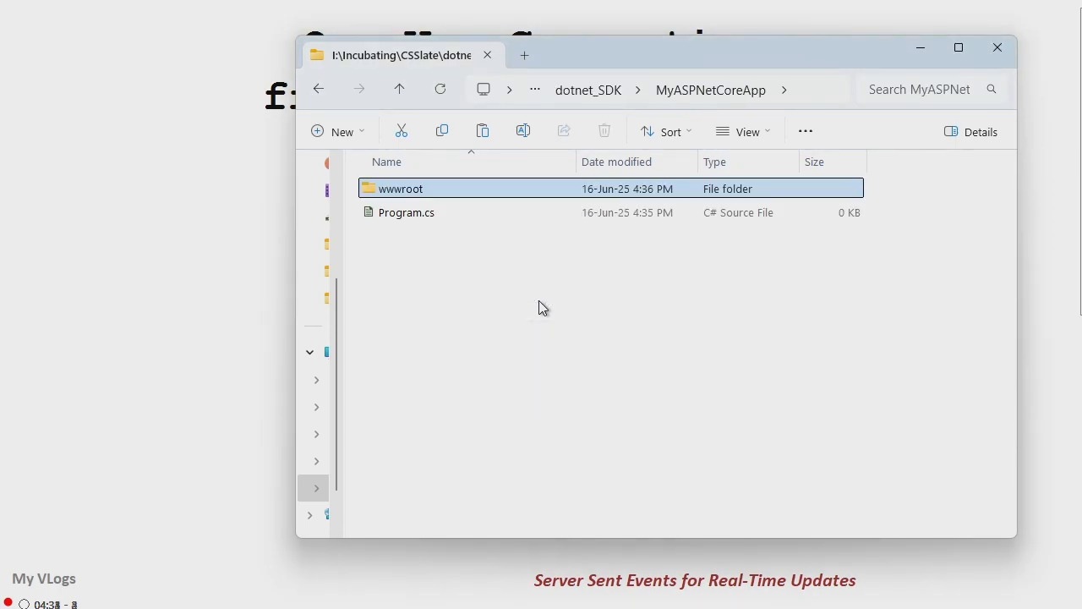
left_click(399, 88)
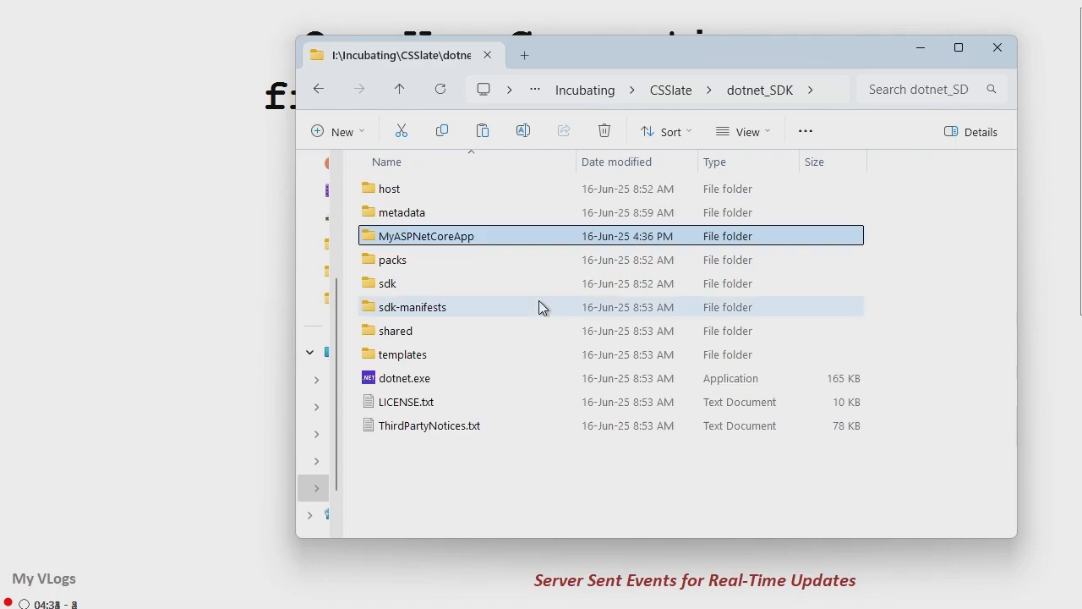
mouse_move(731, 308)
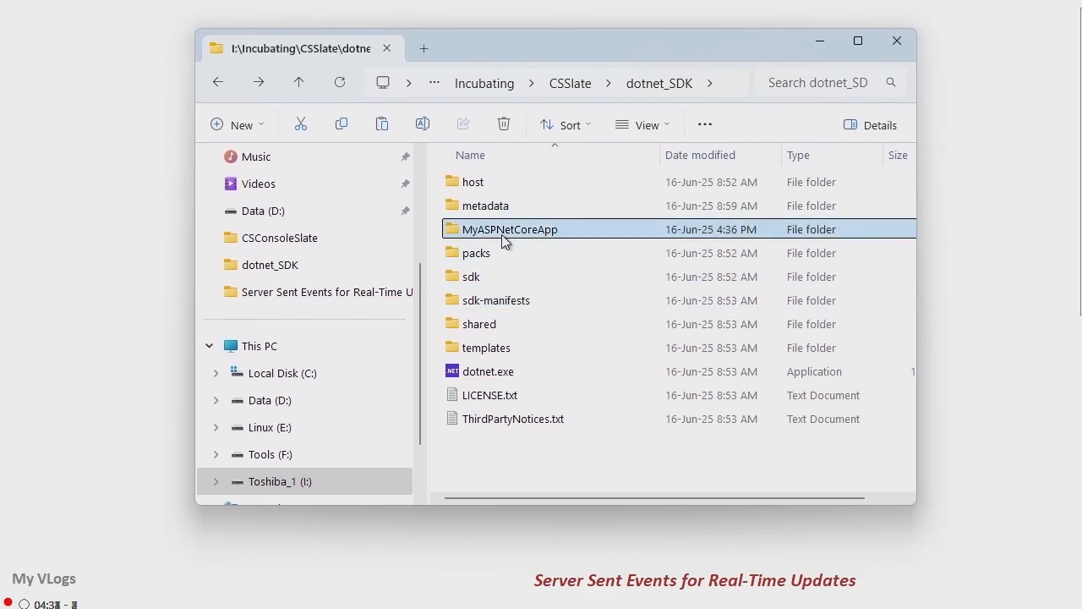
Step: Open Program.cs from MyASPNetCoreApp with Microsoft Visual Studio 2022
double_click(511, 230)
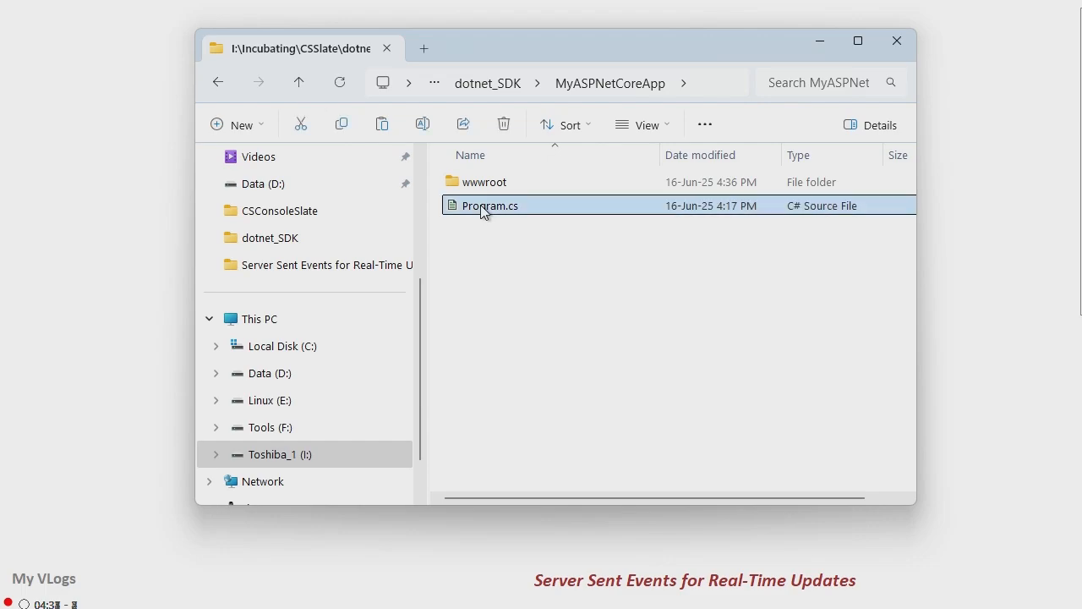
right_click(491, 206)
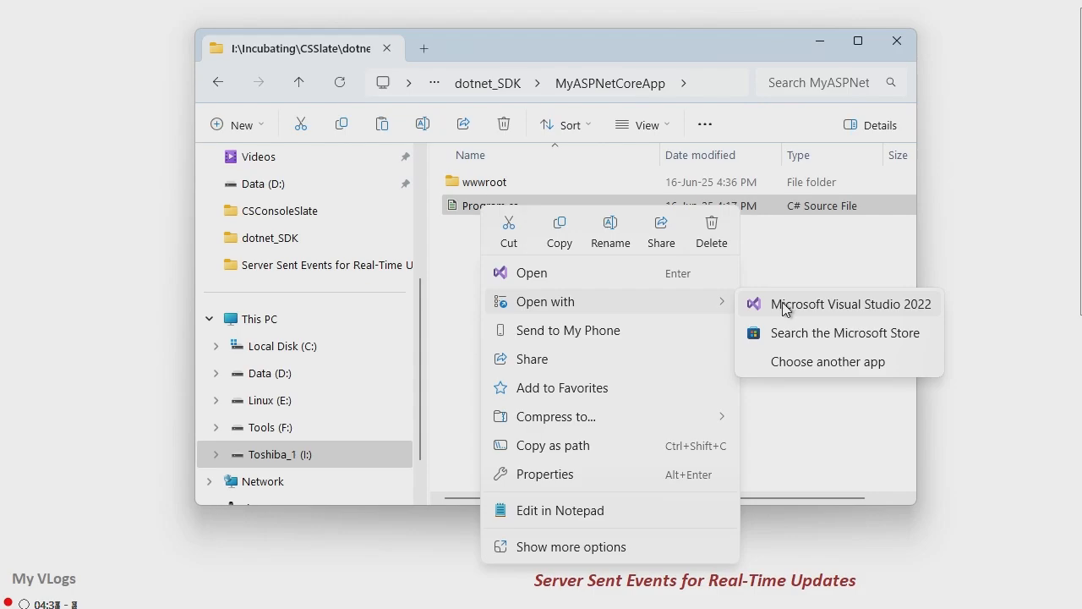
left_click(851, 304)
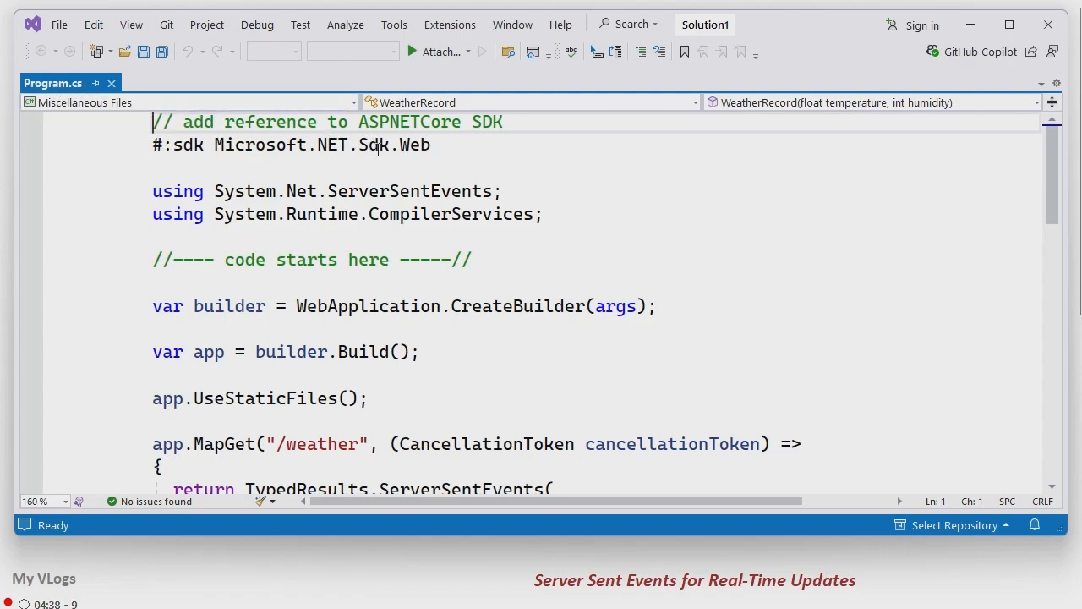
mouse_move(1031, 189)
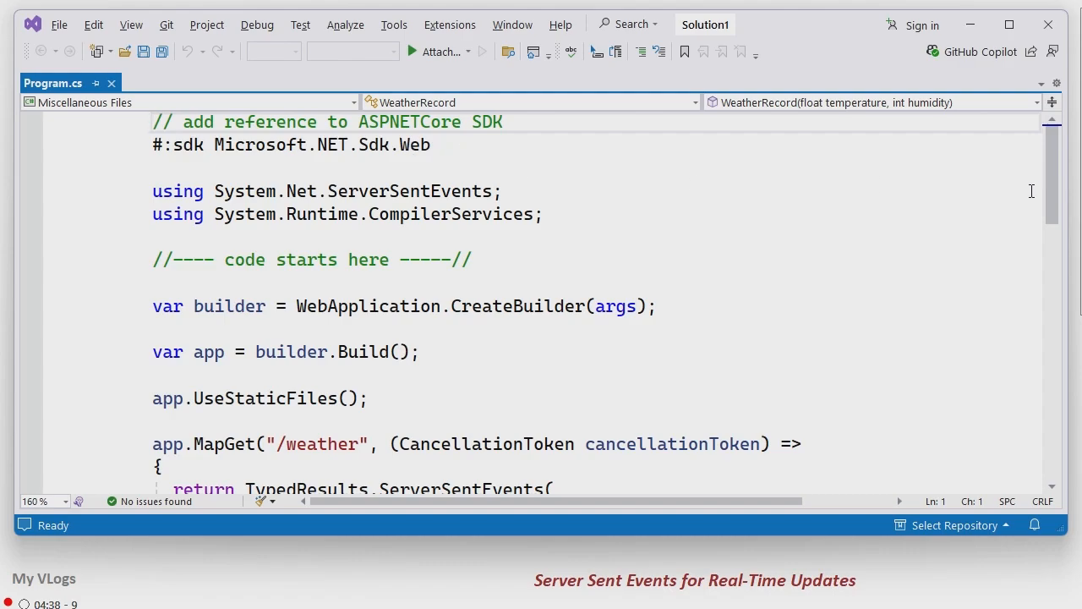
scroll("down", 3)
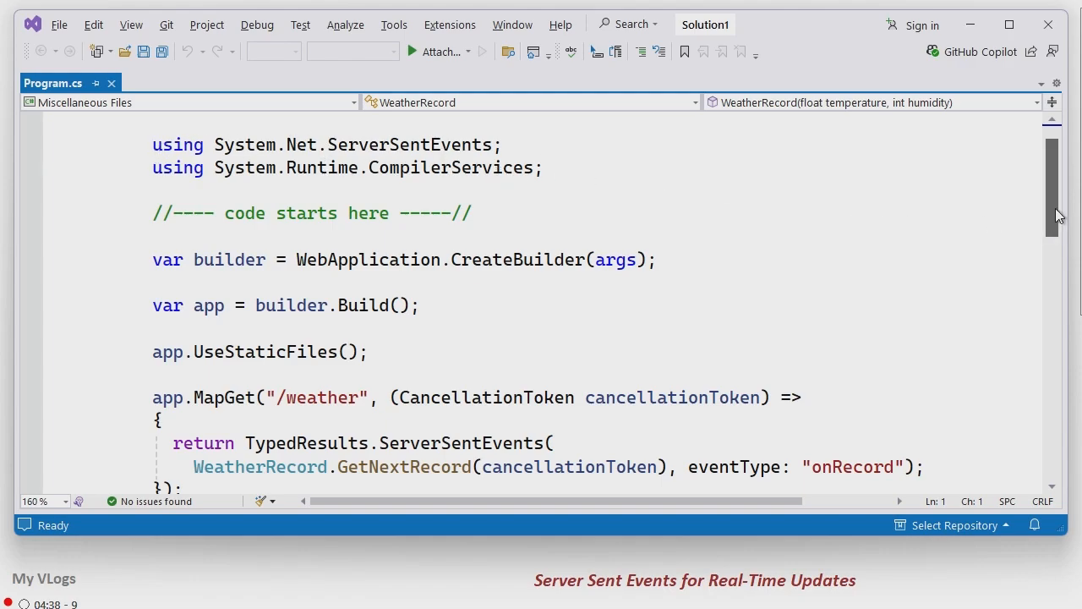
scroll("down", 3)
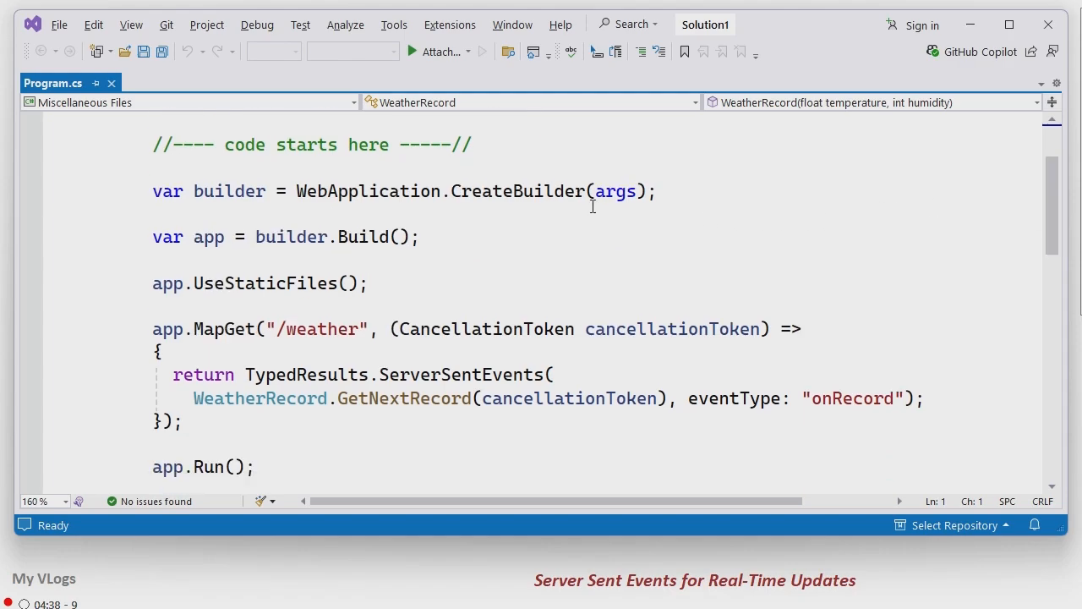
mouse_move(385, 237)
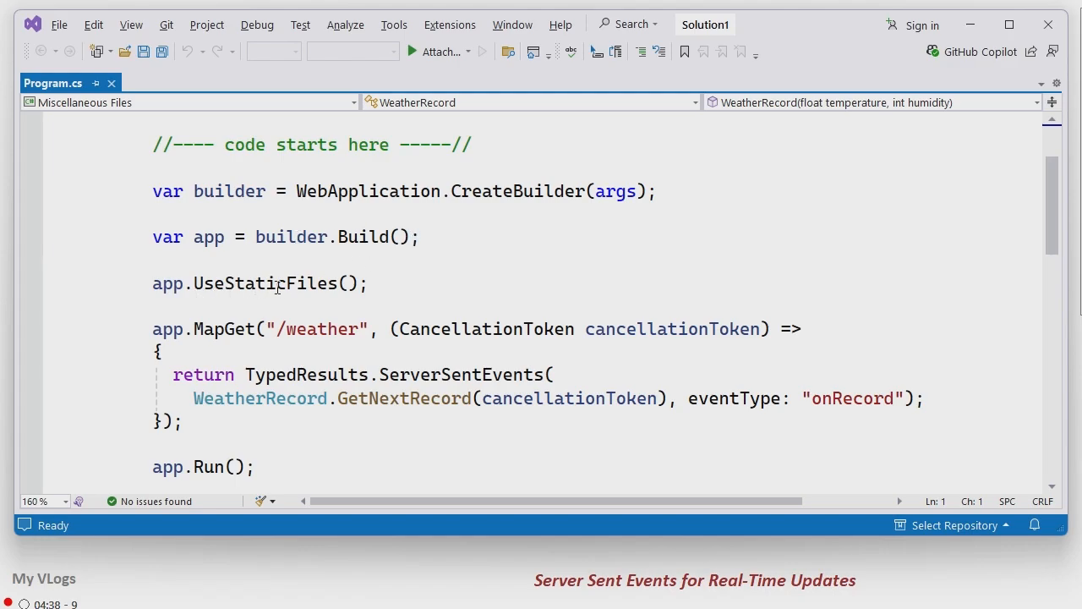
mouse_move(1038, 244)
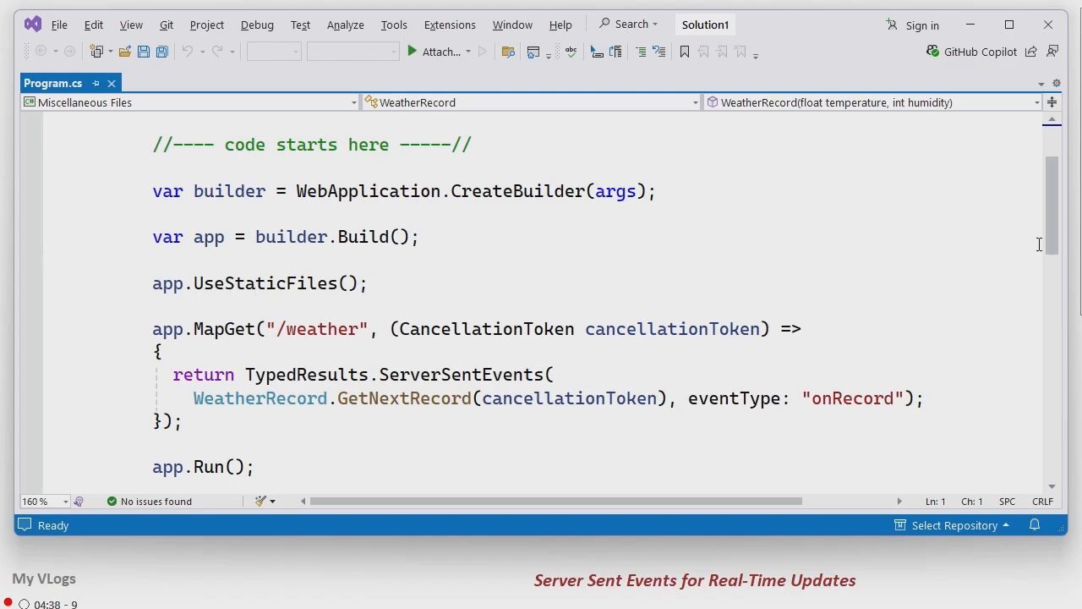
scroll("down", 3)
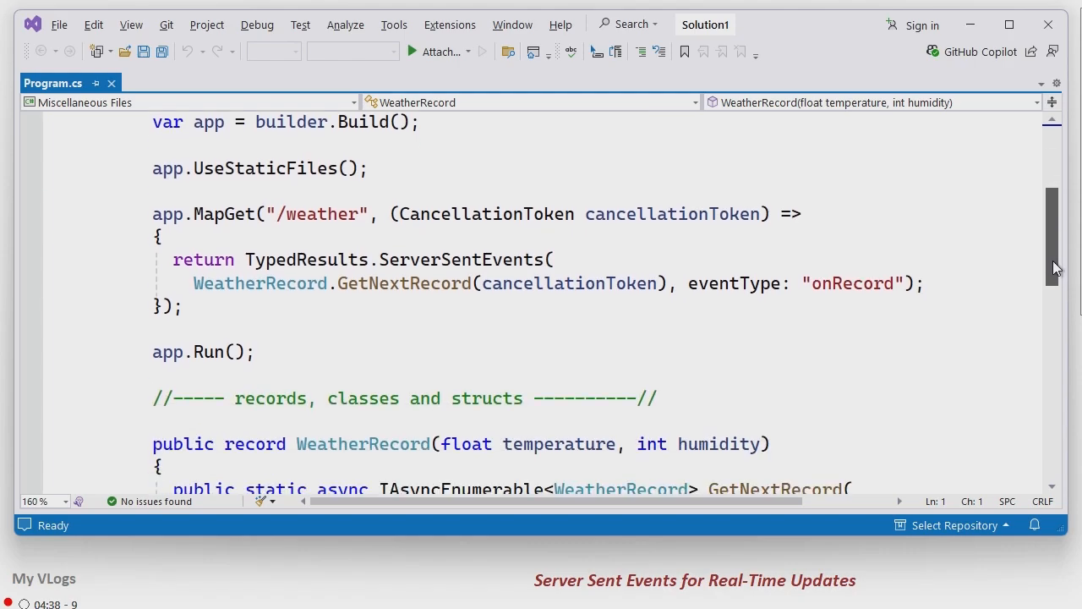
scroll("down", 3)
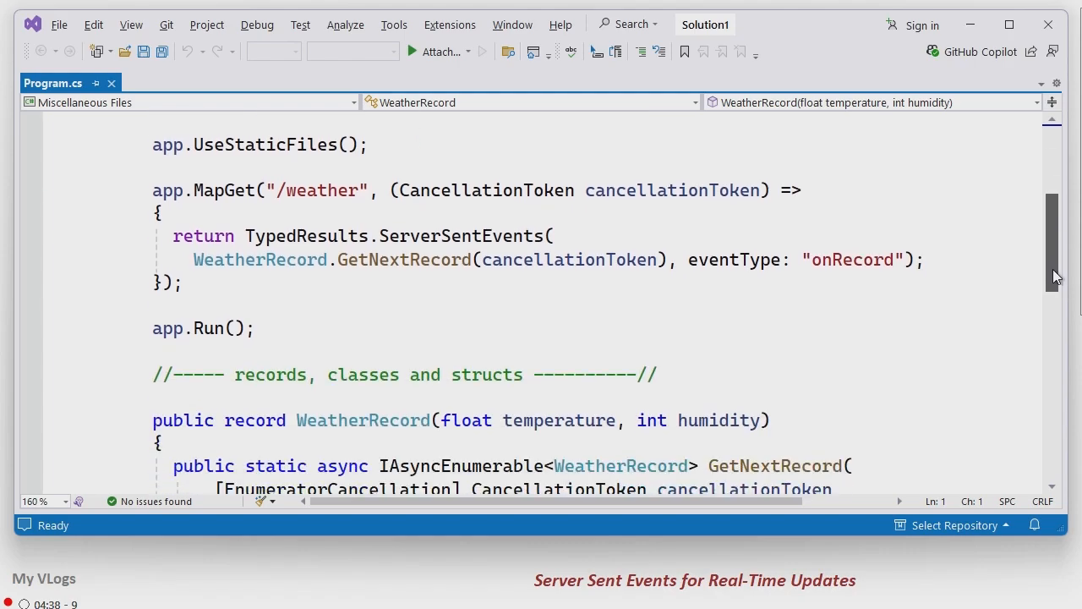
scroll("down", 3)
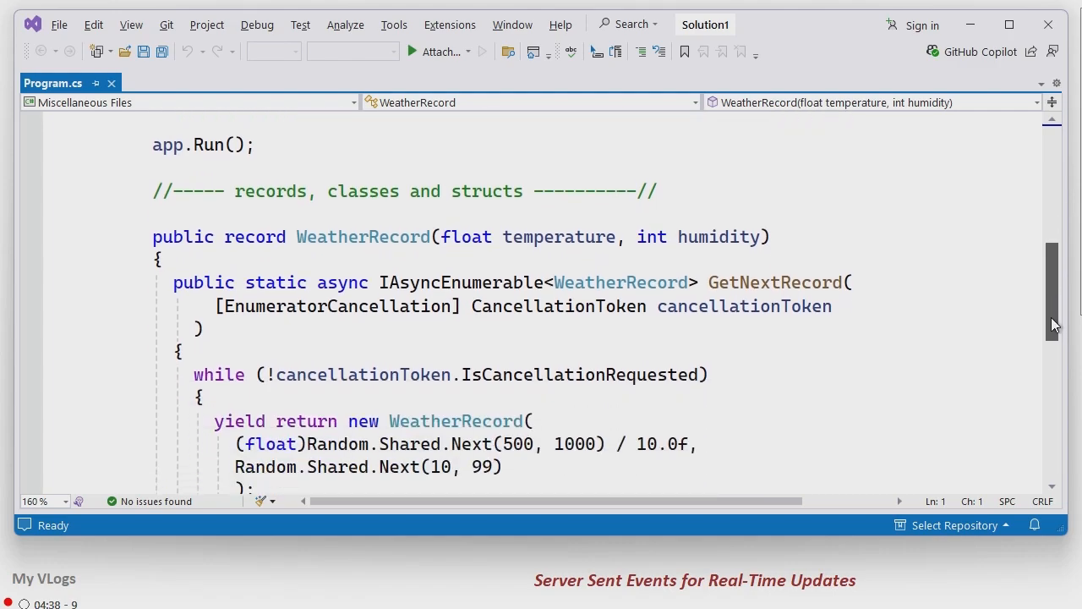
scroll("down", 3)
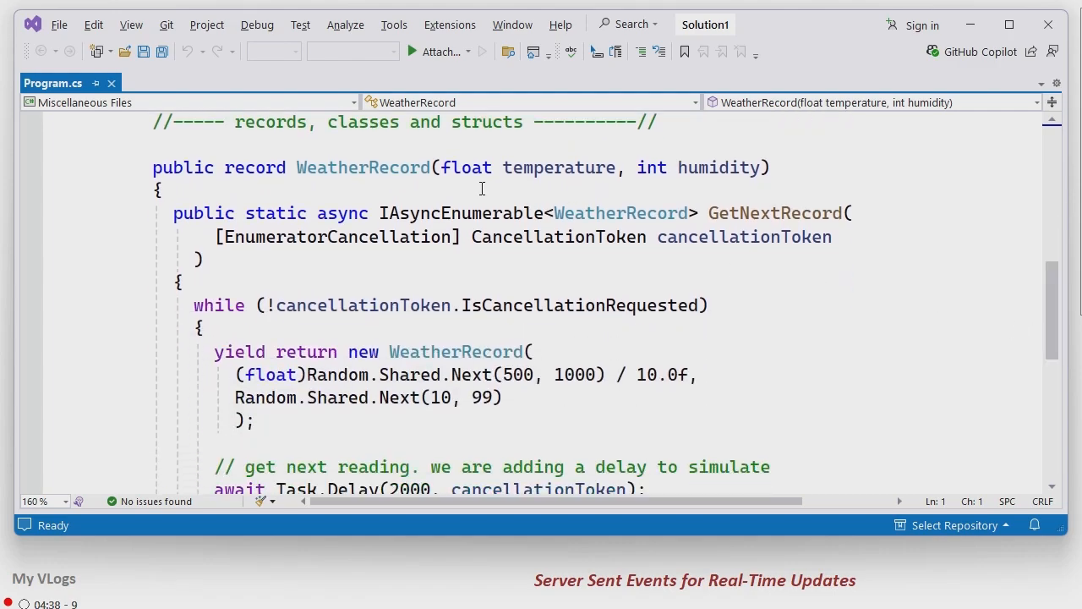
mouse_move(379, 174)
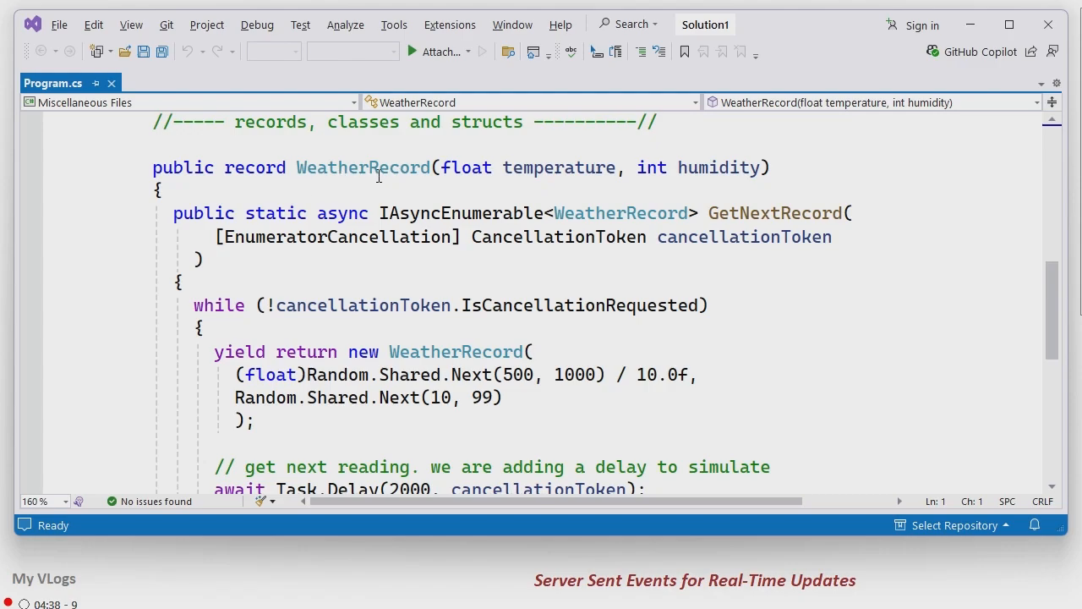
mouse_move(609, 257)
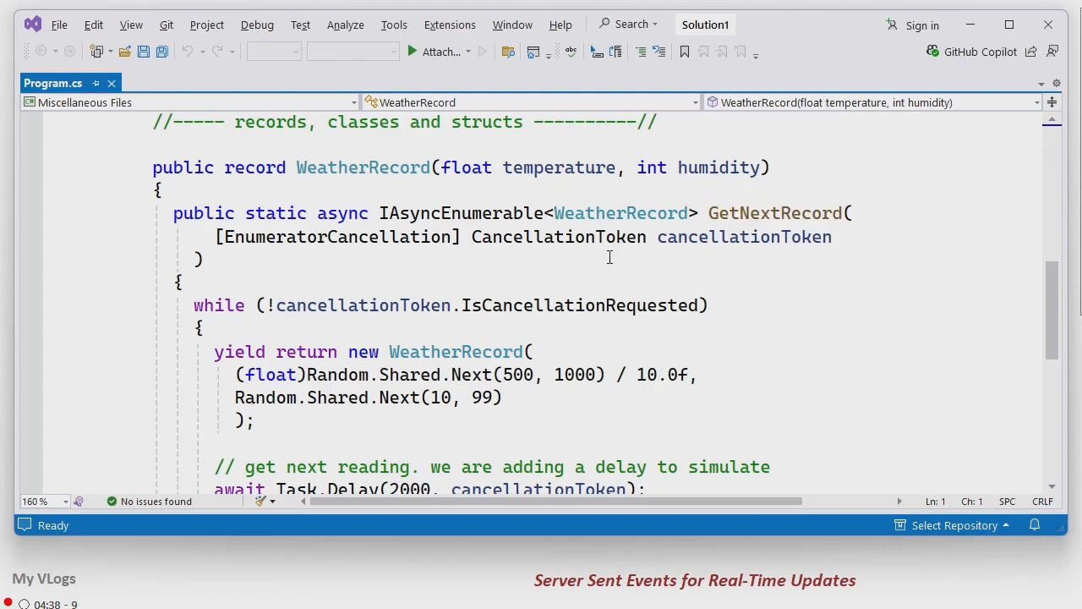
mouse_move(385, 221)
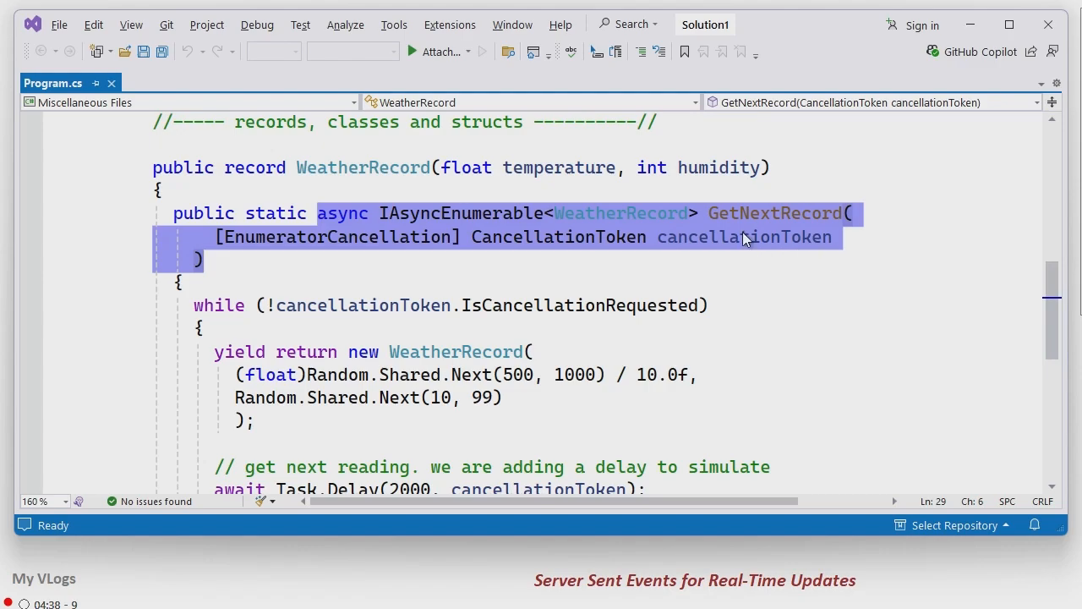
left_click(765, 213)
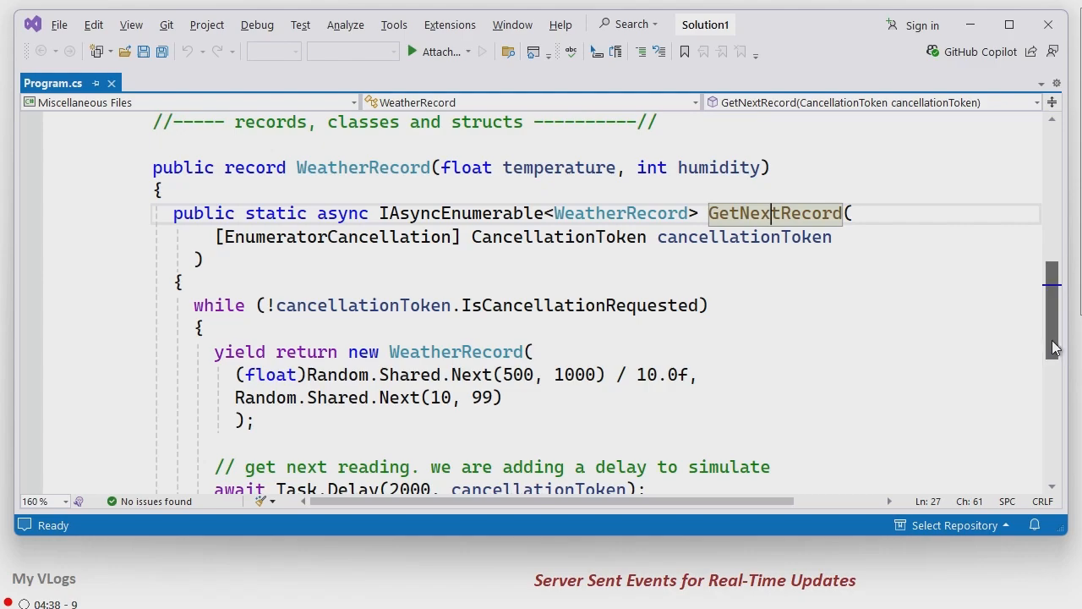
scroll("down", 3)
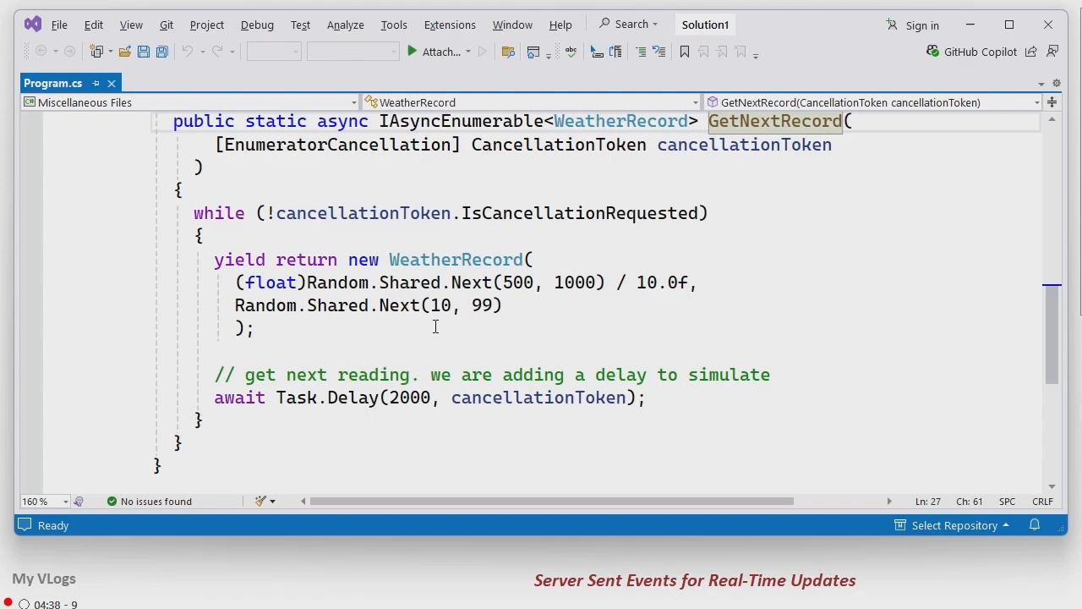
mouse_move(587, 377)
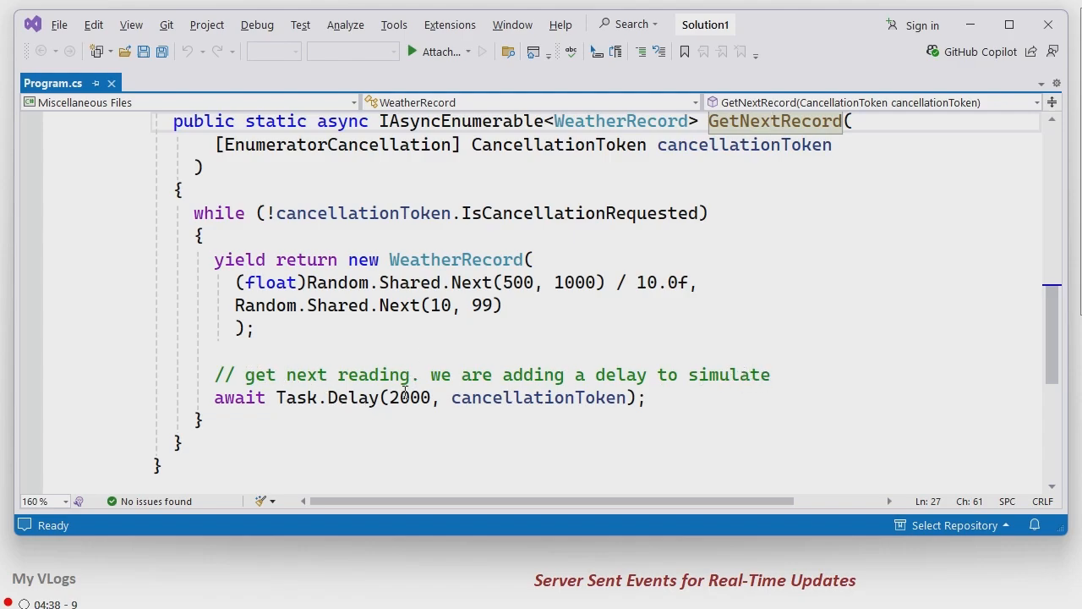
mouse_move(1052, 358)
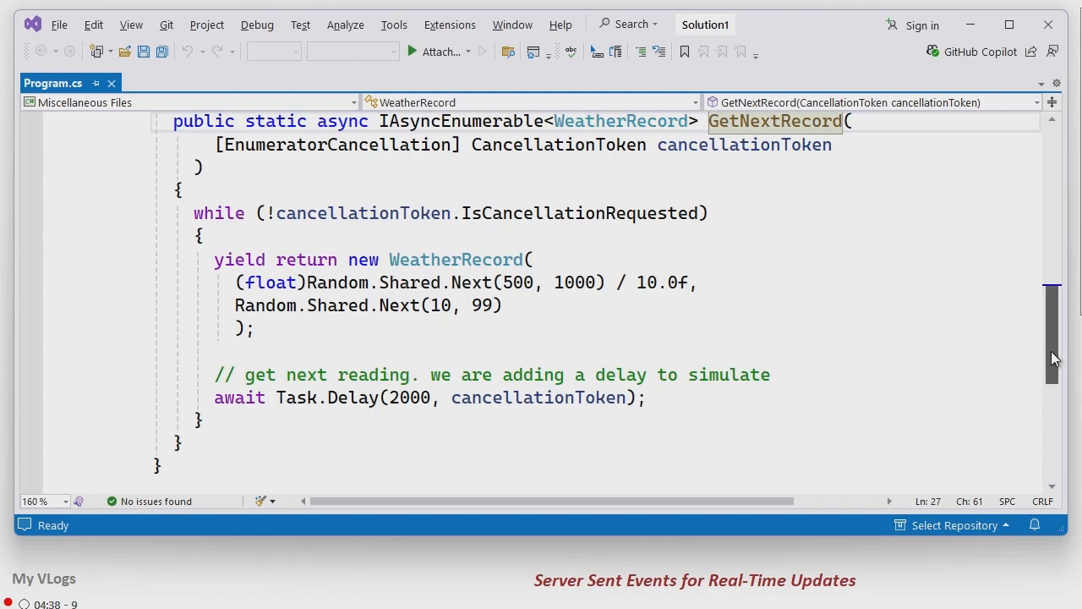
scroll("up", 3)
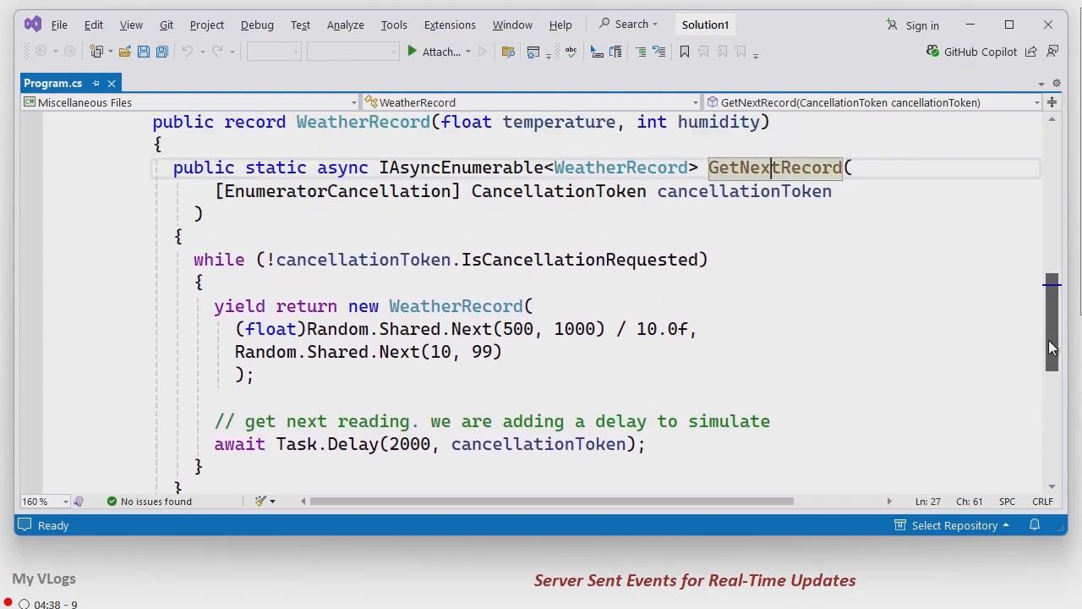
scroll("up", 3)
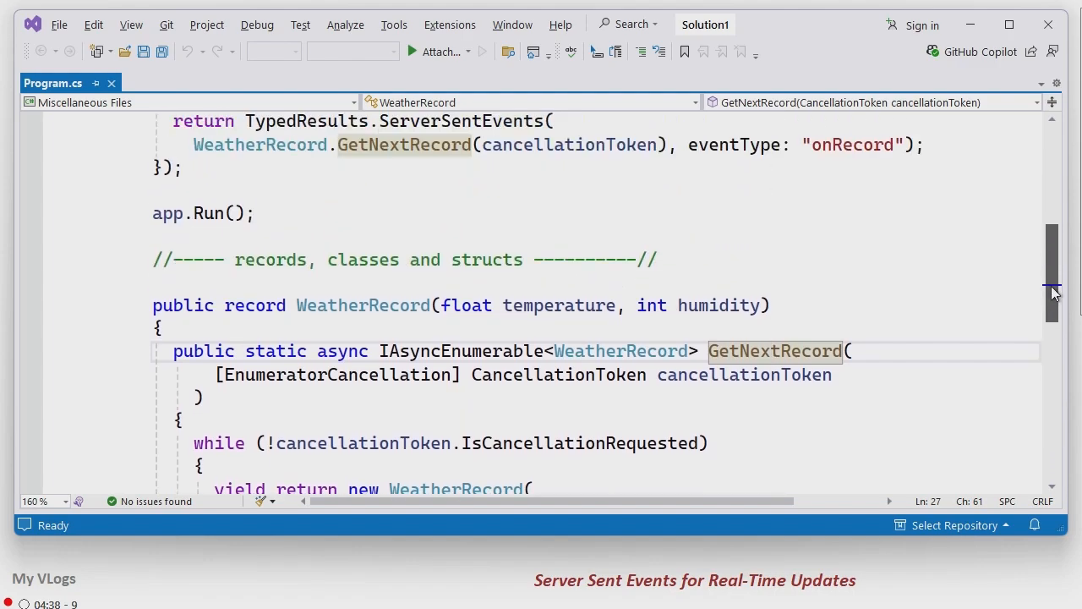
scroll("up", 3)
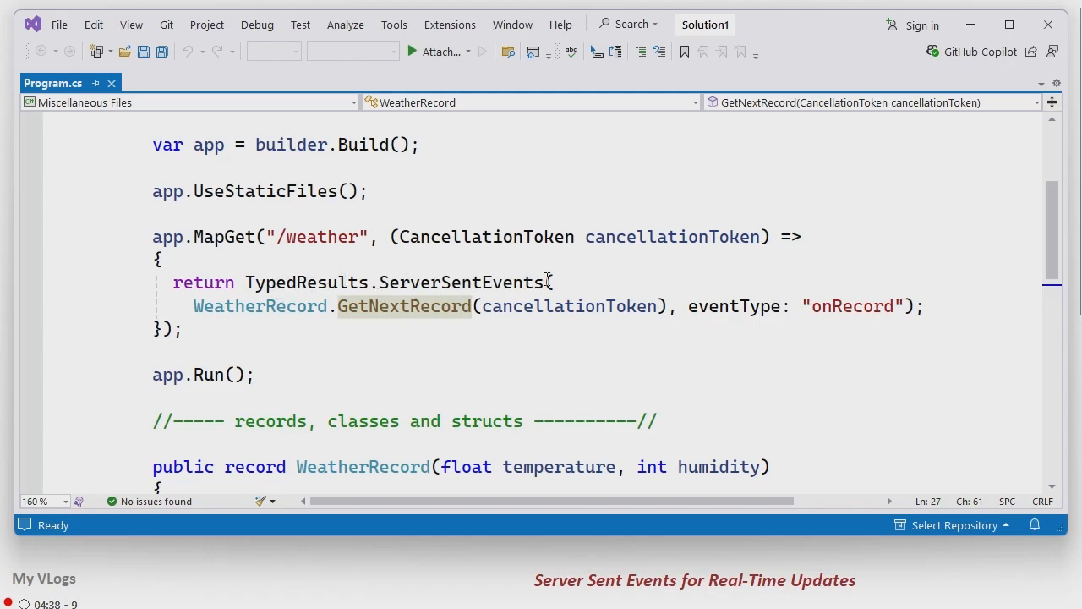
mouse_move(371, 317)
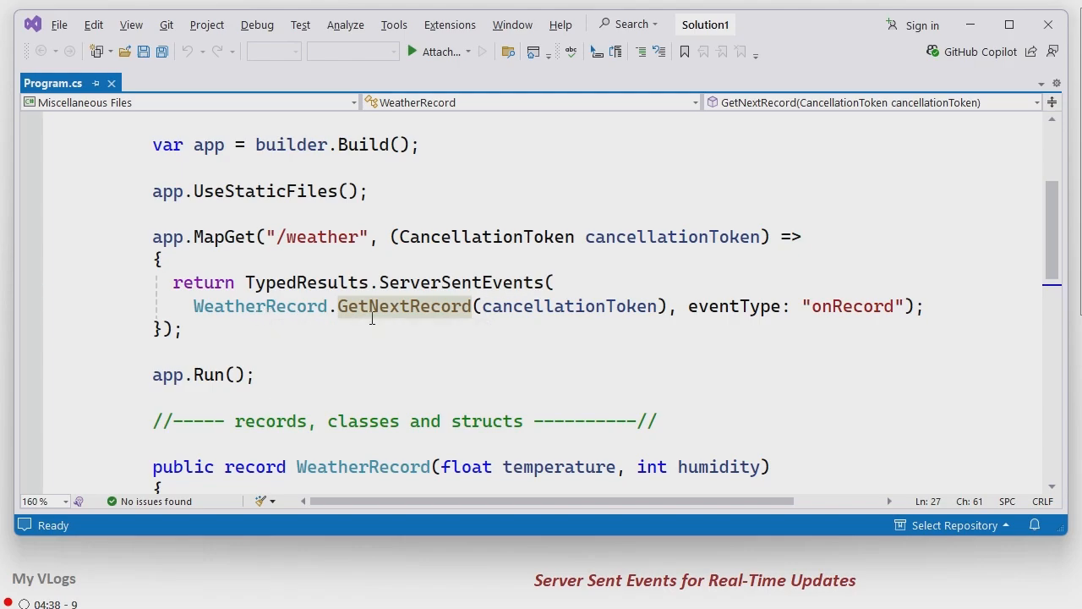
mouse_move(813, 308)
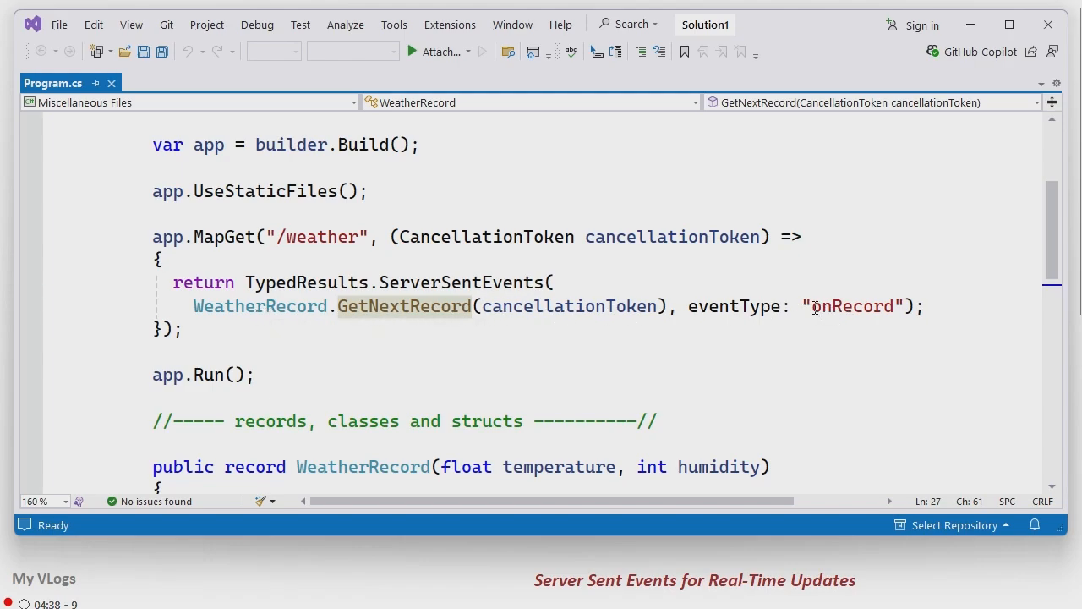
double_click(851, 306)
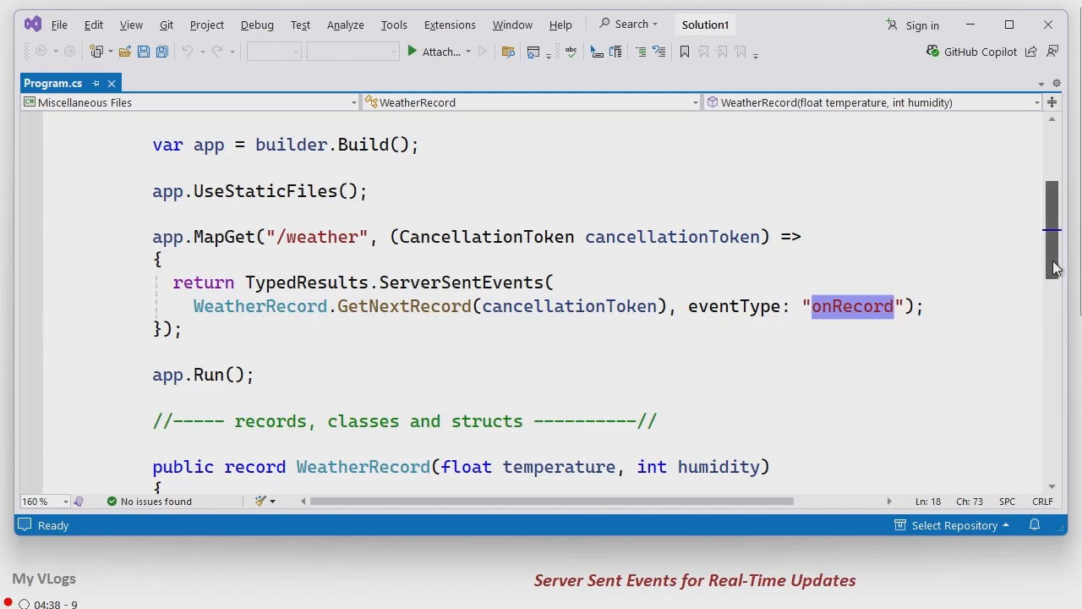
scroll("down", 3)
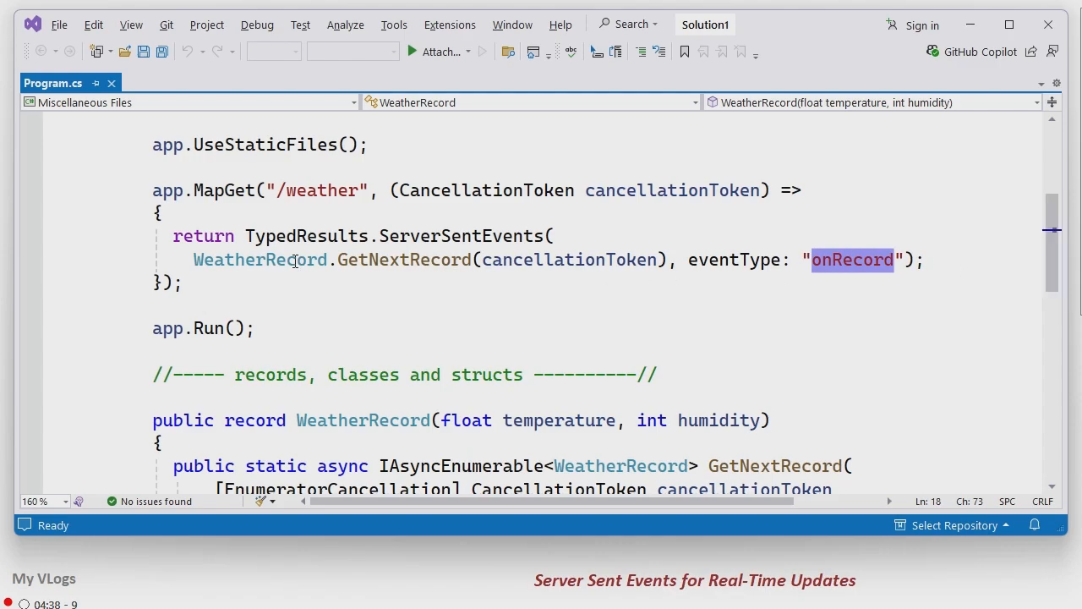
scroll("down", 3)
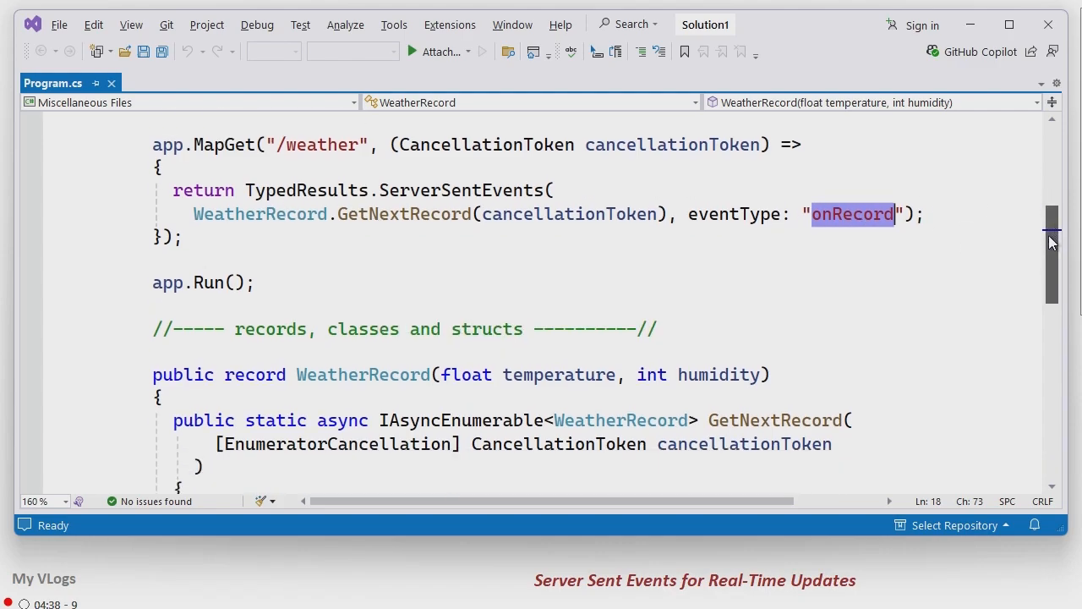
scroll("down", 3)
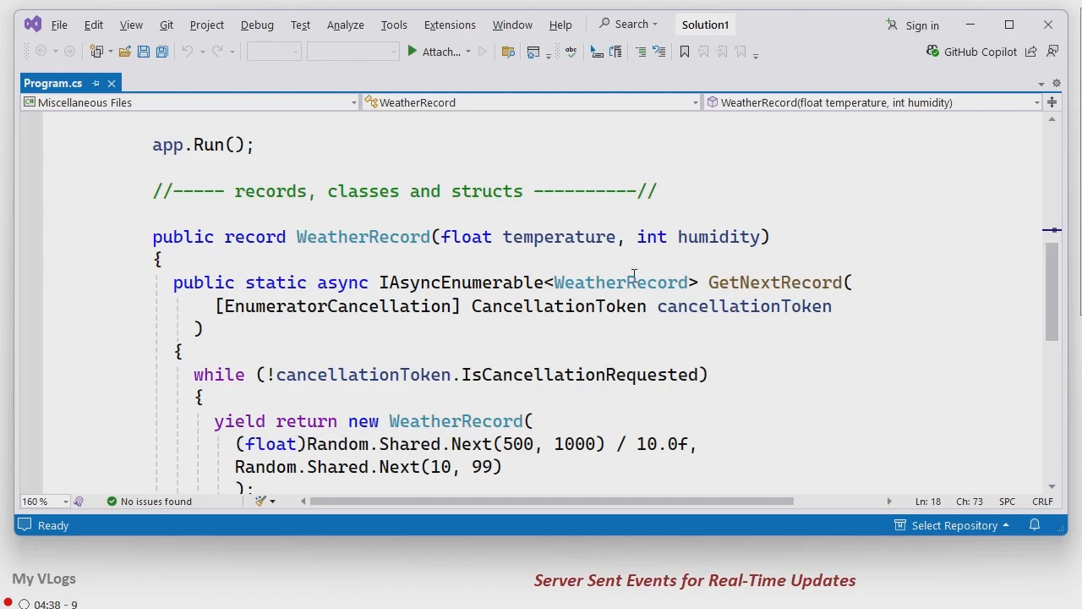
scroll("up", 3)
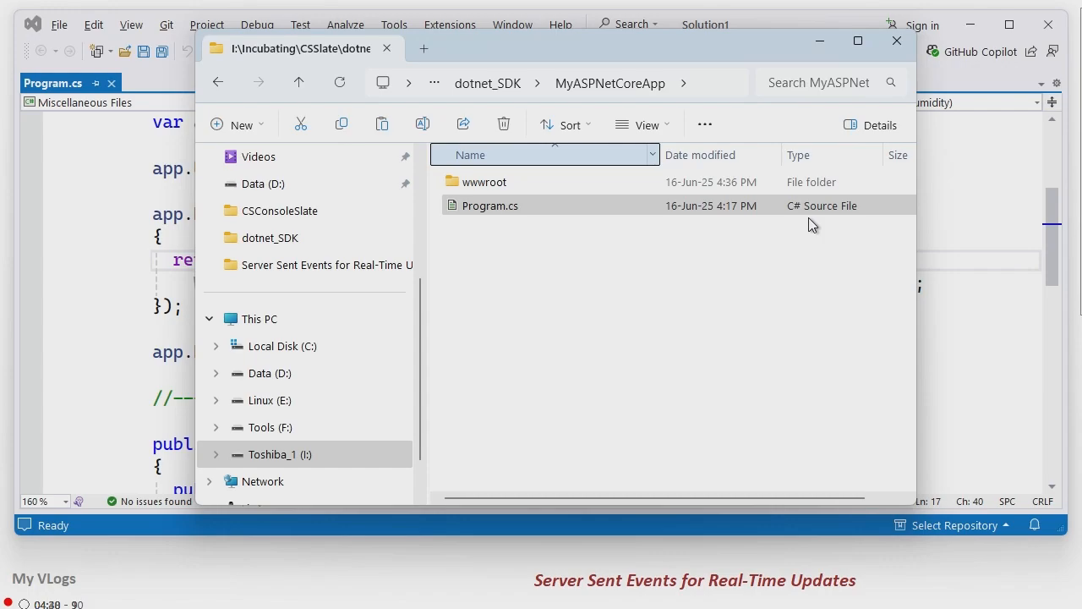
Step: Open wwwroot's index.html in Visual Studio beside Program.cs
double_click(484, 183)
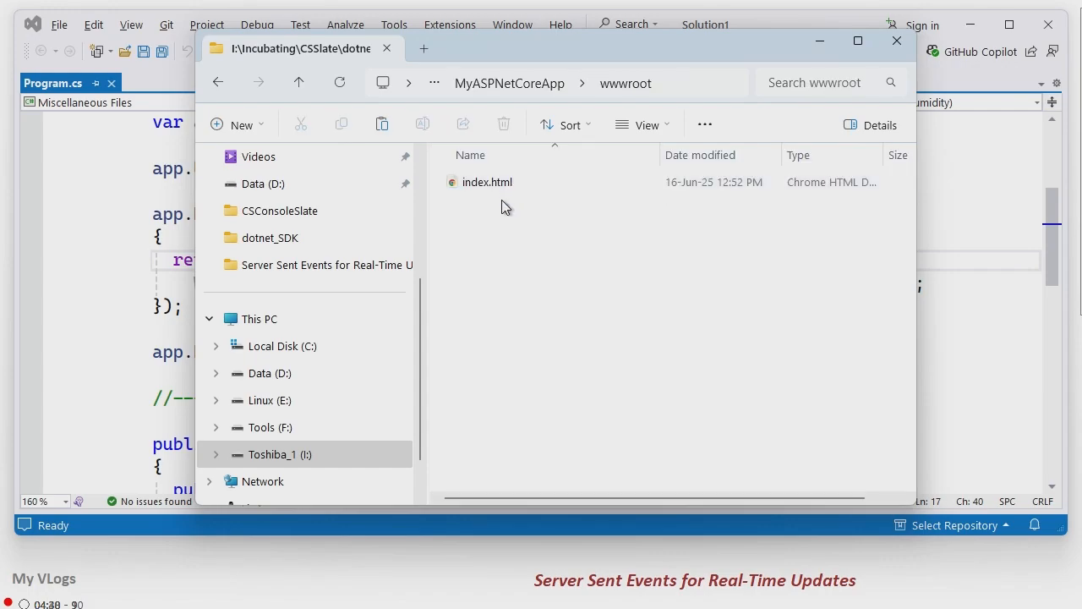
left_click(487, 183)
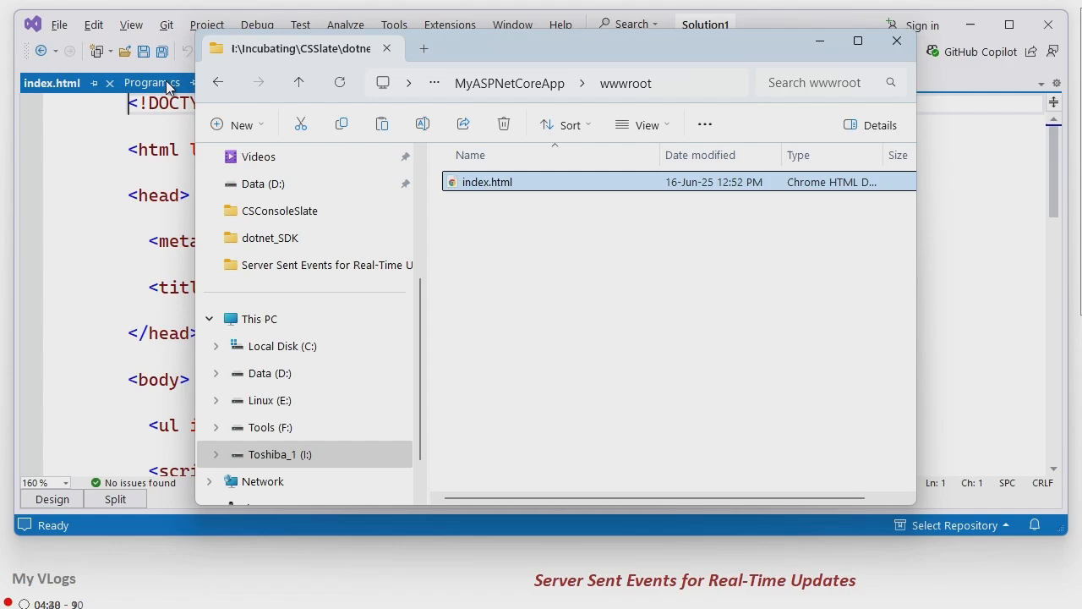
left_click(896, 41)
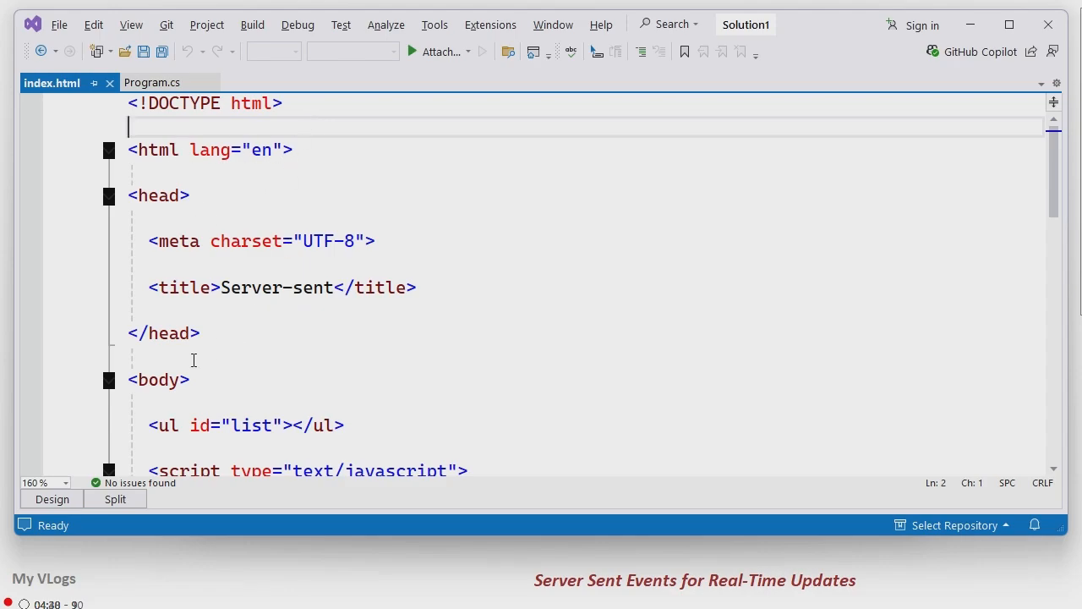
scroll("down", 3)
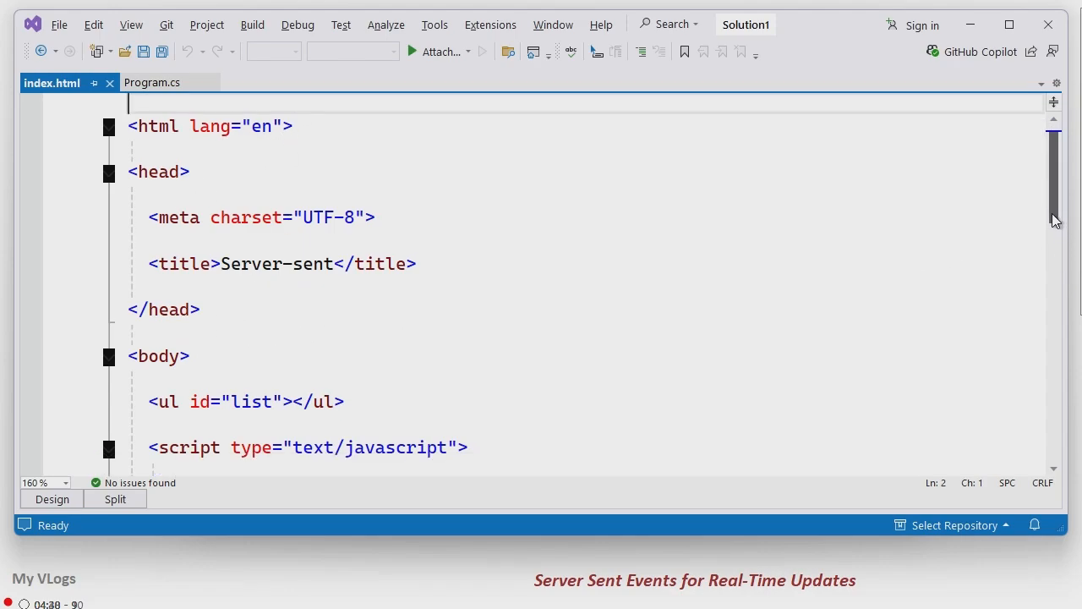
scroll("down", 3)
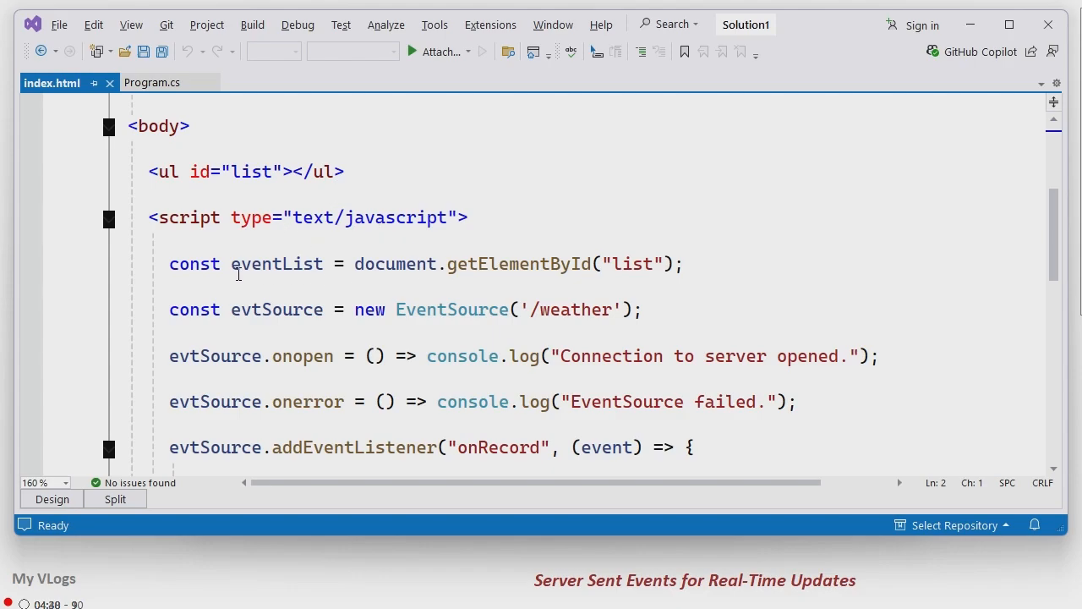
mouse_move(277, 172)
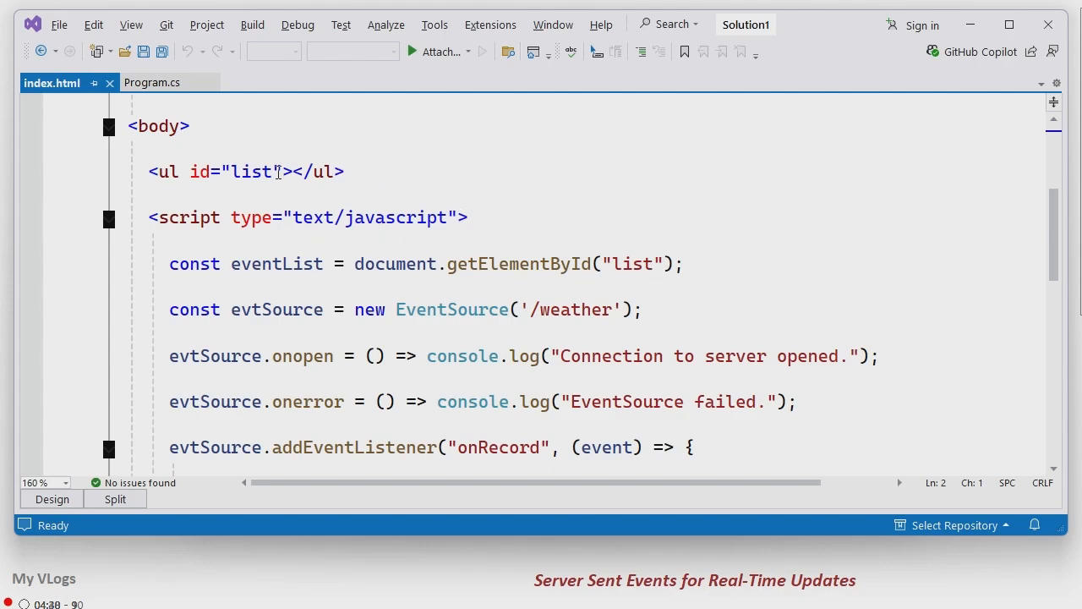
mouse_move(1055, 245)
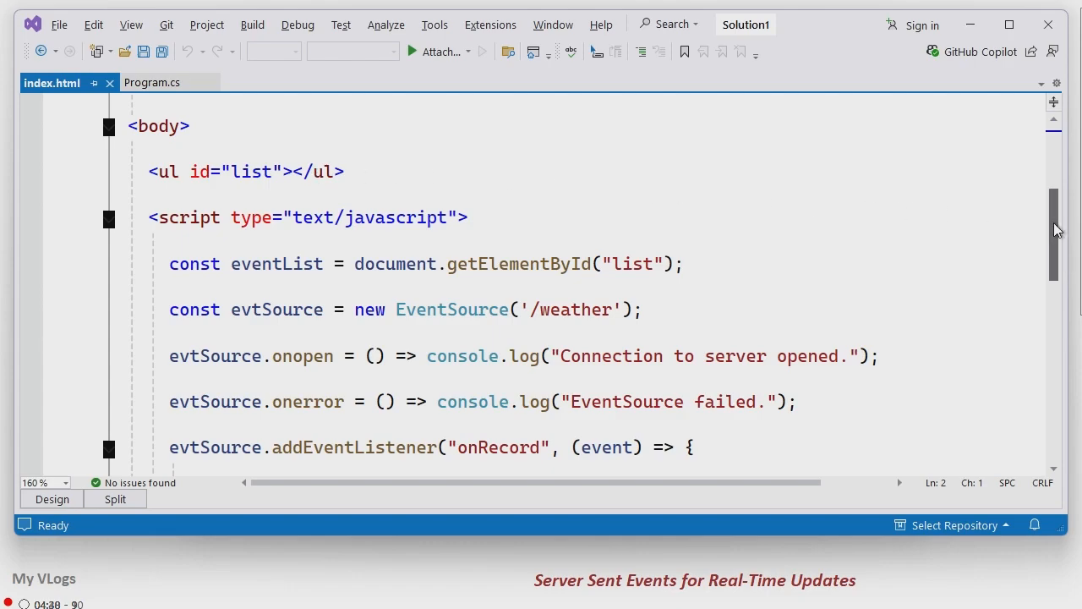
scroll("down", 3)
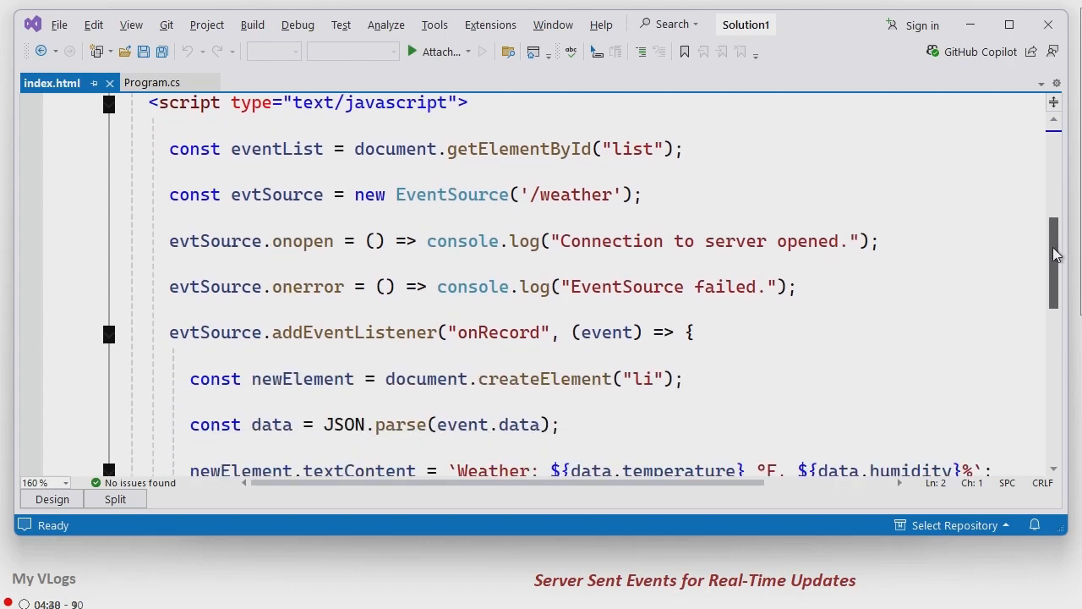
scroll("up", 3)
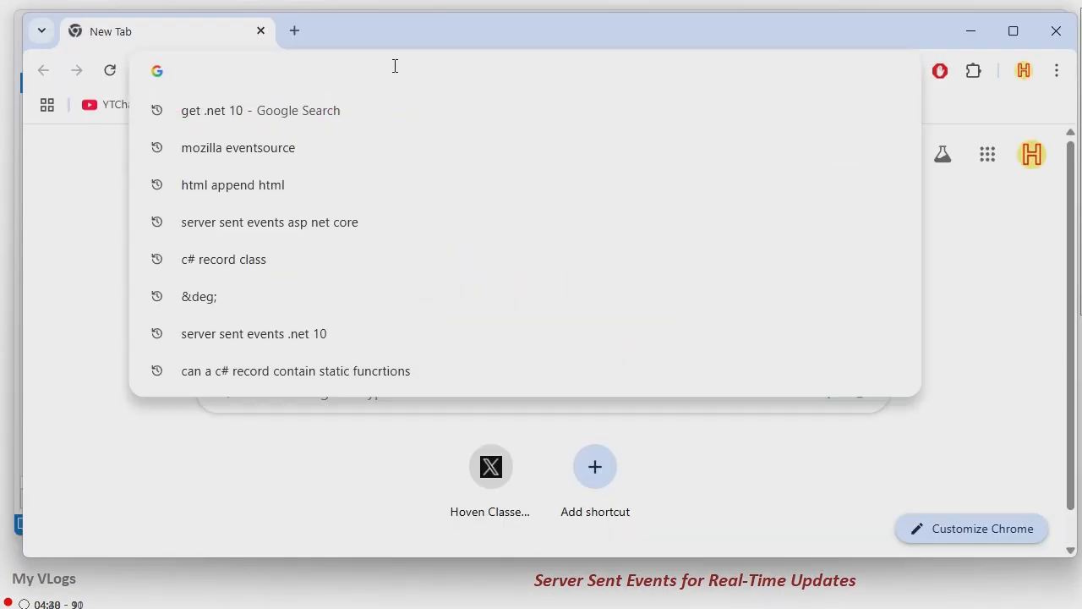
Step: Search Google for "mozilla eventsource" from history and load the MDN EventSource reference page
left_click(260, 110)
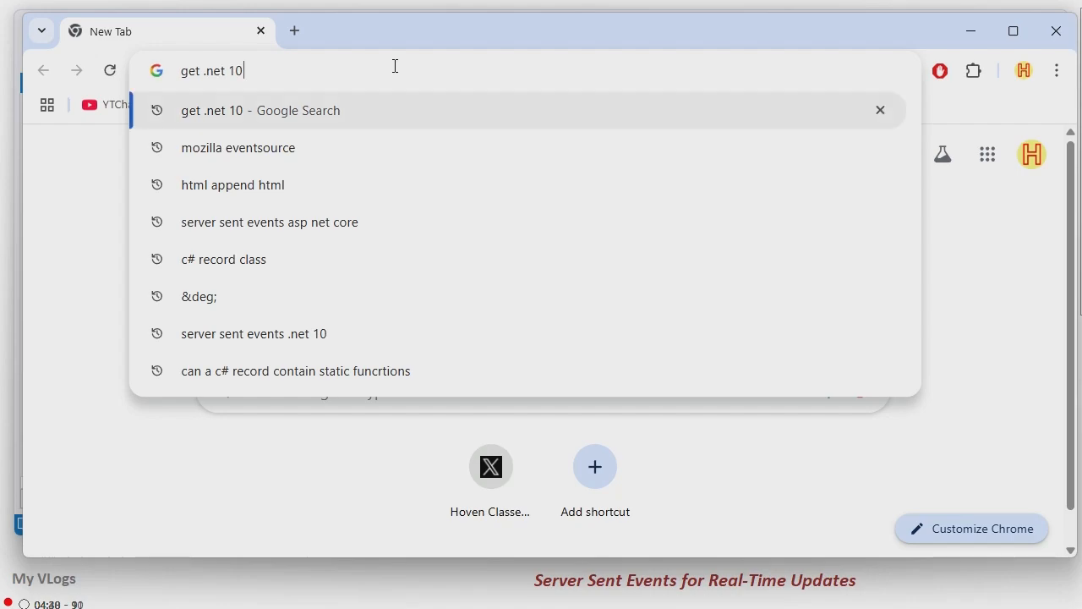
left_click(236, 147)
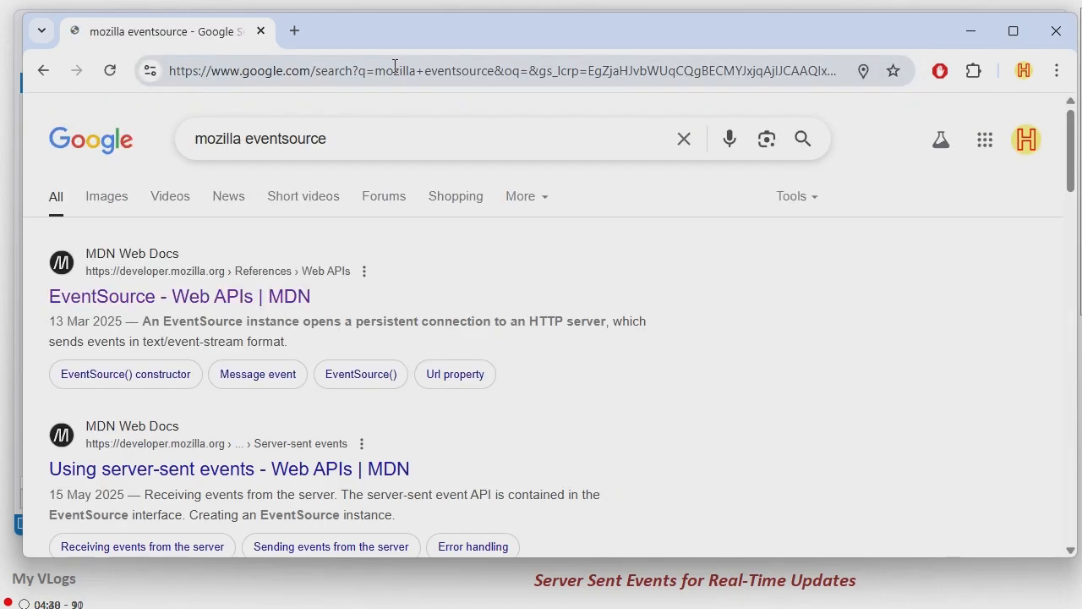
mouse_move(209, 308)
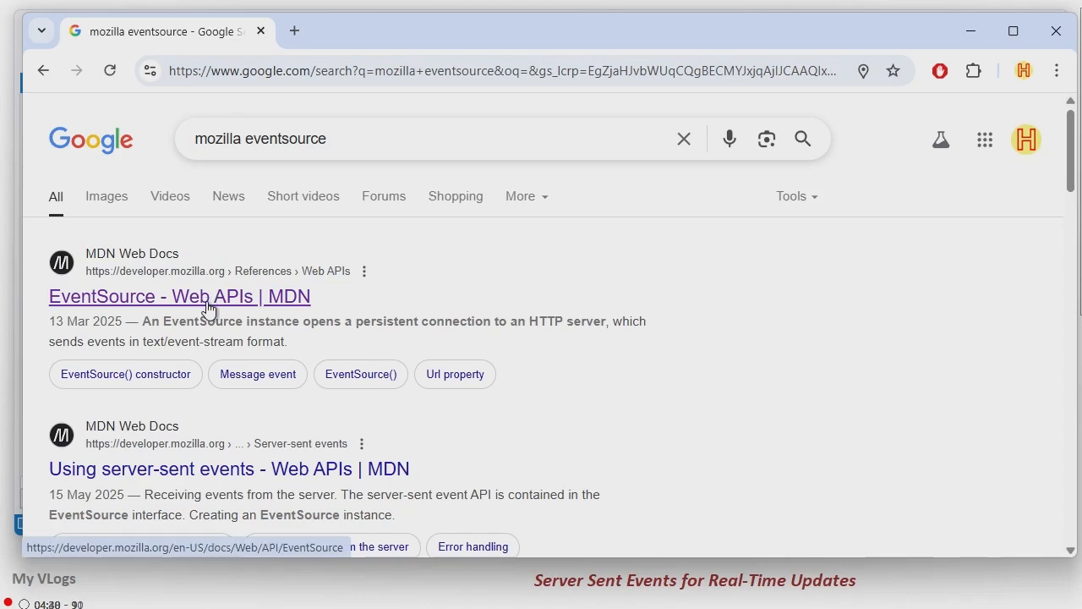
left_click(179, 296)
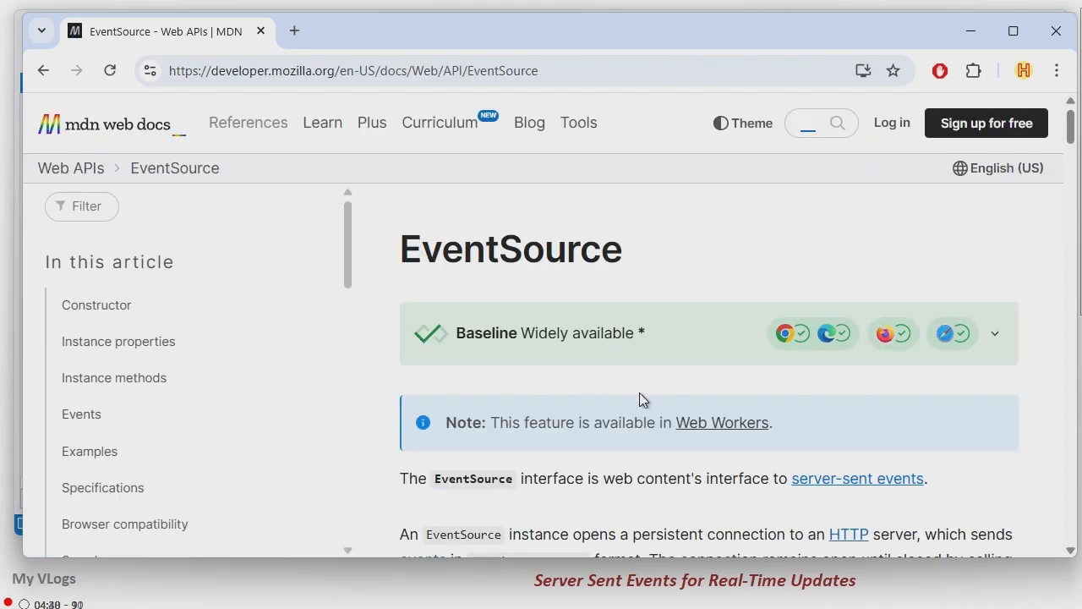
mouse_move(960, 443)
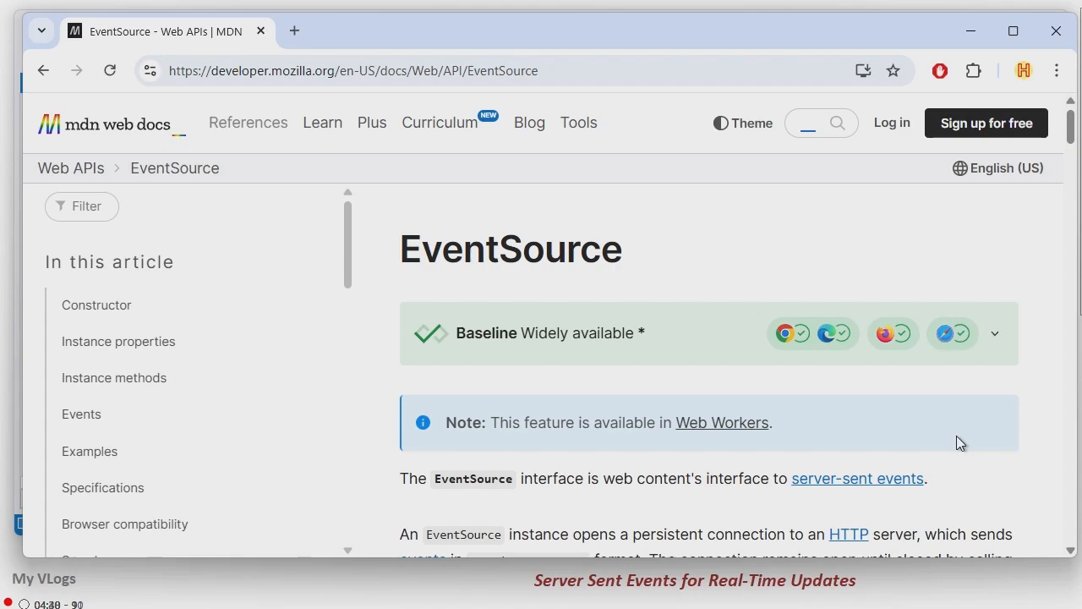
scroll("down", 3)
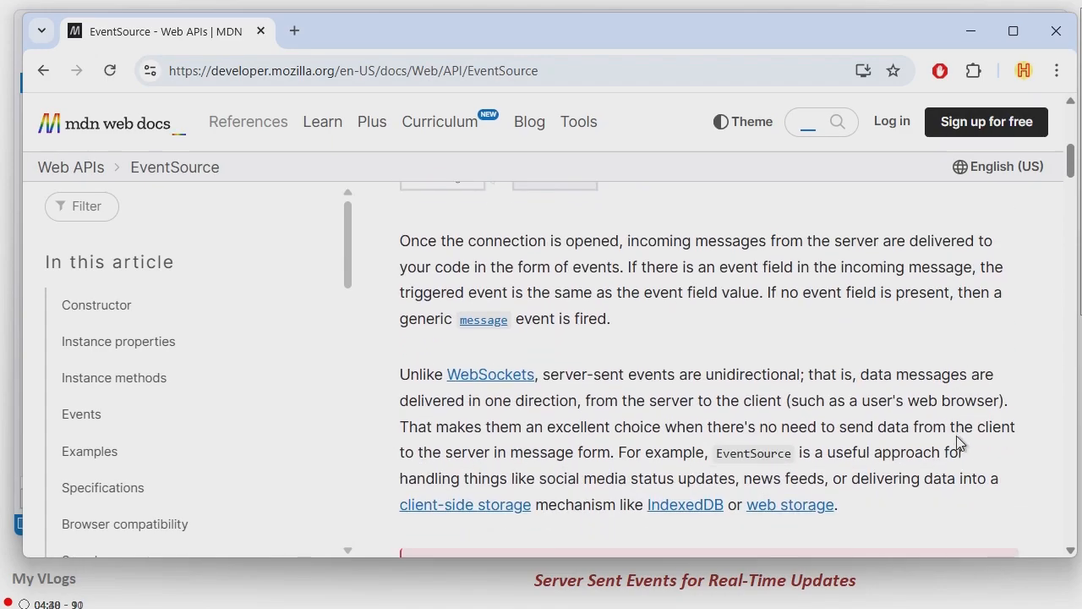
scroll("down", 3)
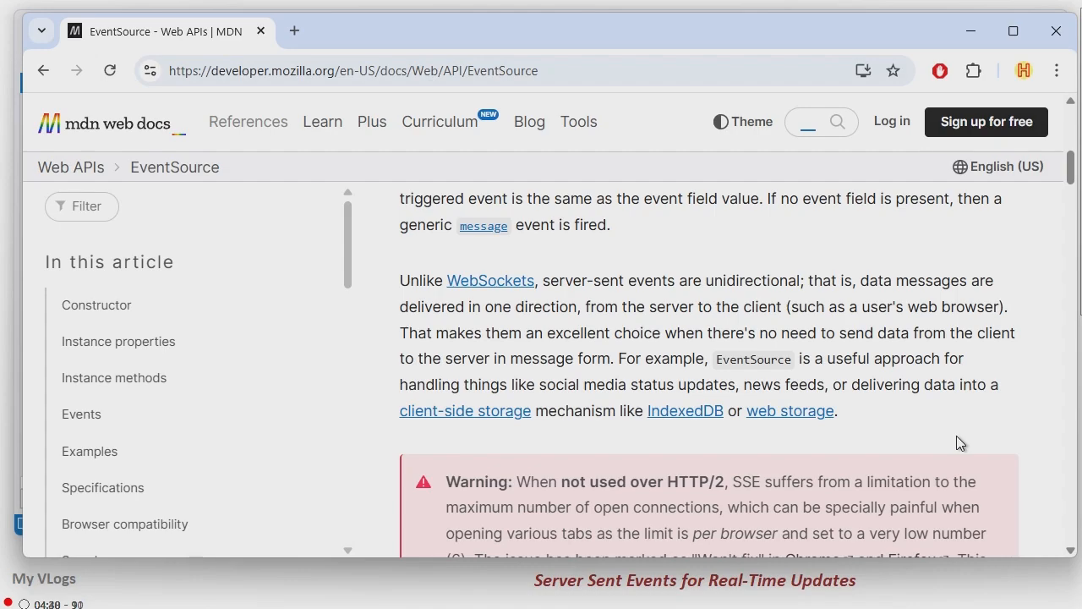
scroll("down", 3)
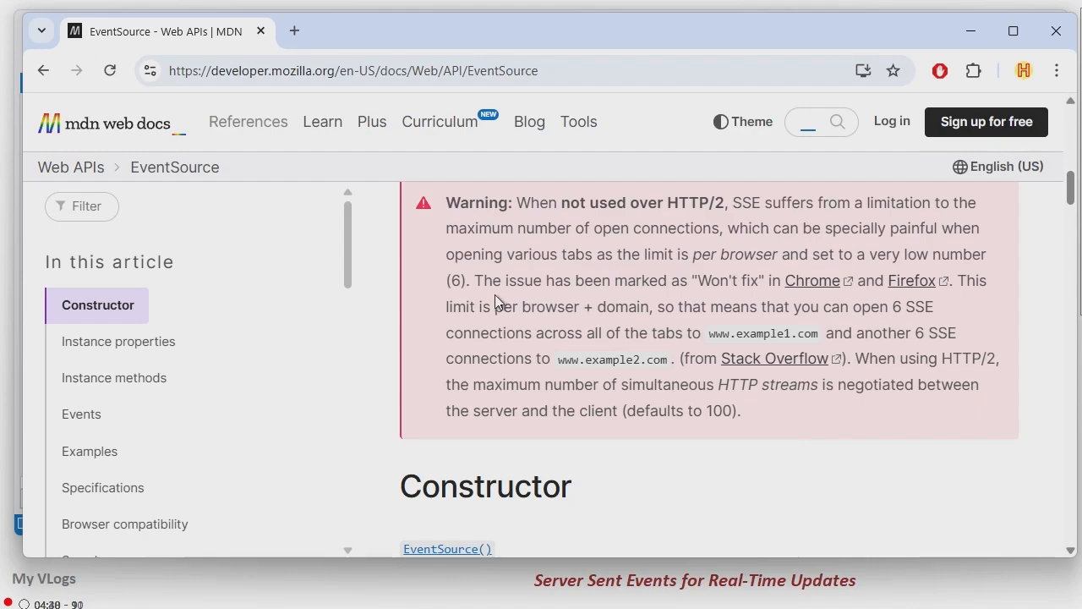
mouse_move(679, 253)
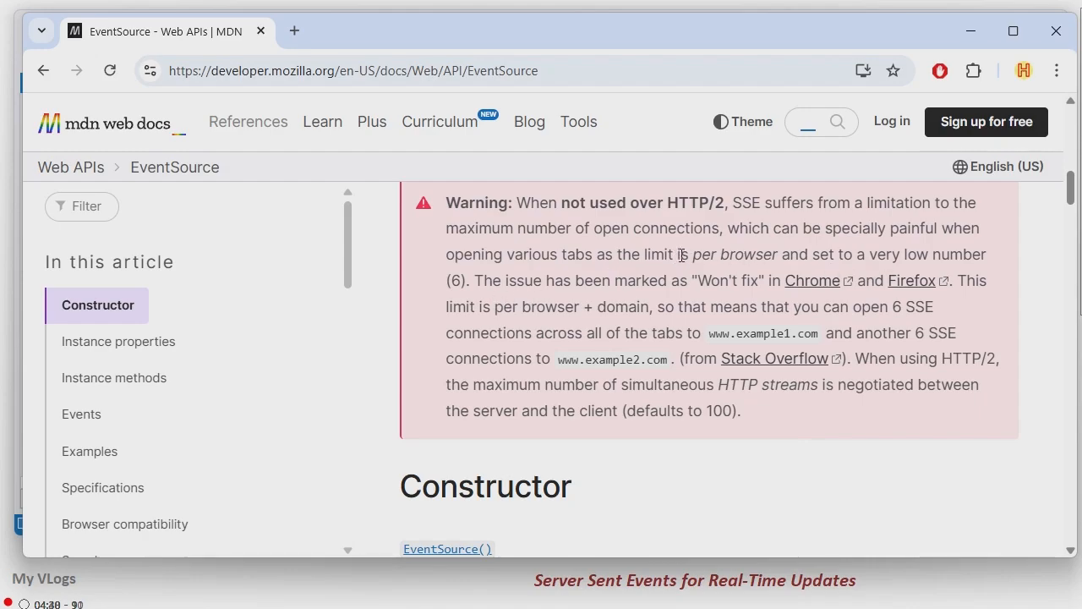
left_click_drag(676, 254, 980, 254)
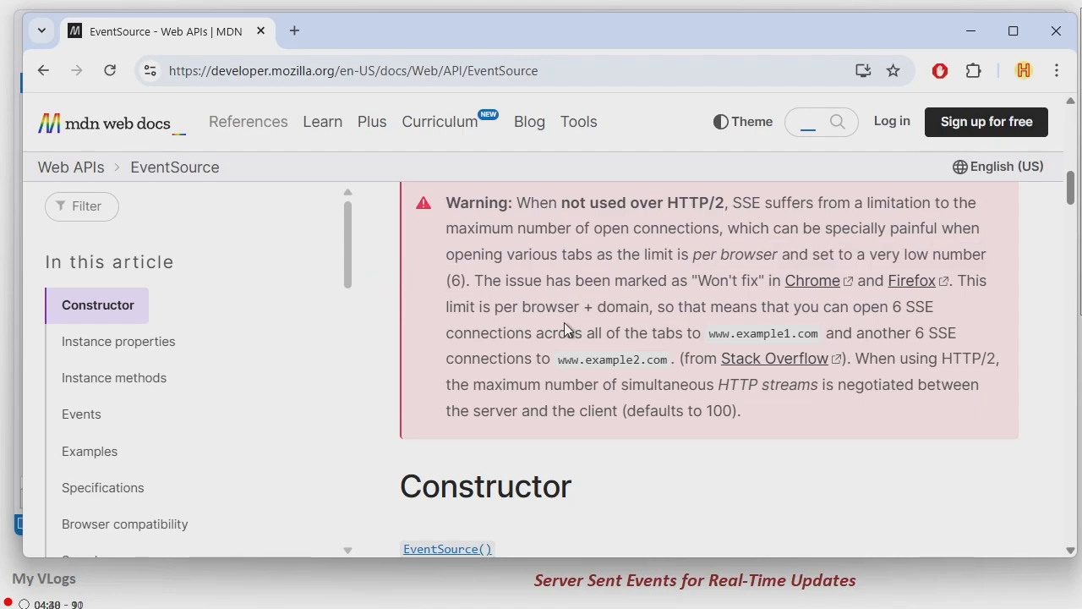
scroll("down", 3)
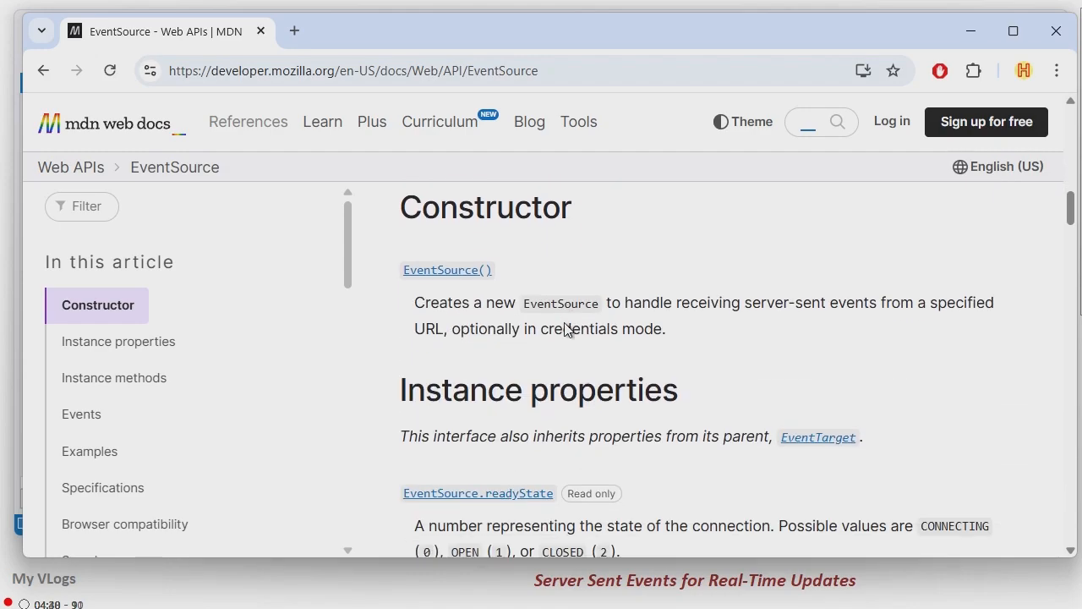
scroll("down", 3)
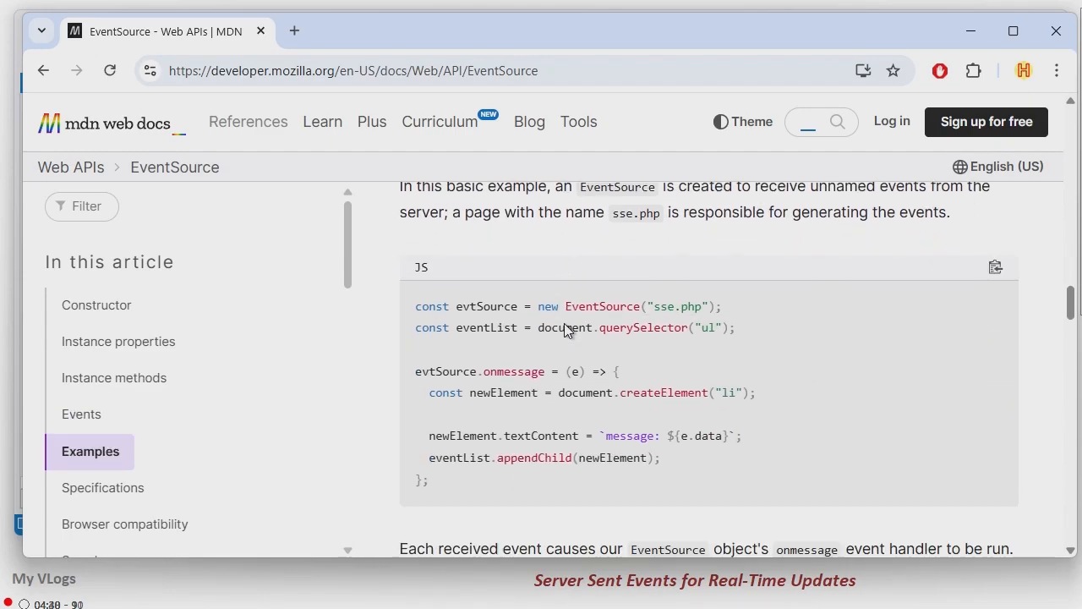
scroll("down", 3)
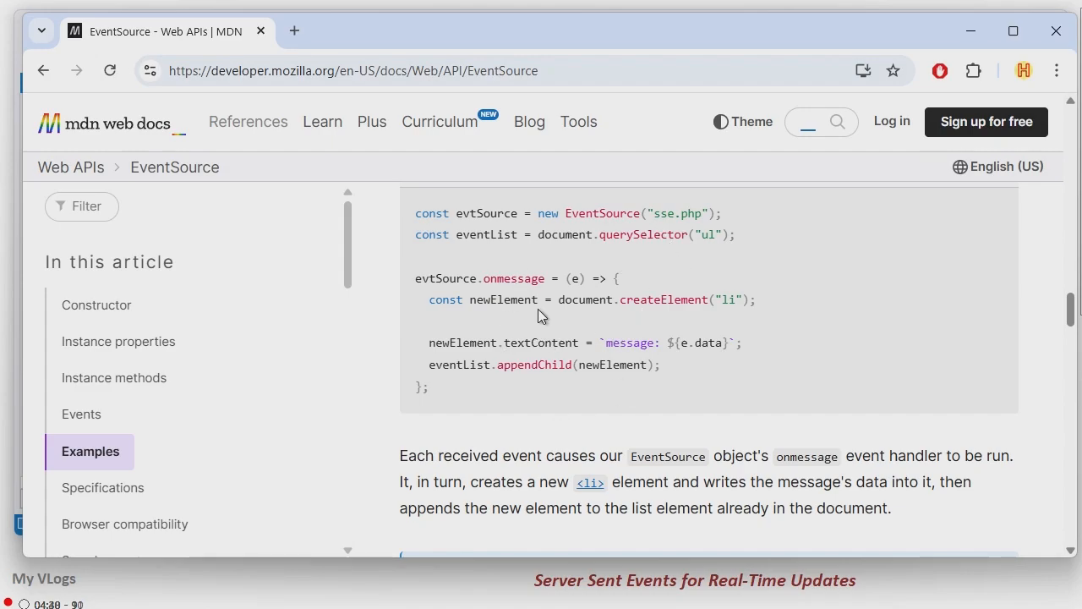
mouse_move(710, 368)
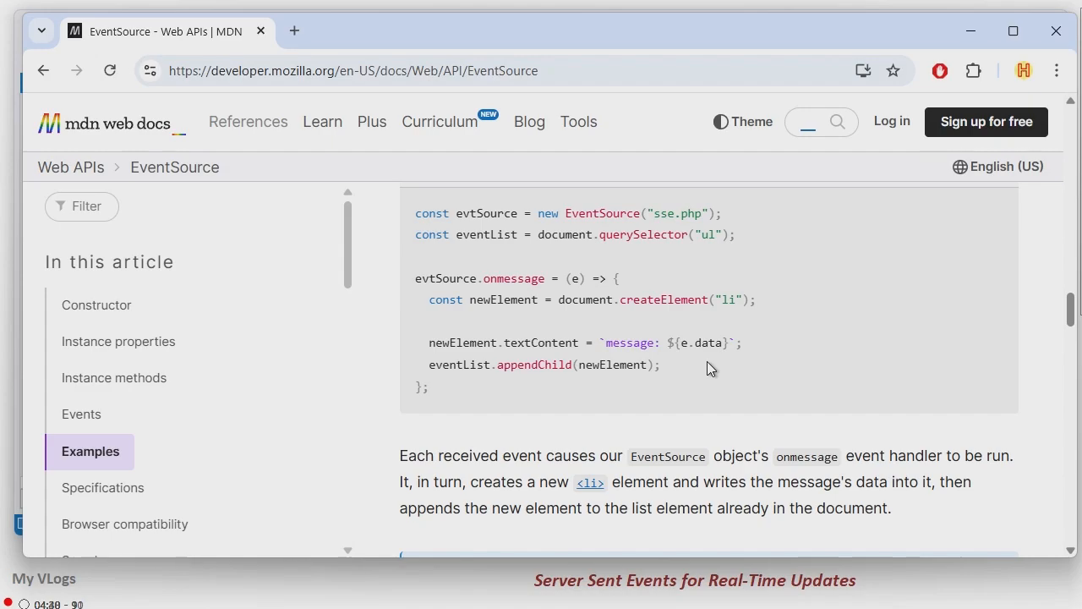
mouse_move(1055, 71)
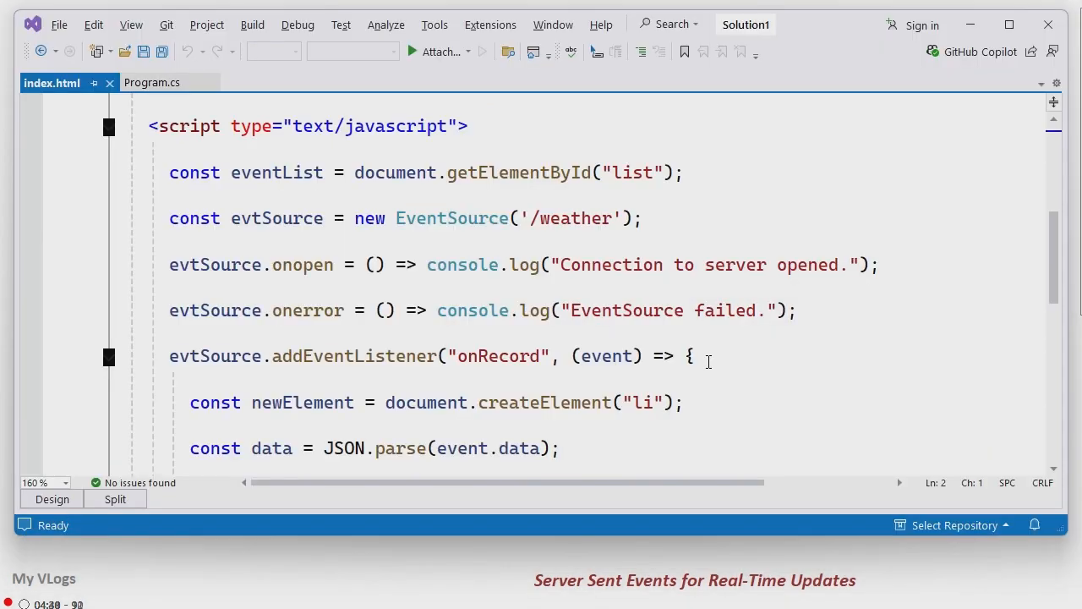
mouse_move(324, 218)
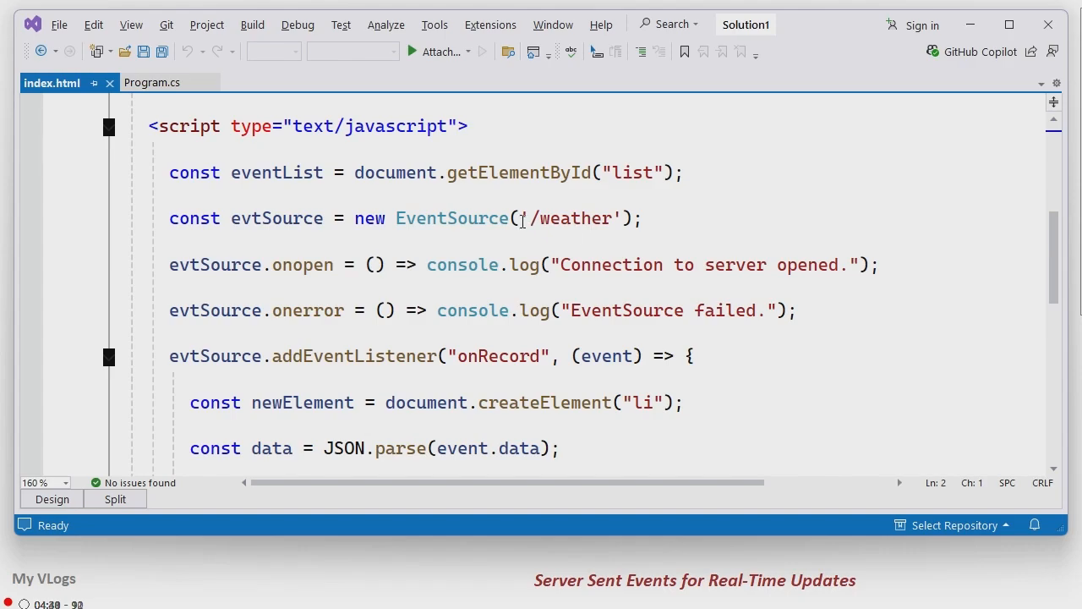
mouse_move(152, 81)
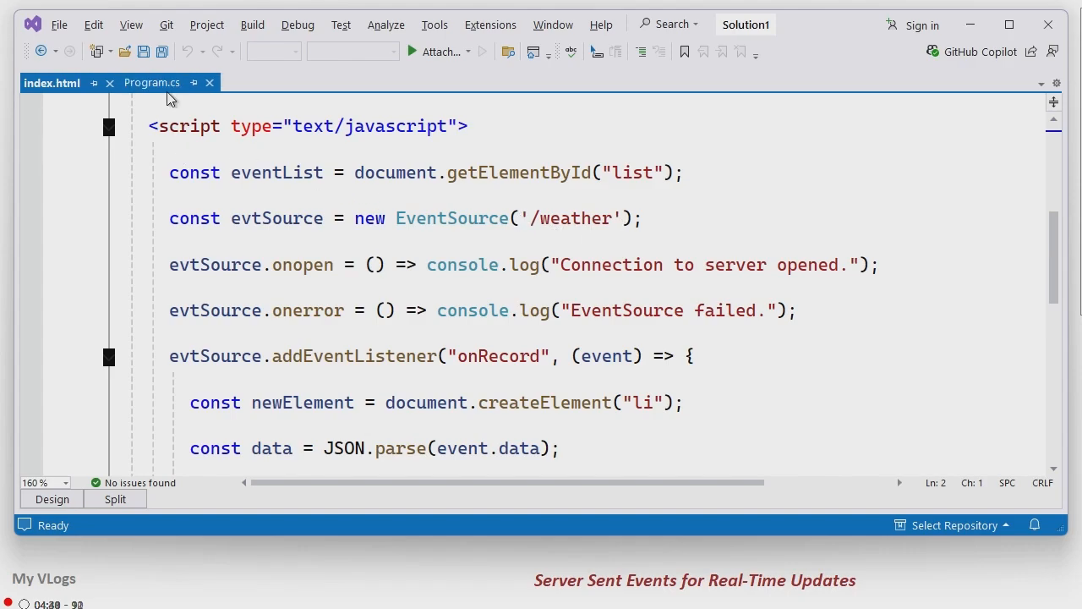
left_click(147, 83)
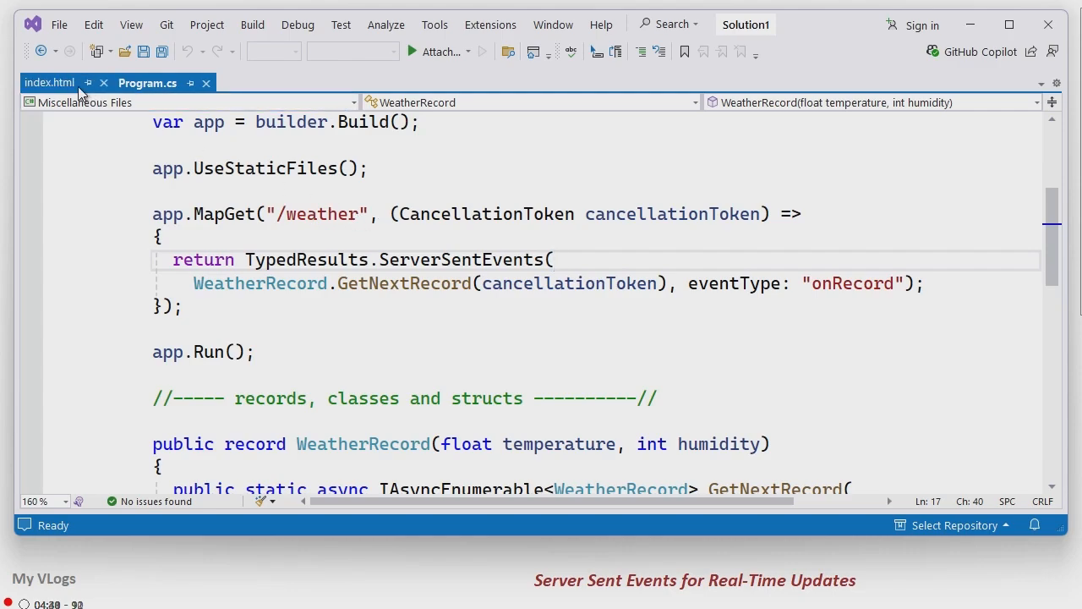
left_click(49, 81)
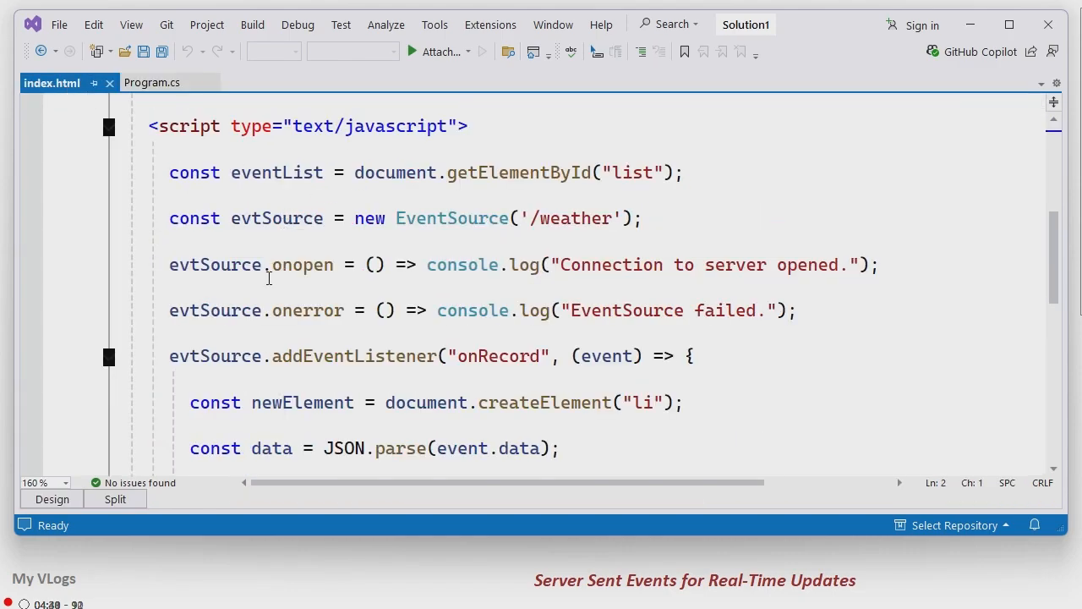
mouse_move(890, 292)
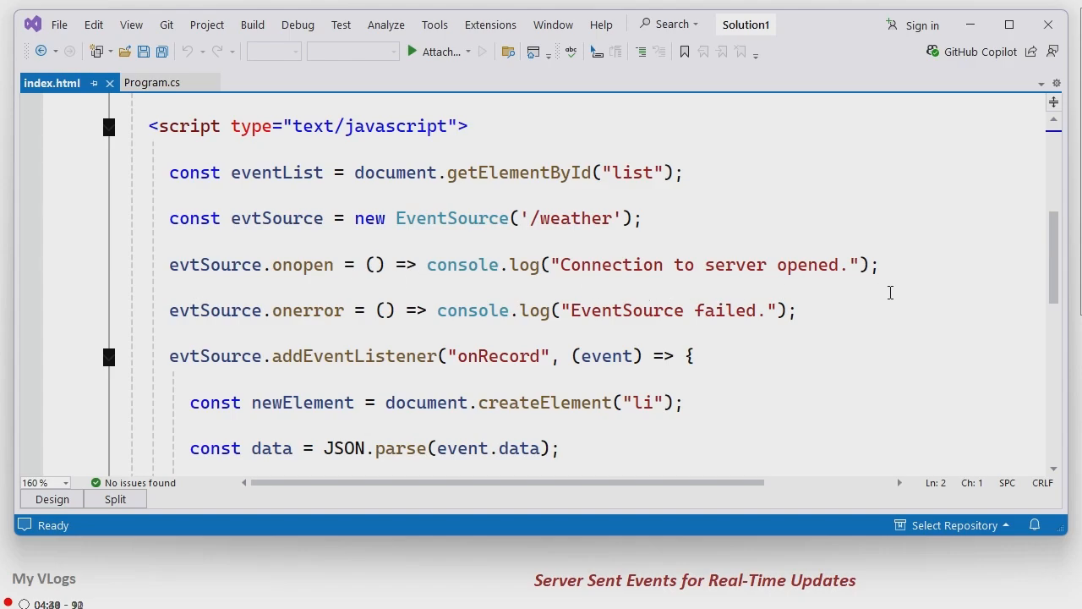
mouse_move(326, 377)
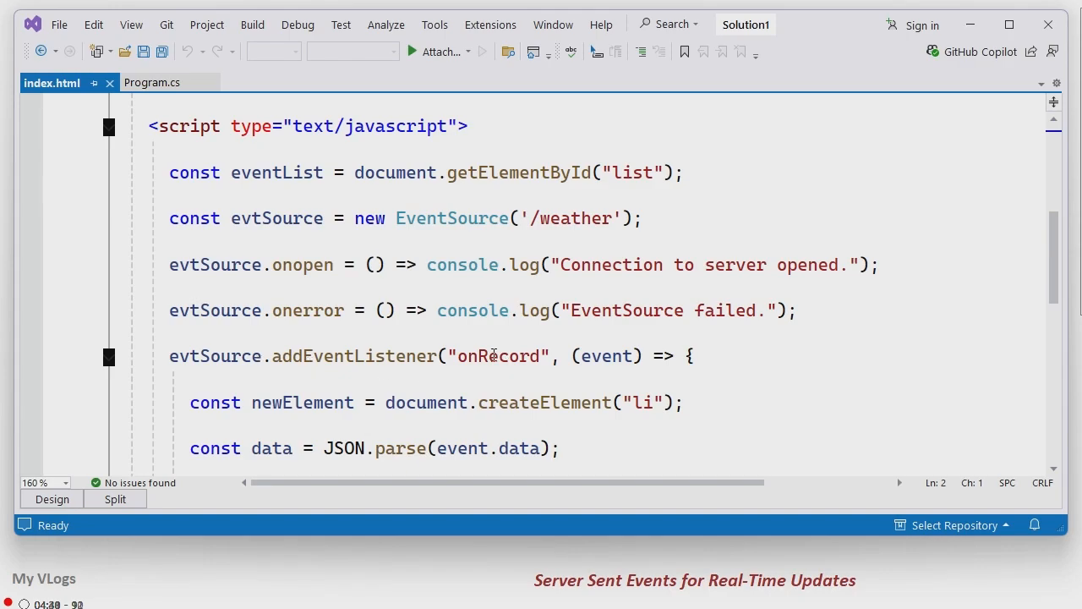
left_click(146, 81)
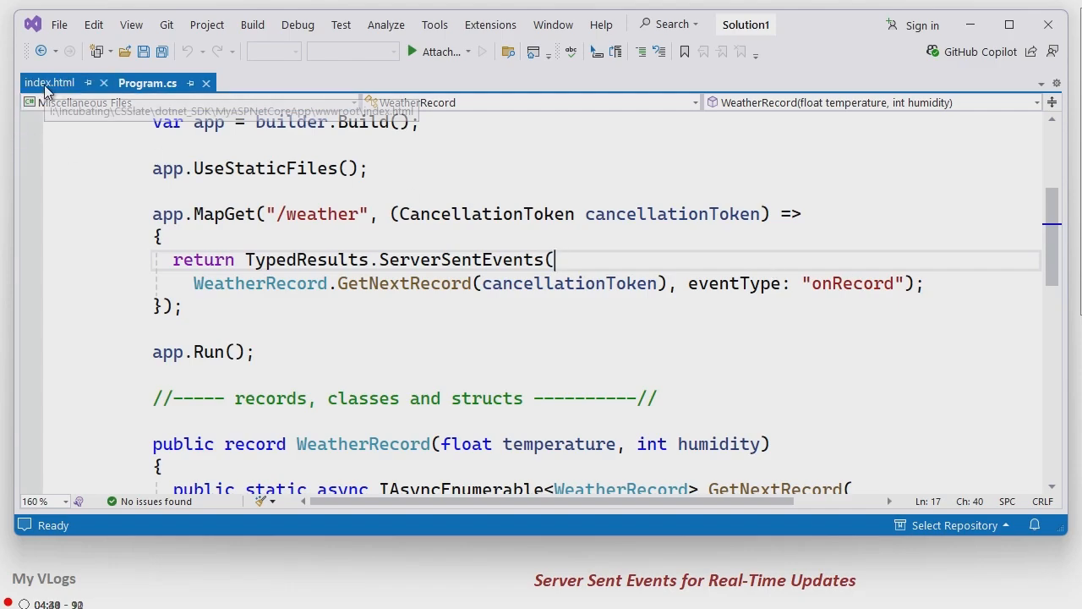
left_click(49, 82)
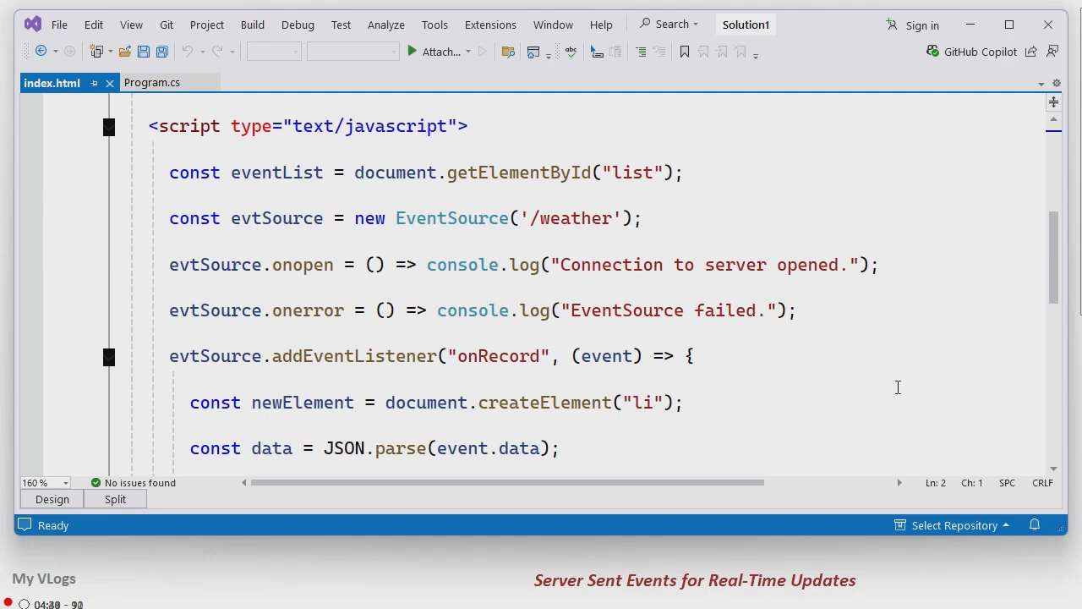
scroll("down", 3)
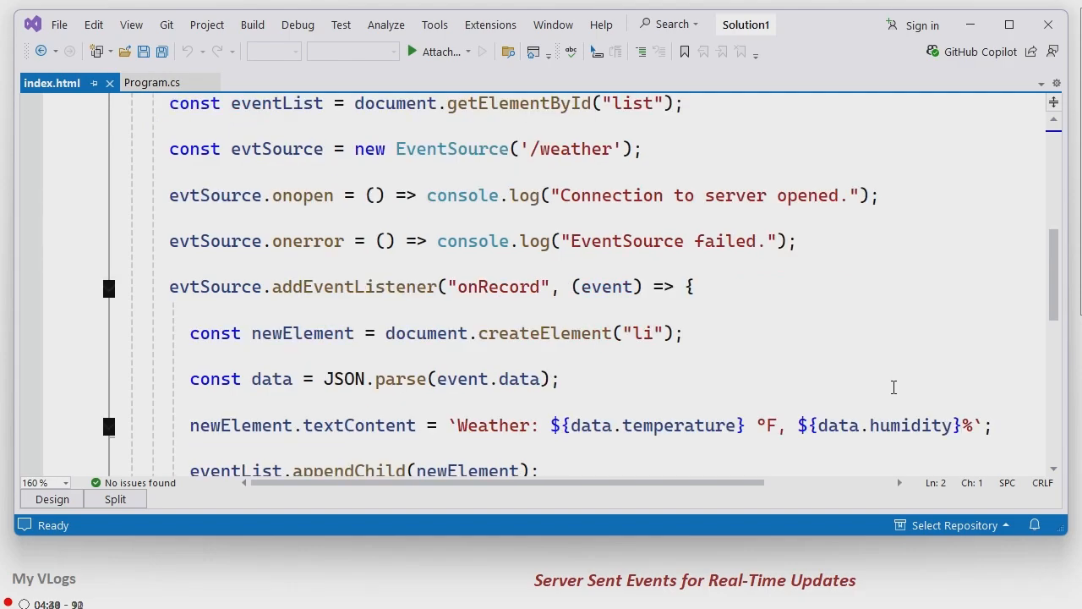
scroll("down", 3)
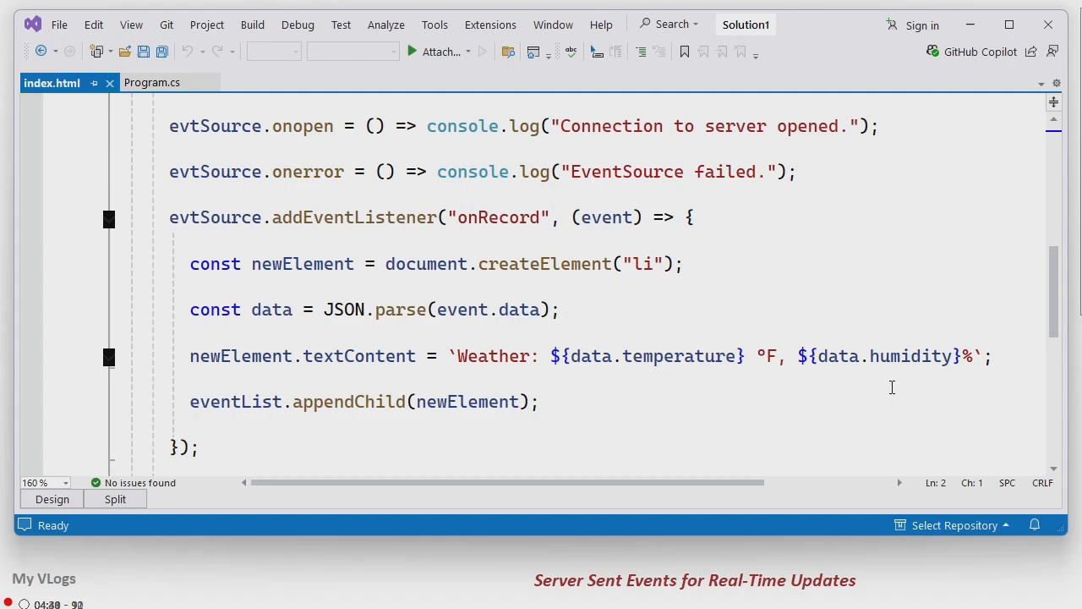
scroll("down", 3)
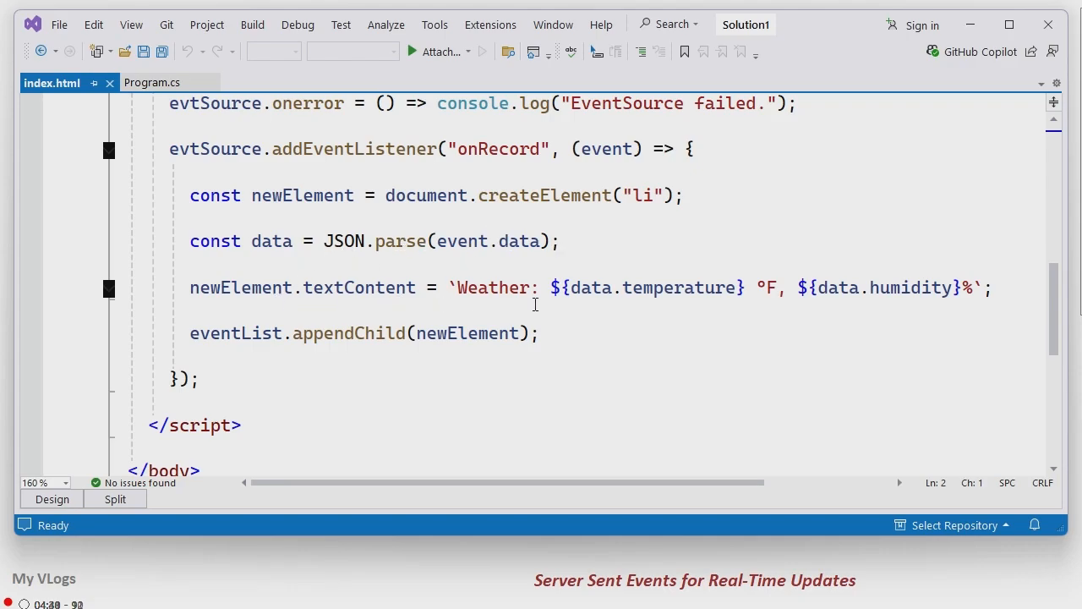
mouse_move(439, 358)
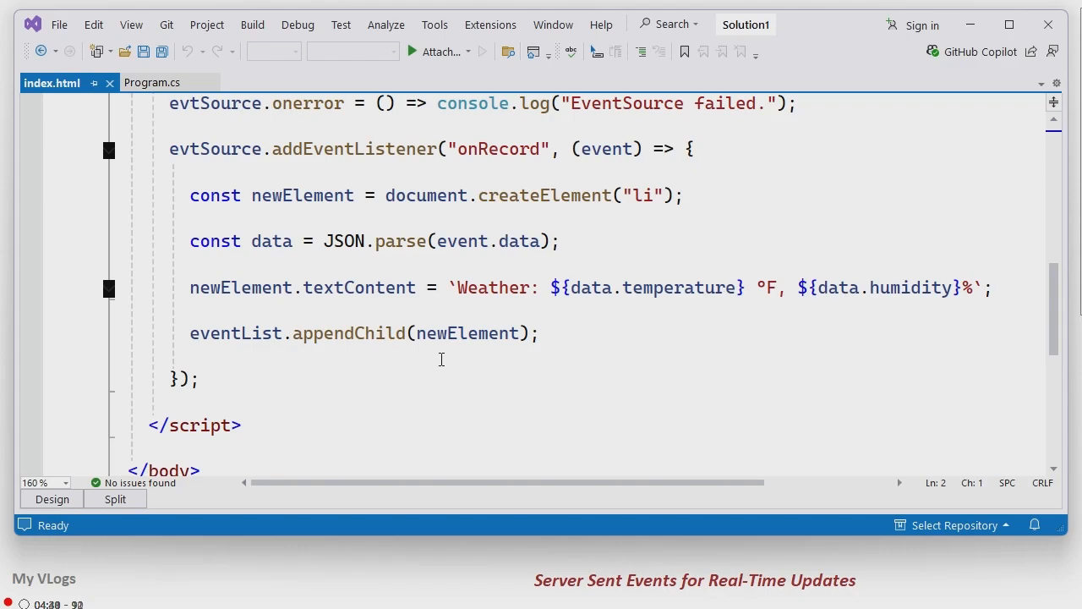
mouse_move(504, 362)
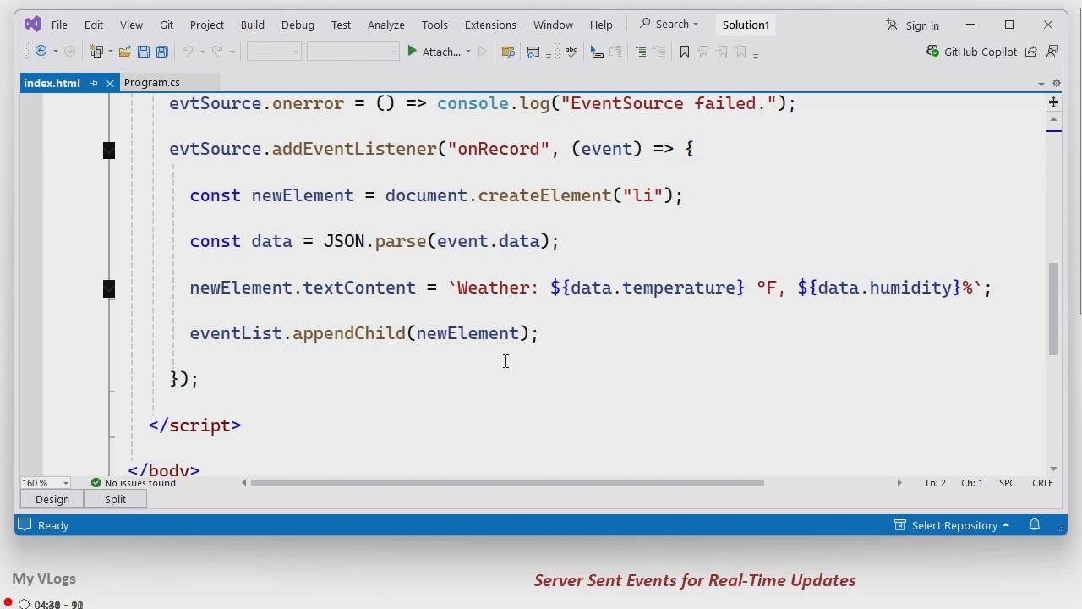
scroll("up", 3)
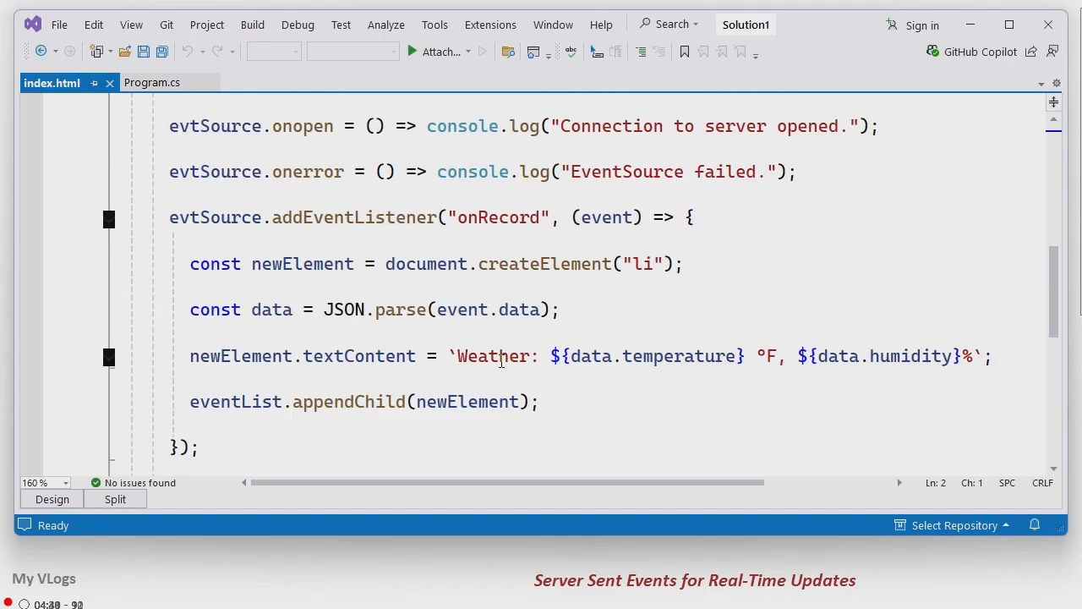
Step: Review the onRecord endpoint and GetNextRecord loop in Program.cs, then switch windows via Alt+Tab
left_click(147, 81)
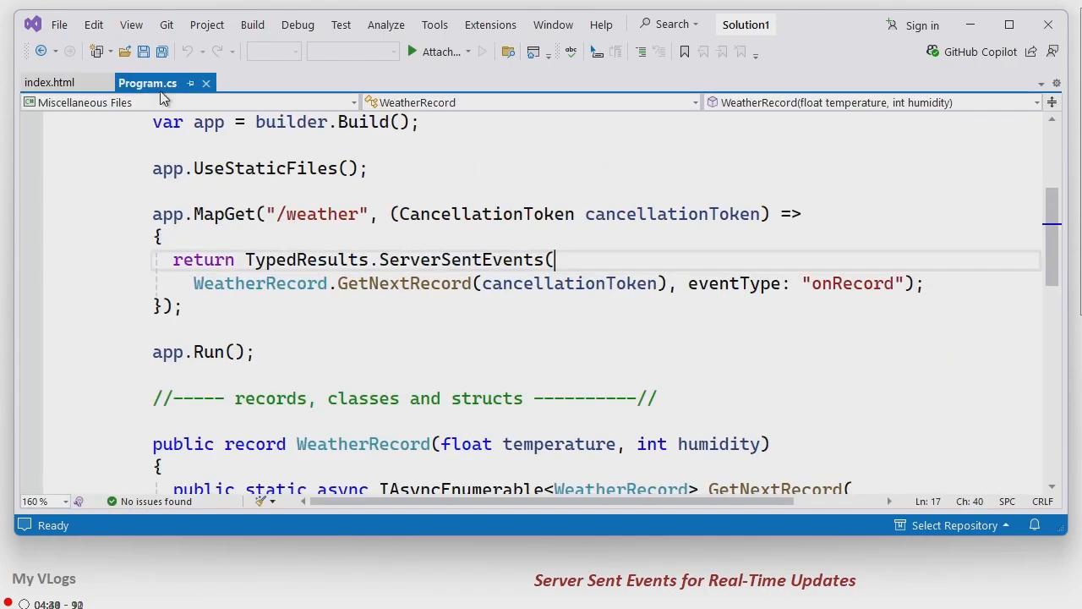
mouse_move(379, 279)
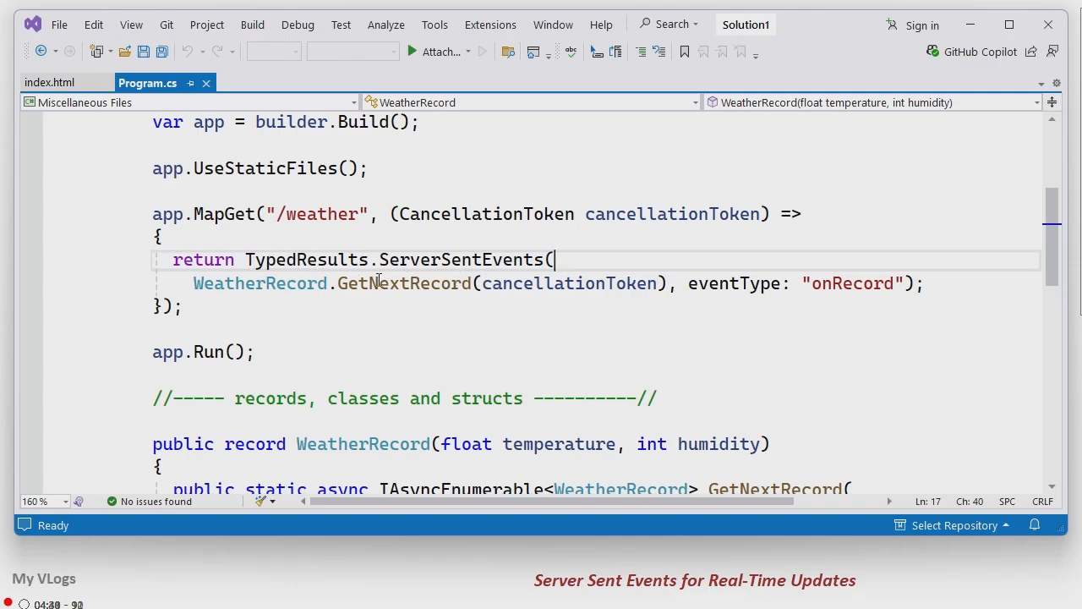
scroll("down", 3)
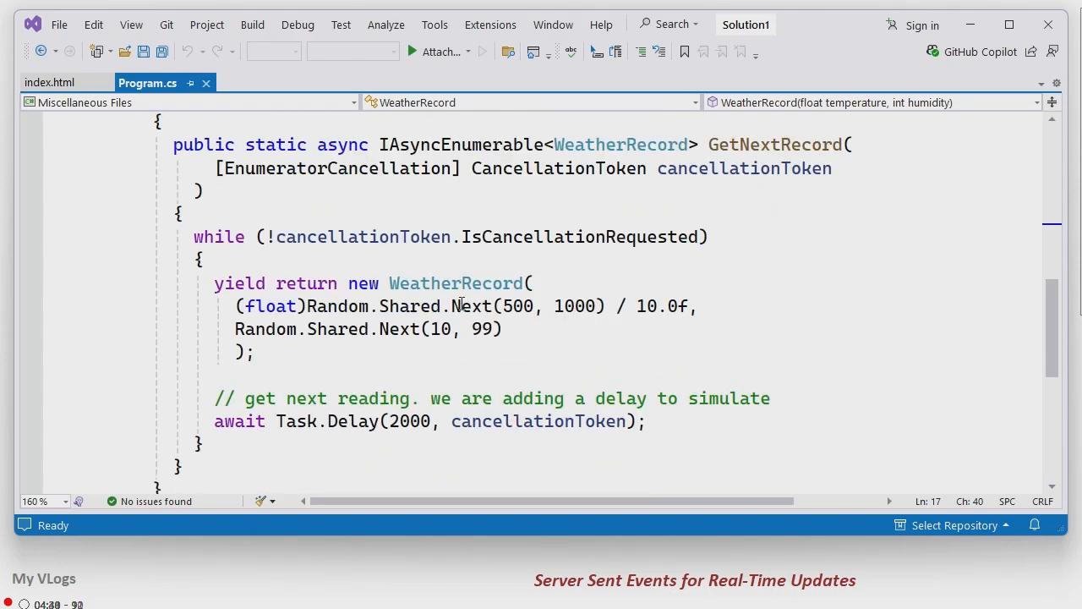
scroll("up", 3)
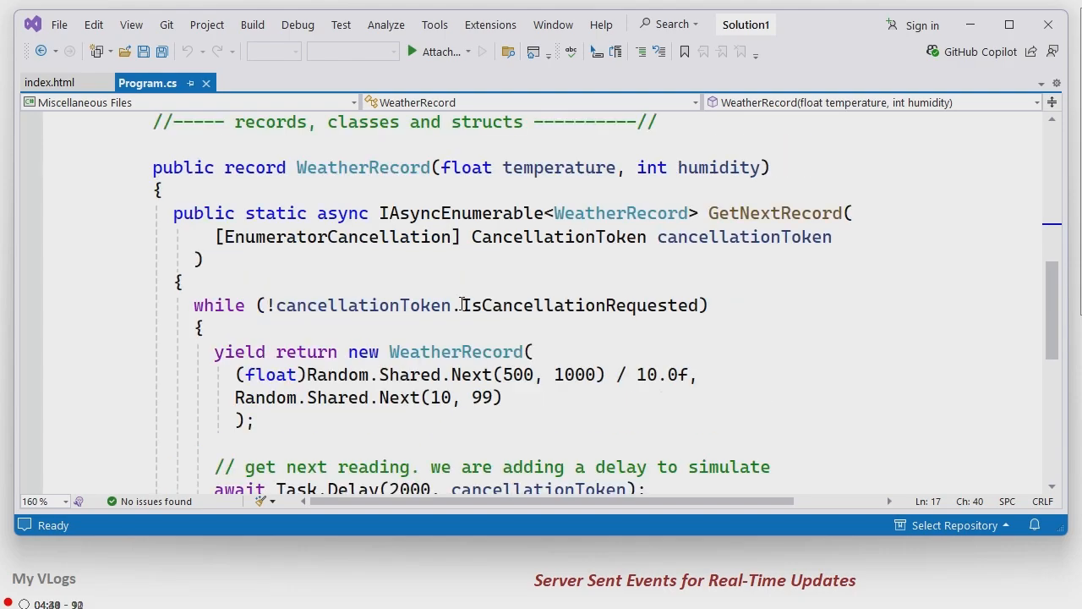
scroll("up", 3)
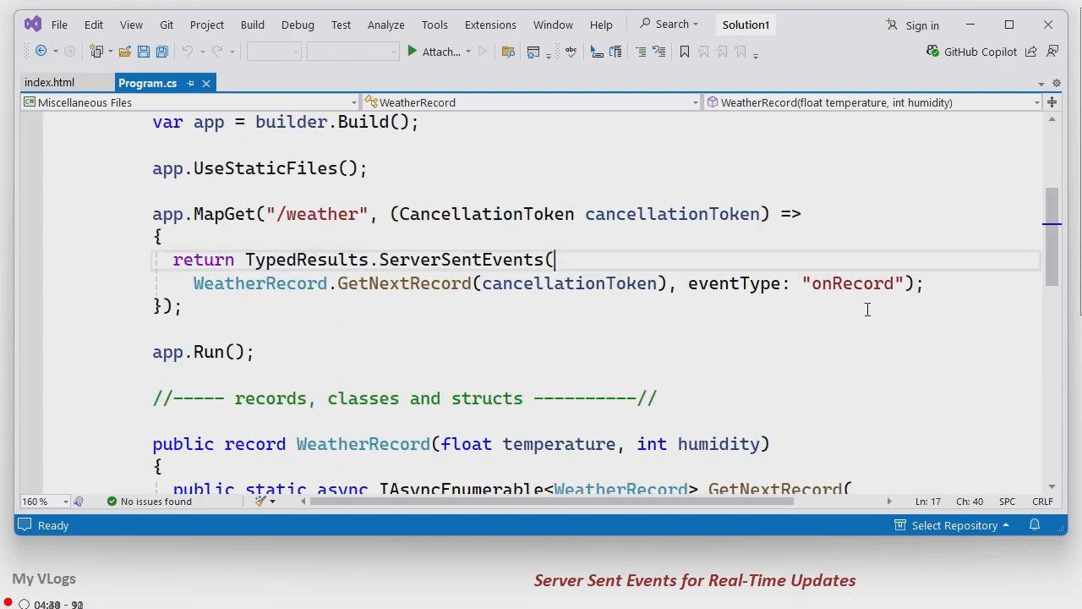
mouse_move(835, 289)
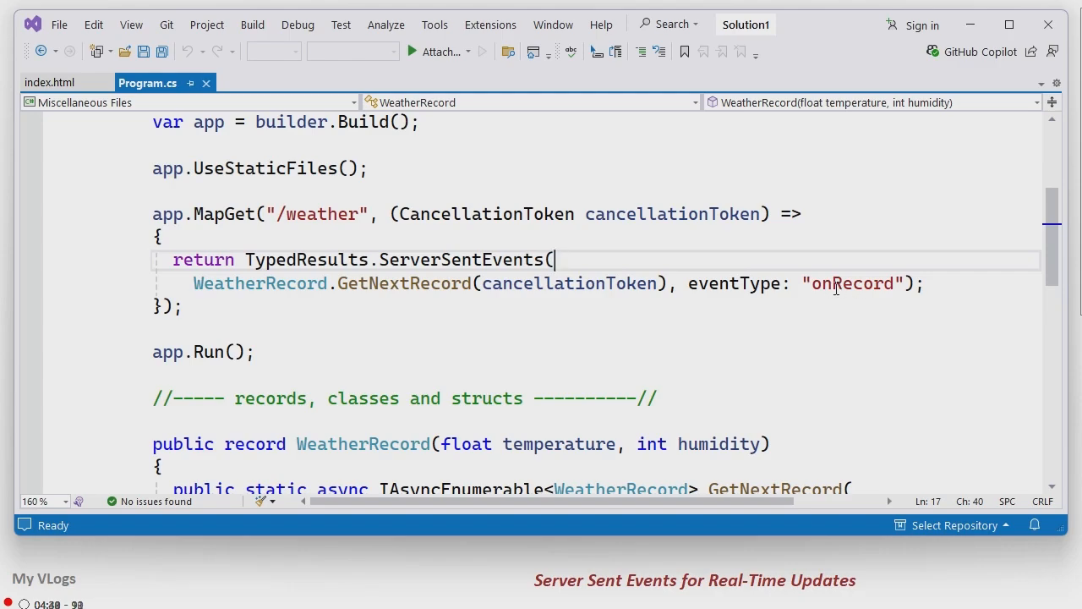
key("alt+tab")
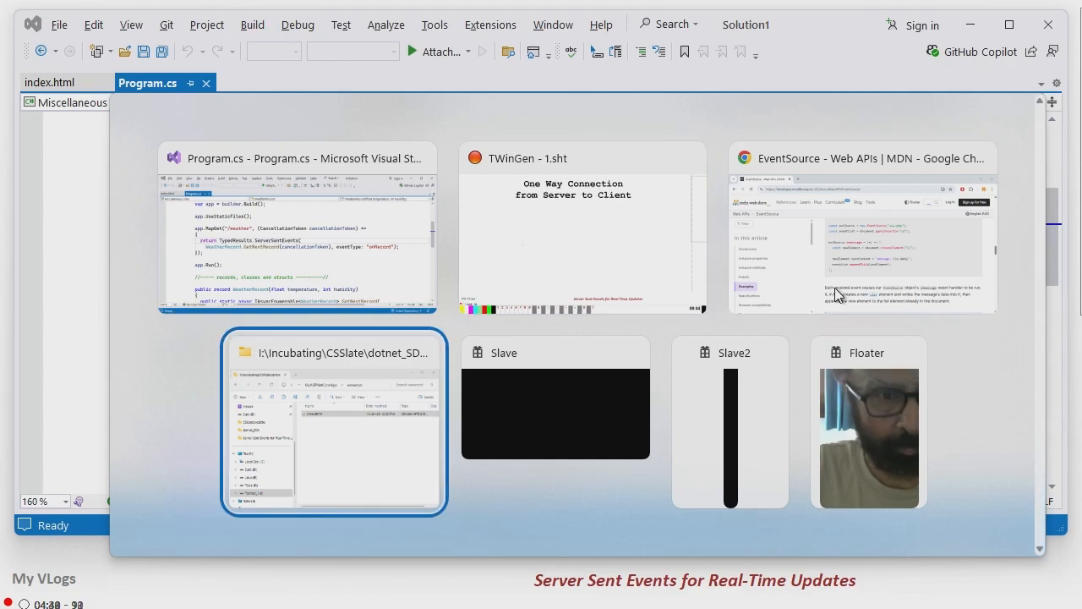
Step: Launch a PowerShell window at the dotnet_SDK folder from the File Explorer context menu
left_click(333, 423)
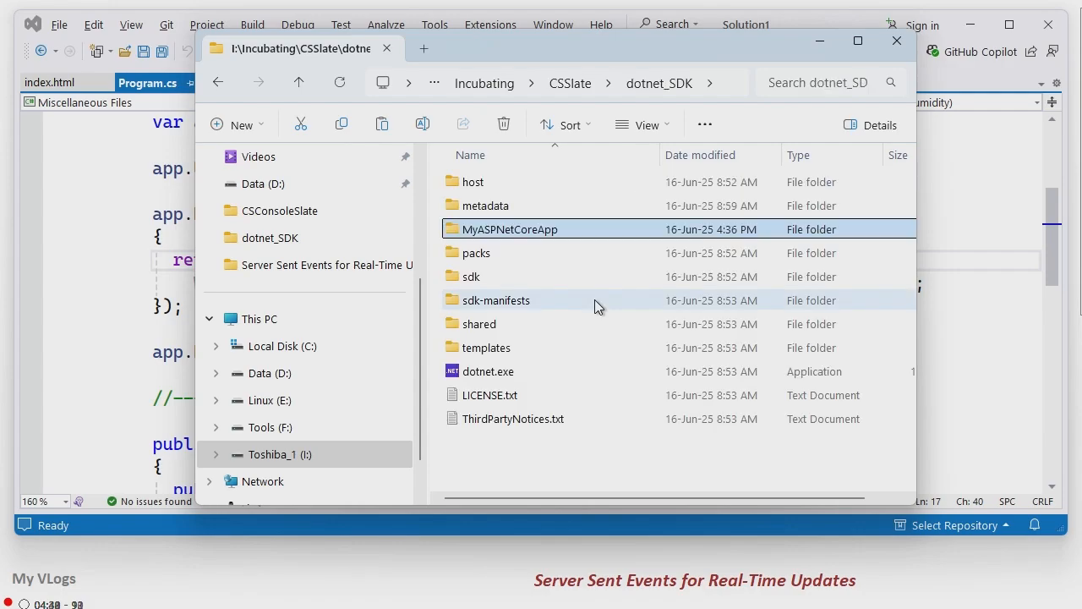
left_click(544, 460)
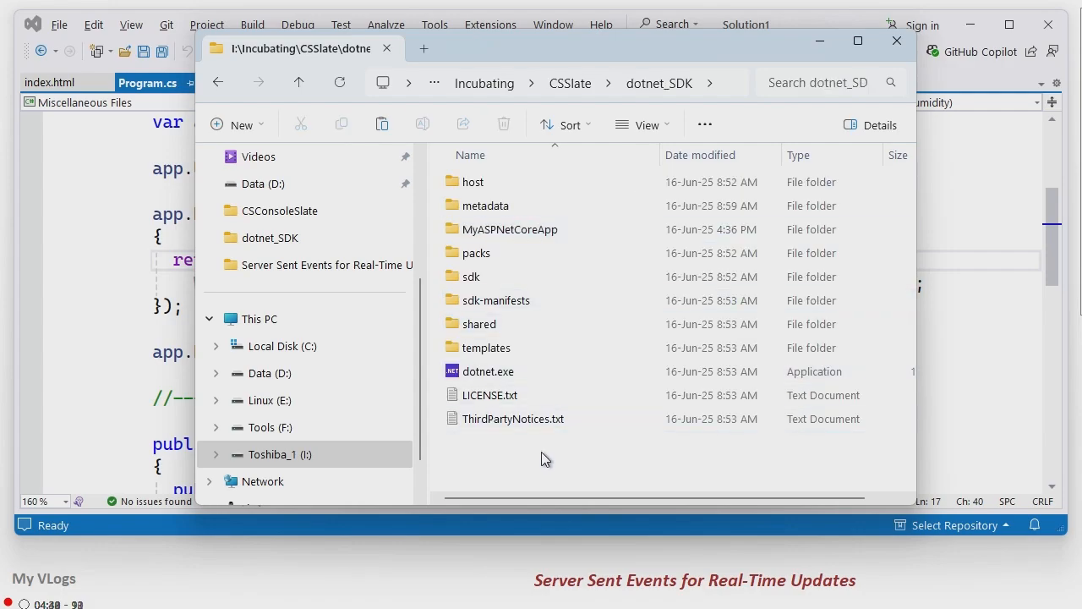
mouse_move(526, 449)
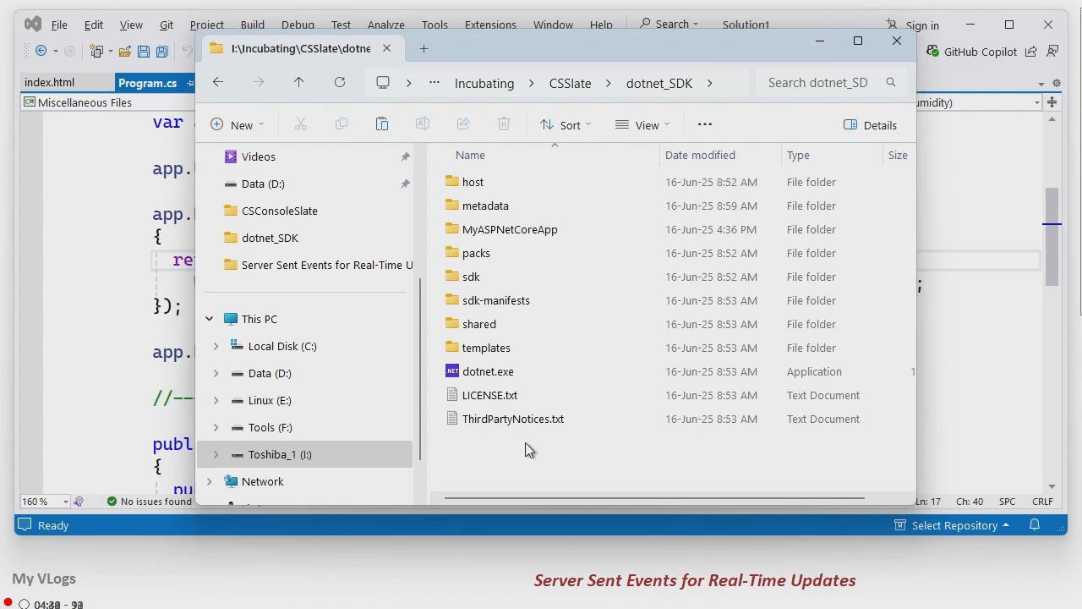
left_click(511, 230)
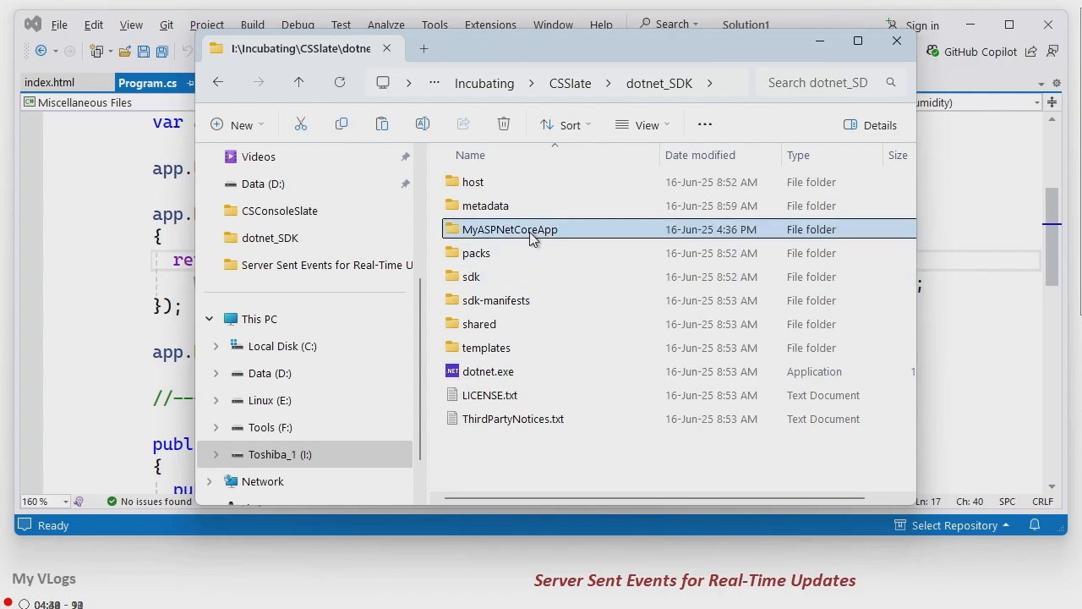
mouse_move(606, 228)
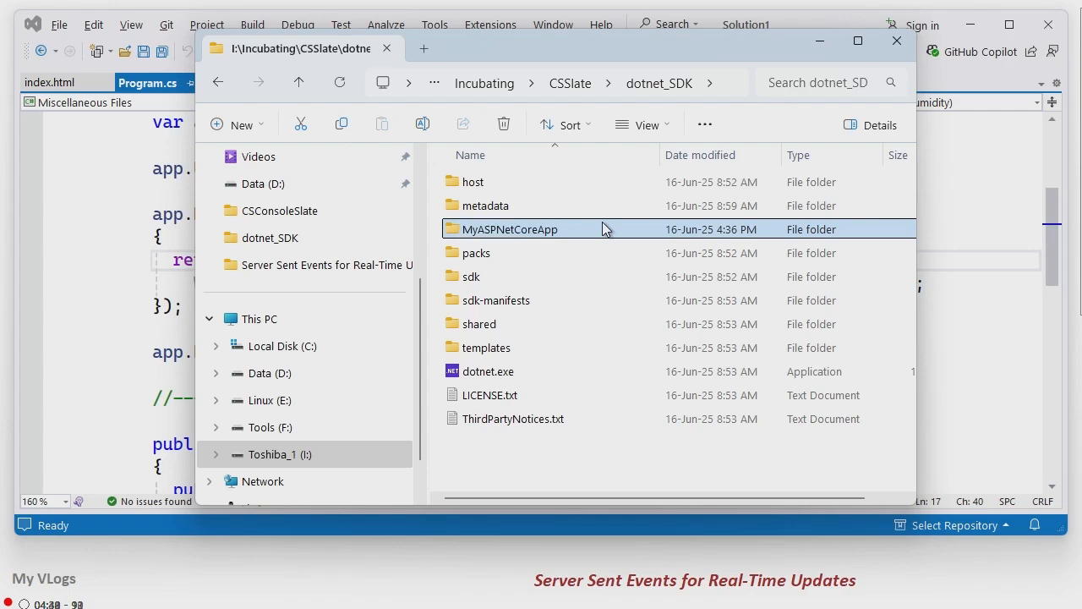
right_click(511, 229)
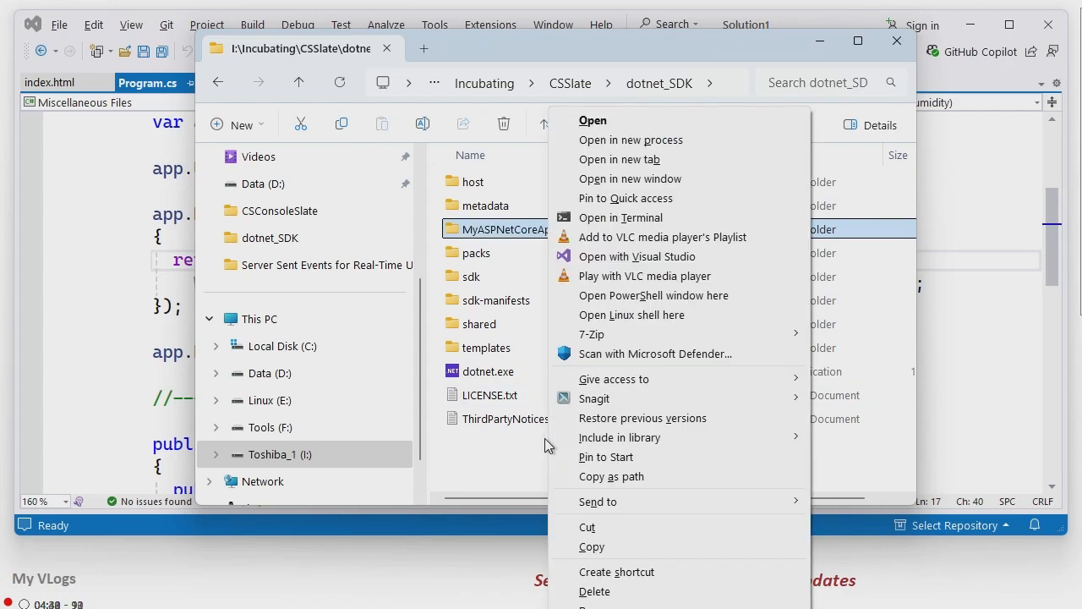
right_click(489, 456)
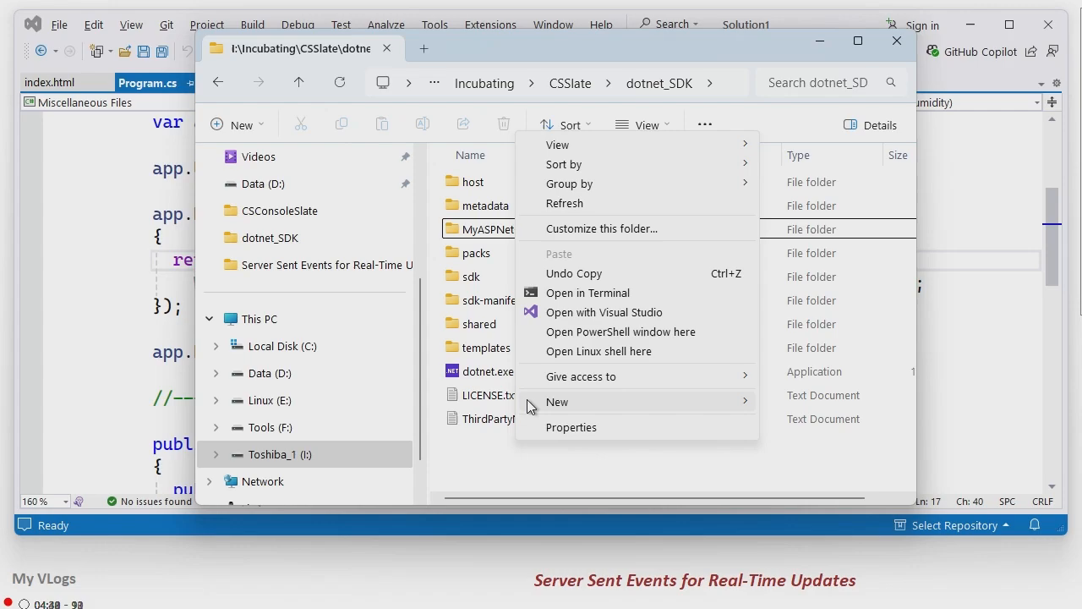
left_click(621, 332)
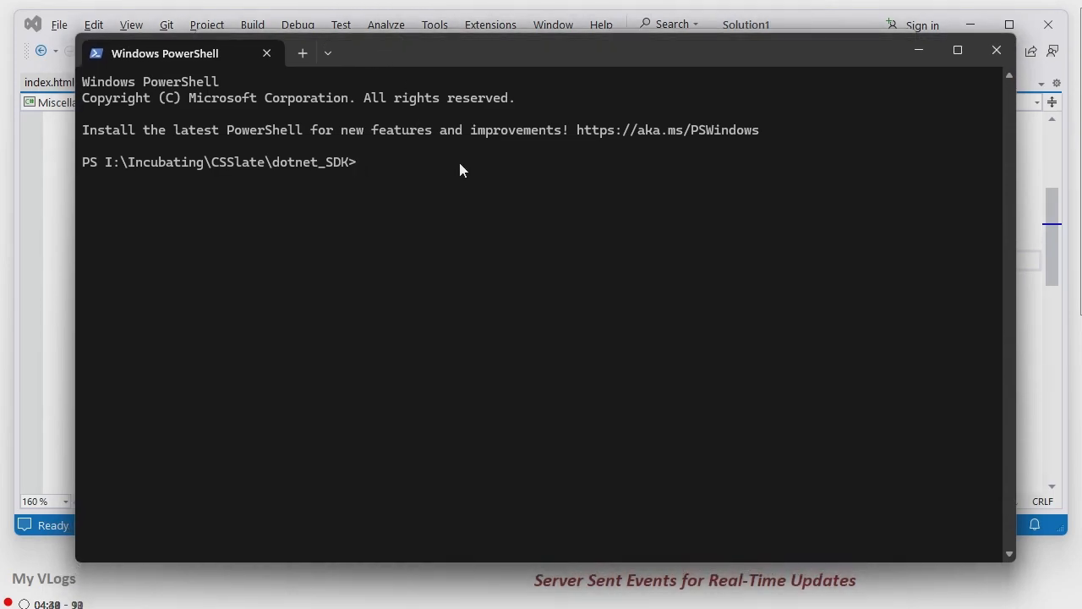
type(".")
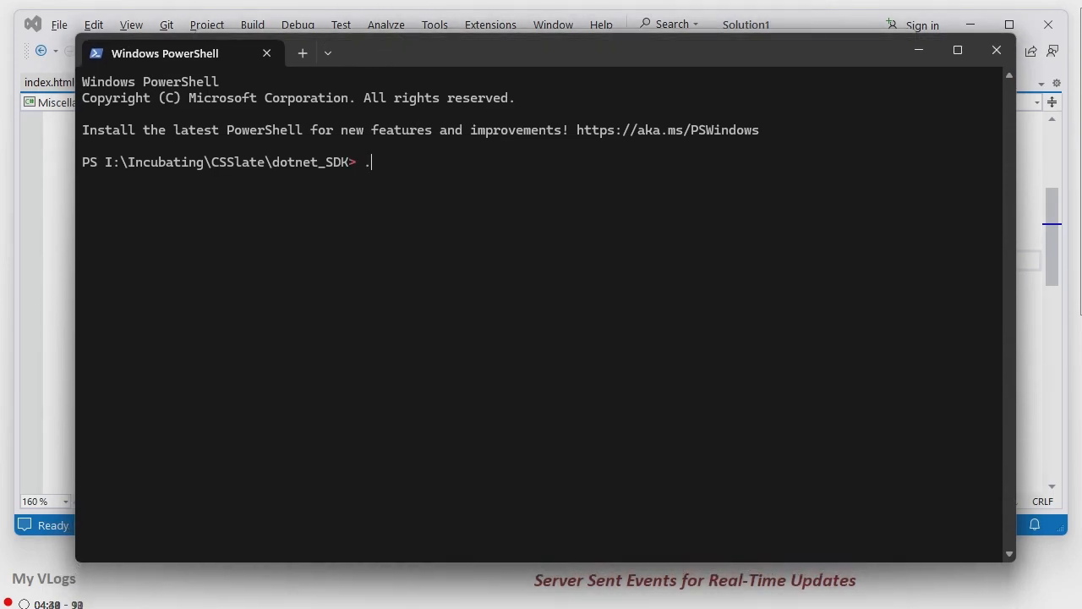
type("/dot")
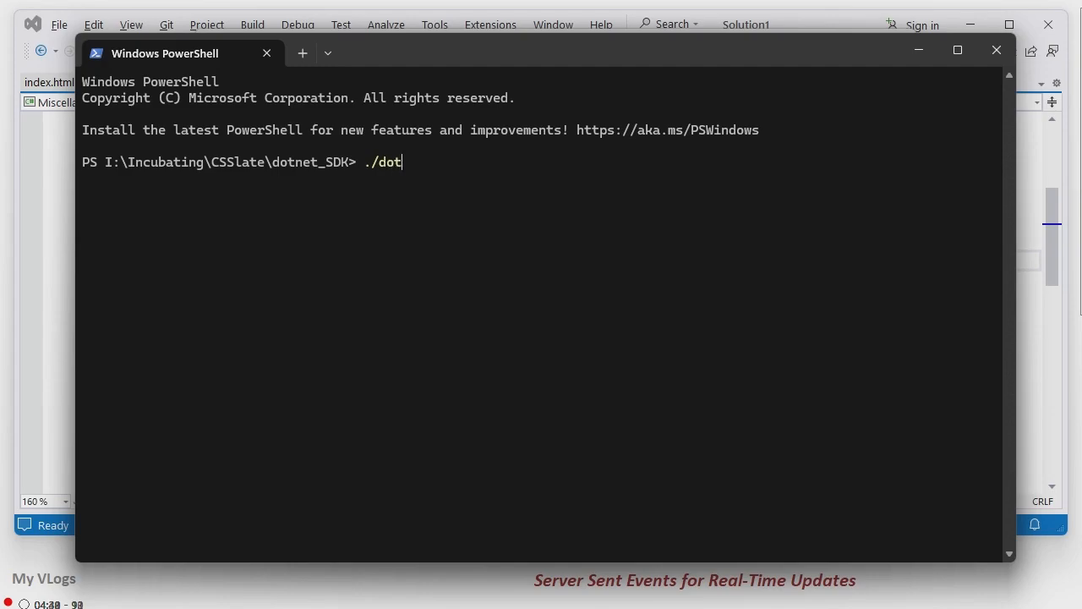
type("net r")
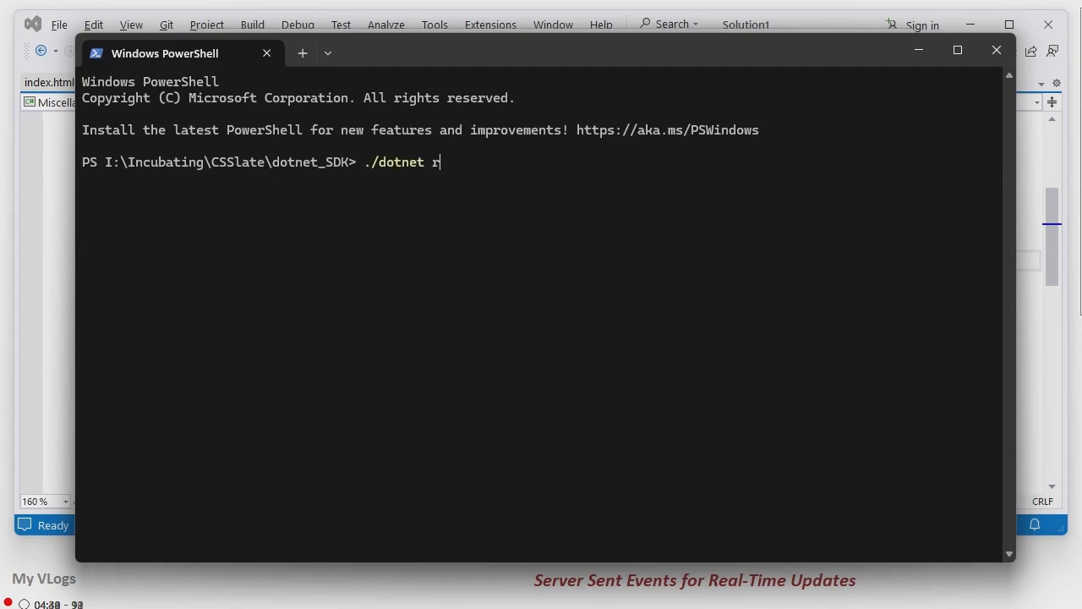
type("un MyASPNetCoreApp")
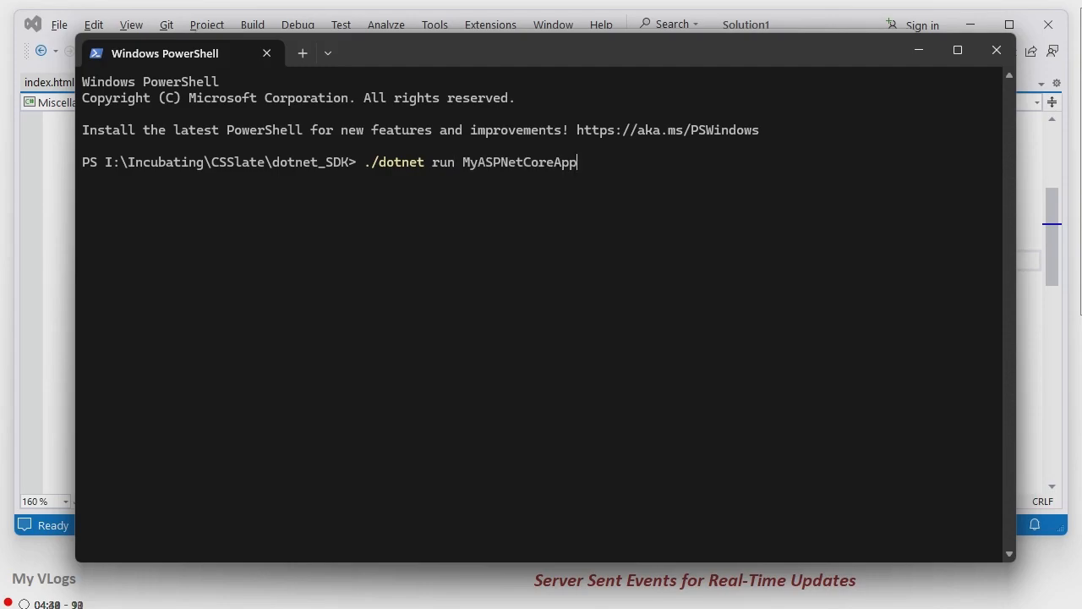
type("/Prog")
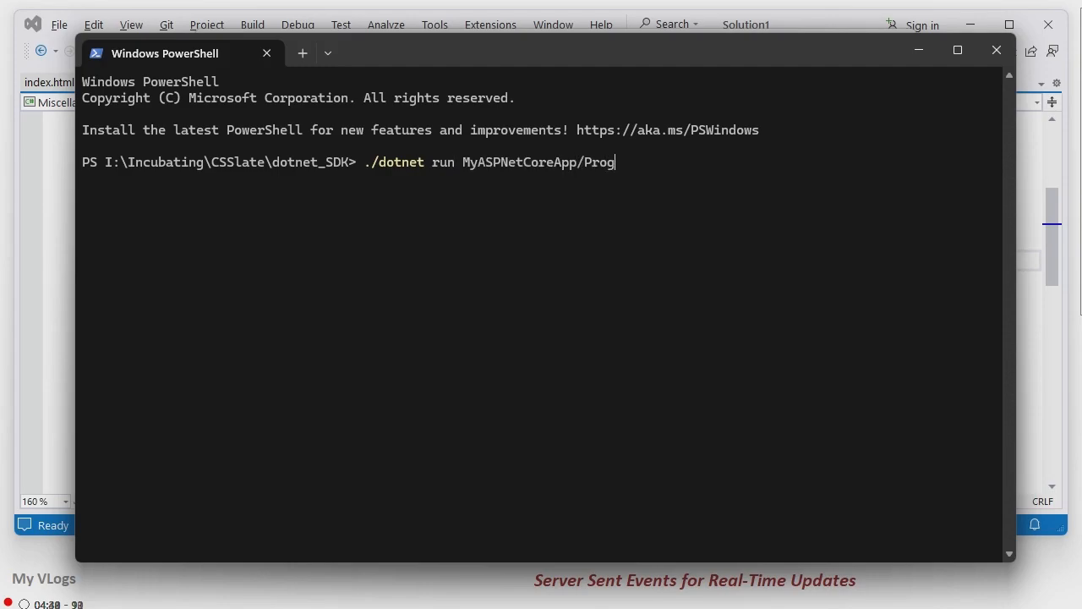
type("ram.c")
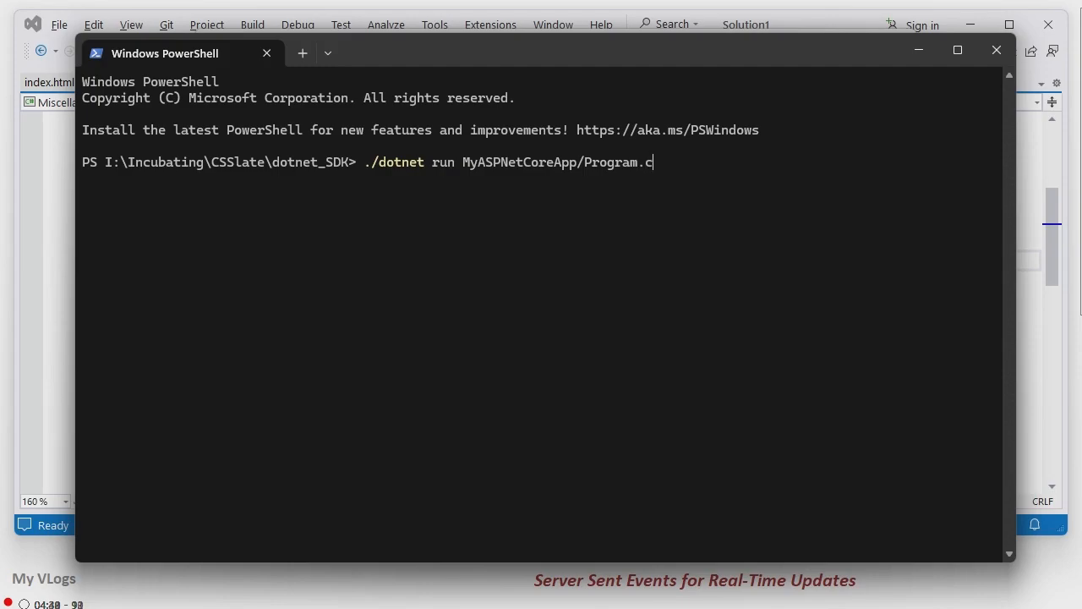
type("s")
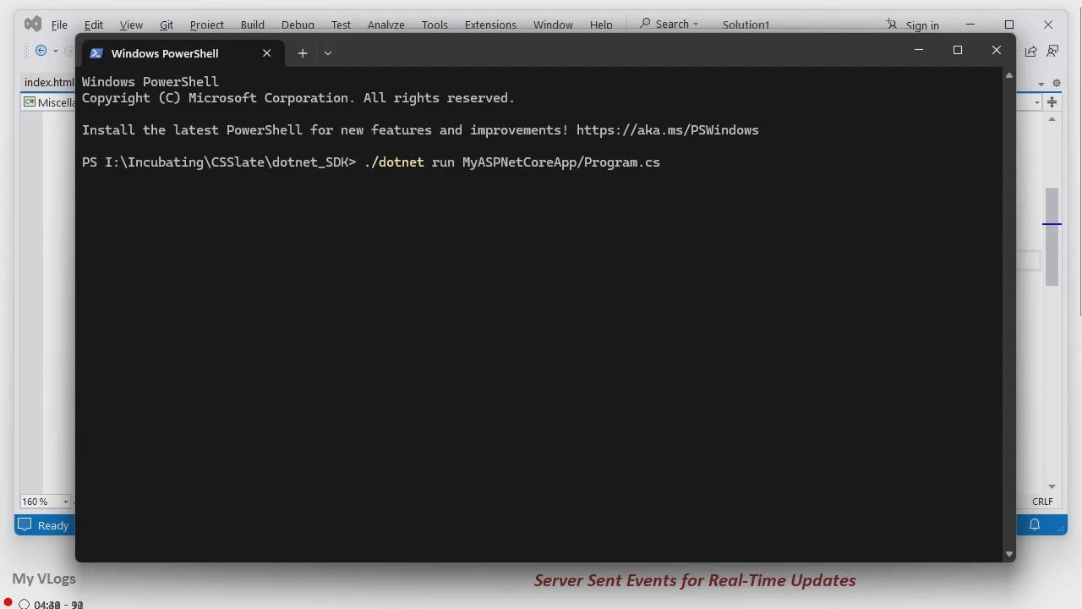
key("Return")
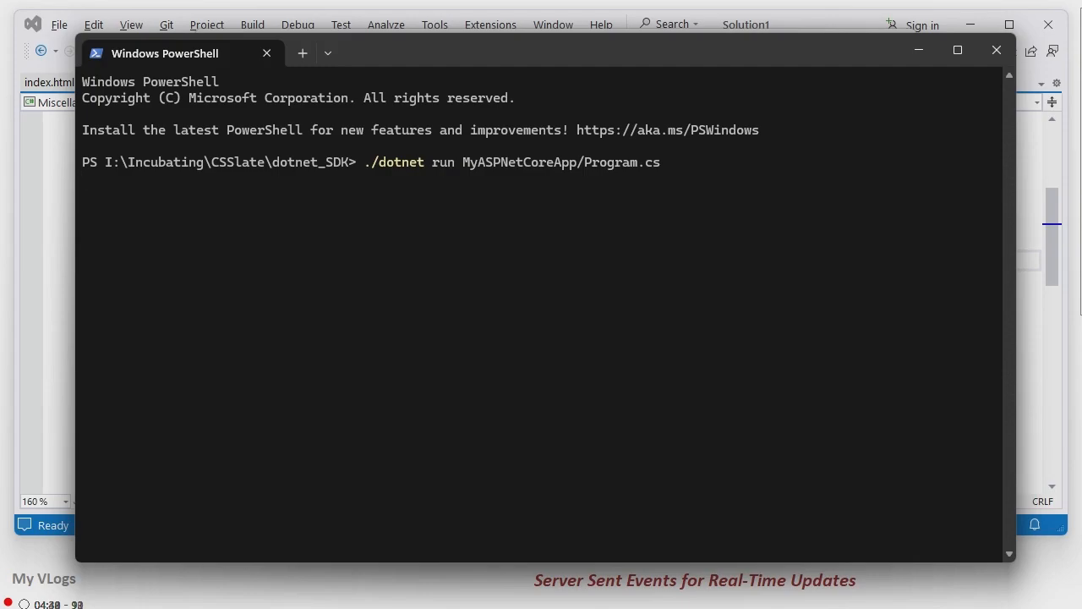
key("Return")
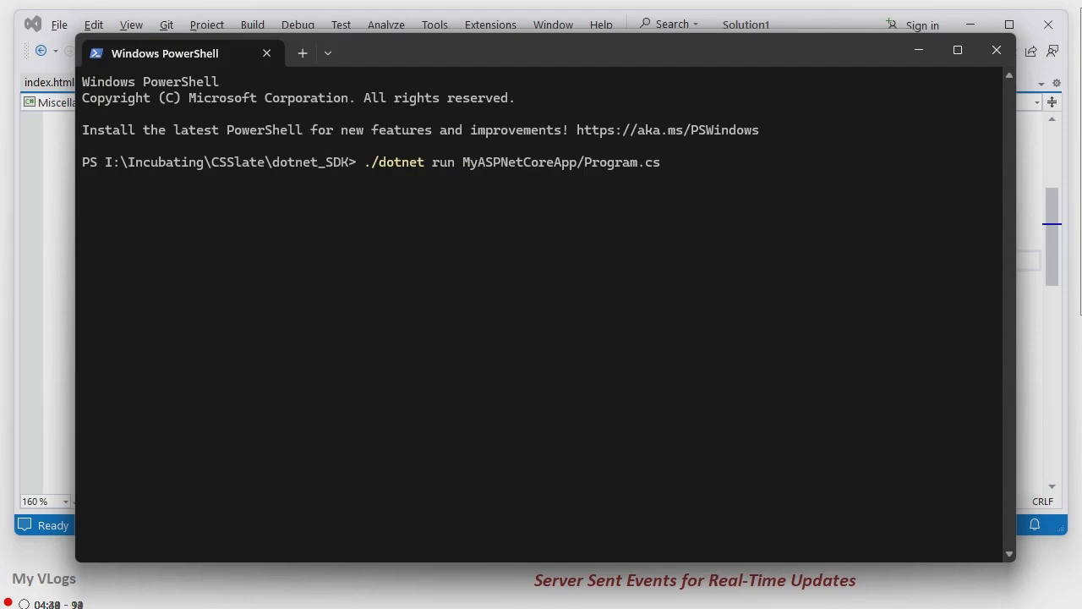
key("Return")
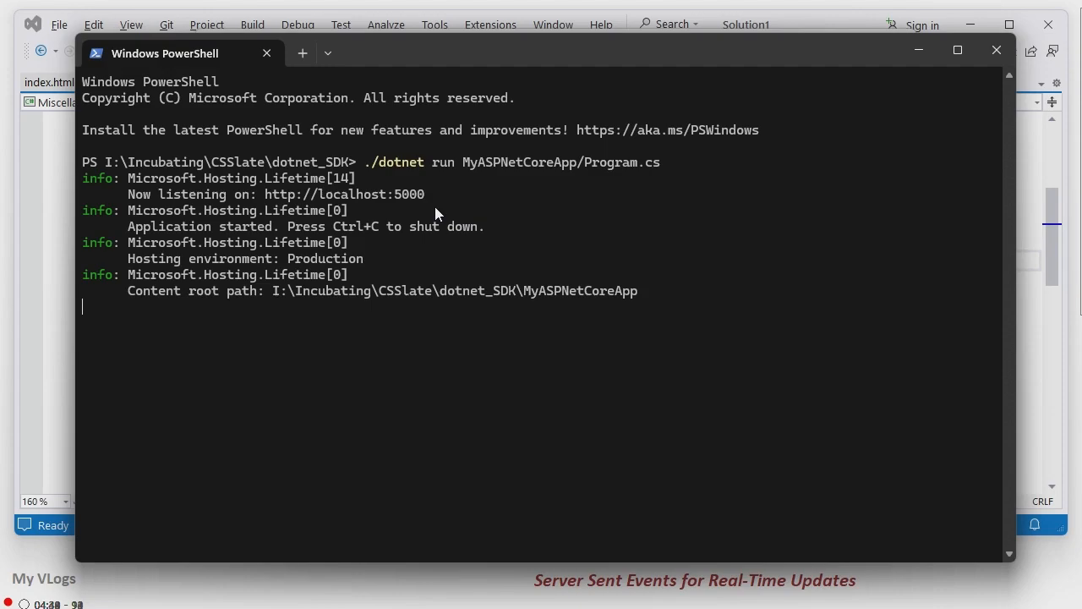
key("alt+tab")
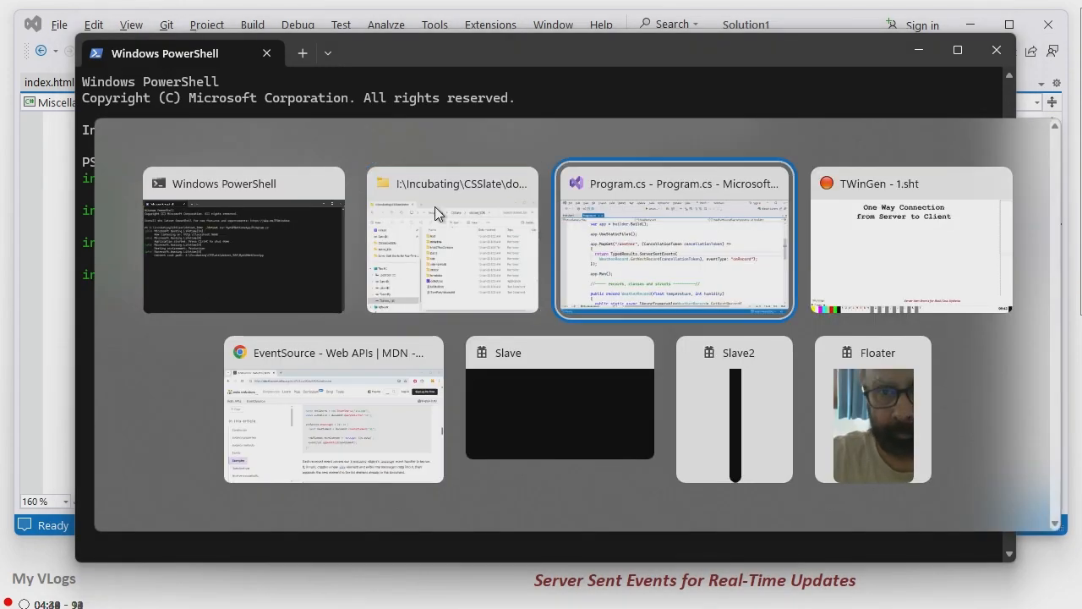
left_click(331, 410)
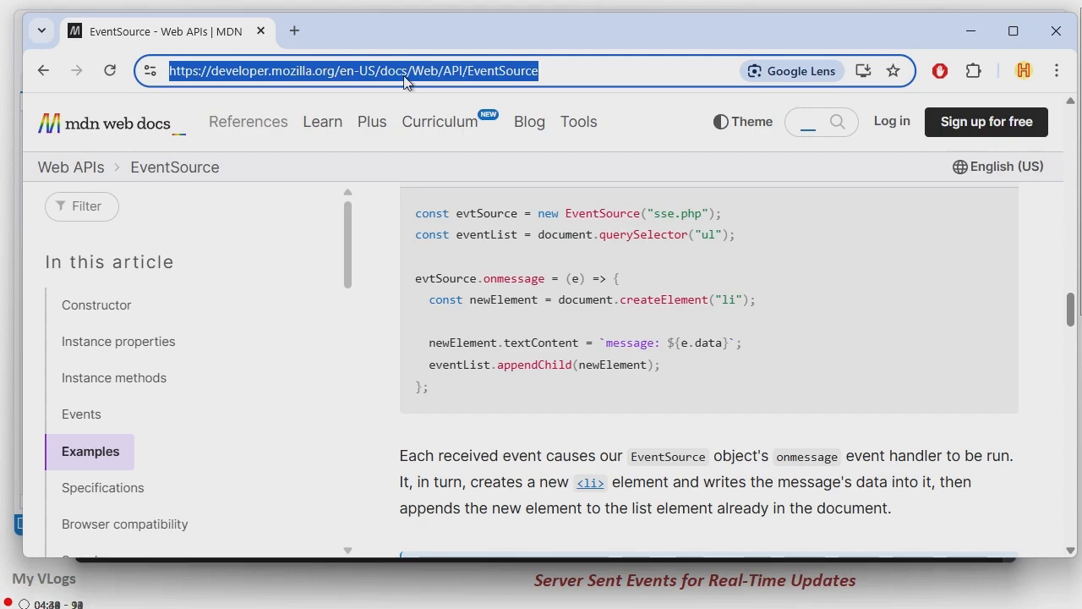
type("http://localhost:5000/index.html")
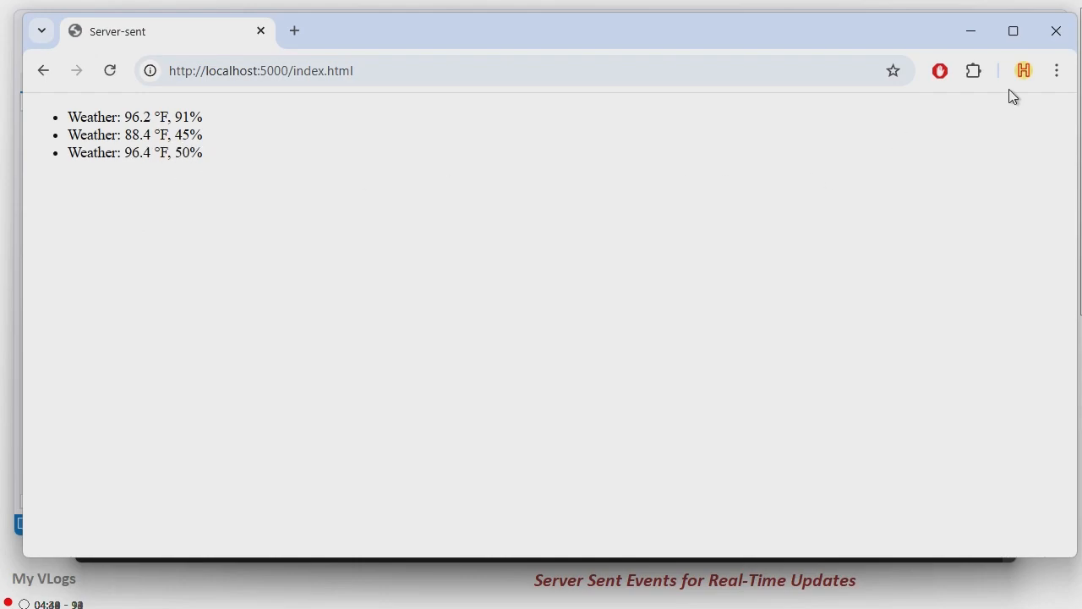
left_click(1055, 71)
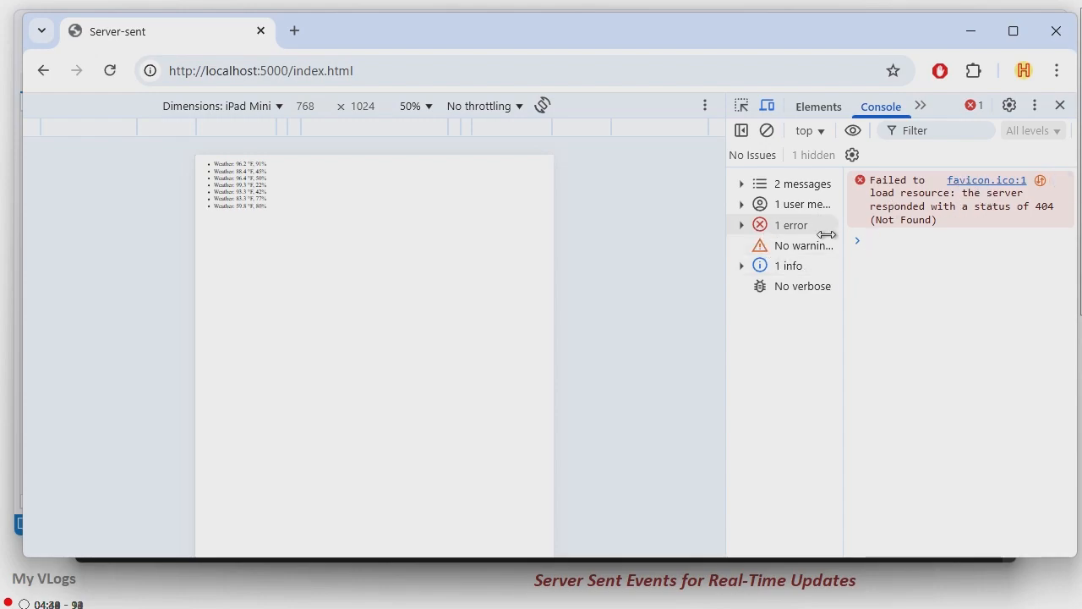
Step: Expand console messages to see 'Connection to server opened', then close DevTools and the Chrome window
left_click(740, 183)
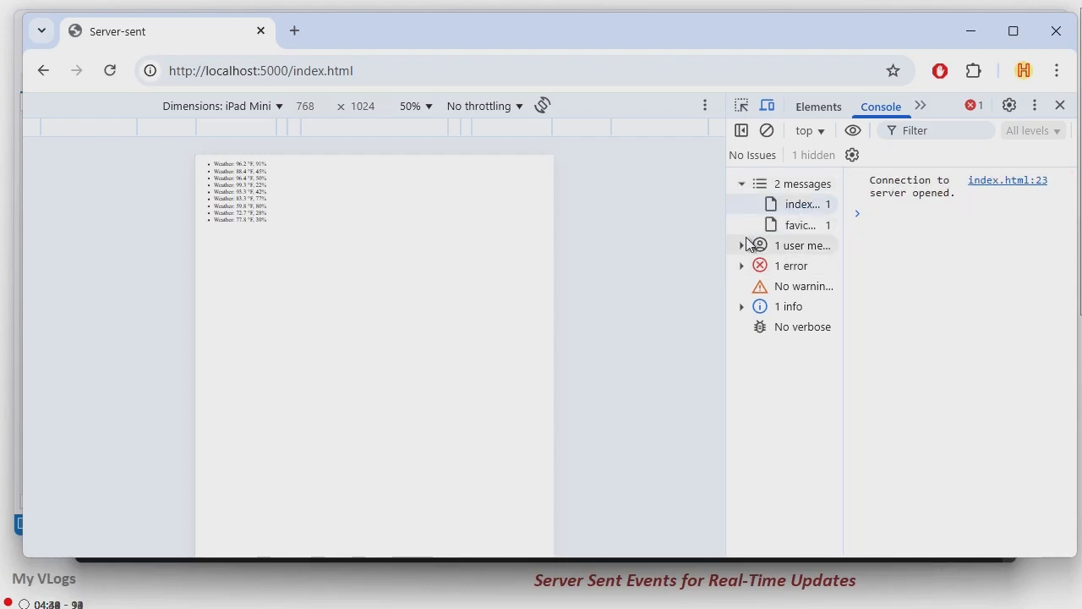
left_click(741, 245)
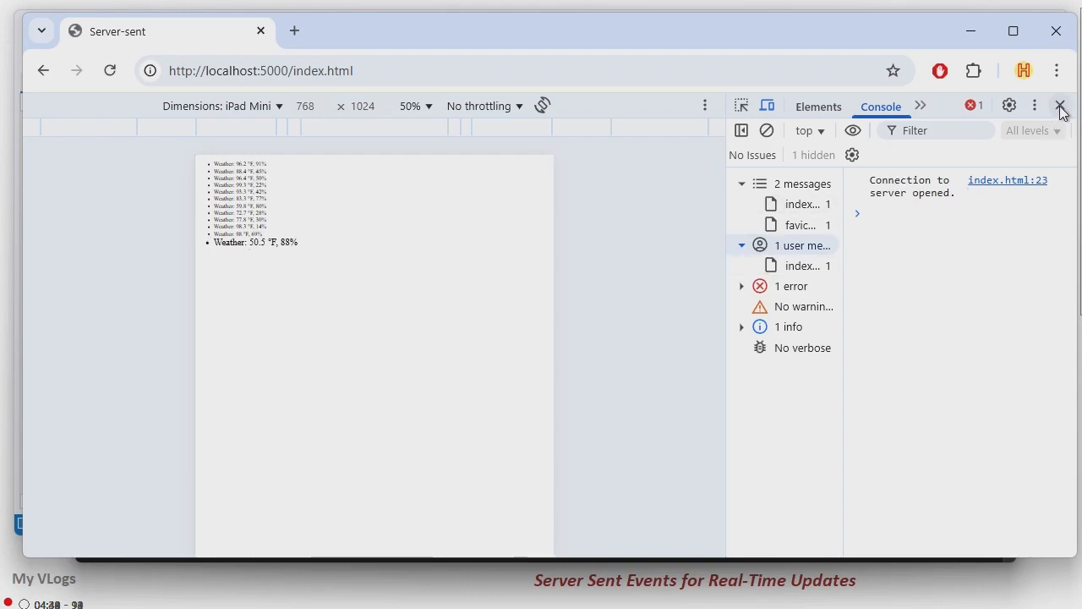
left_click(1061, 105)
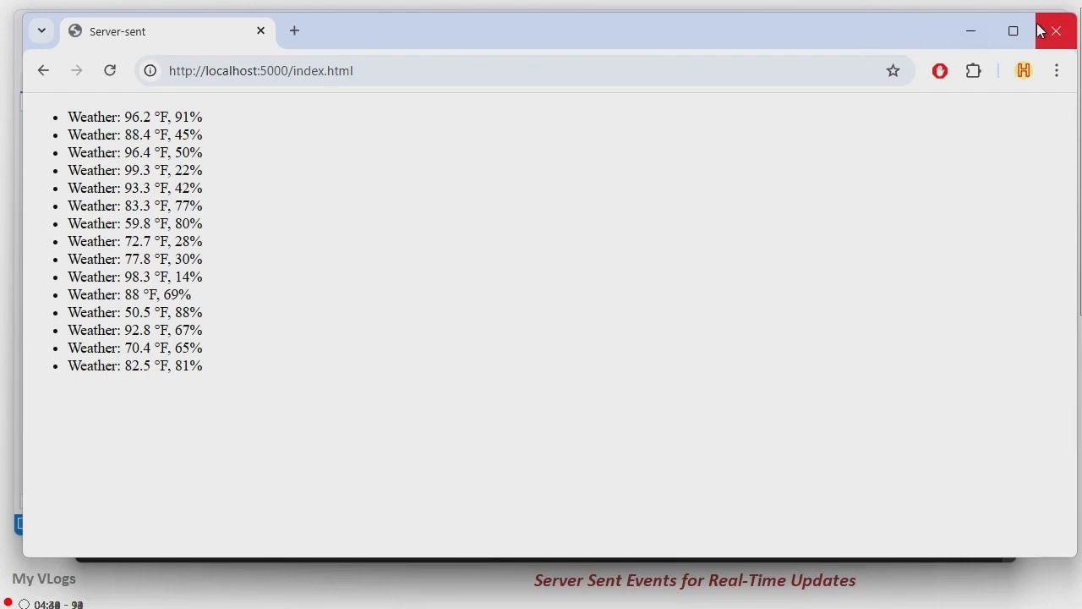
left_click(1055, 31)
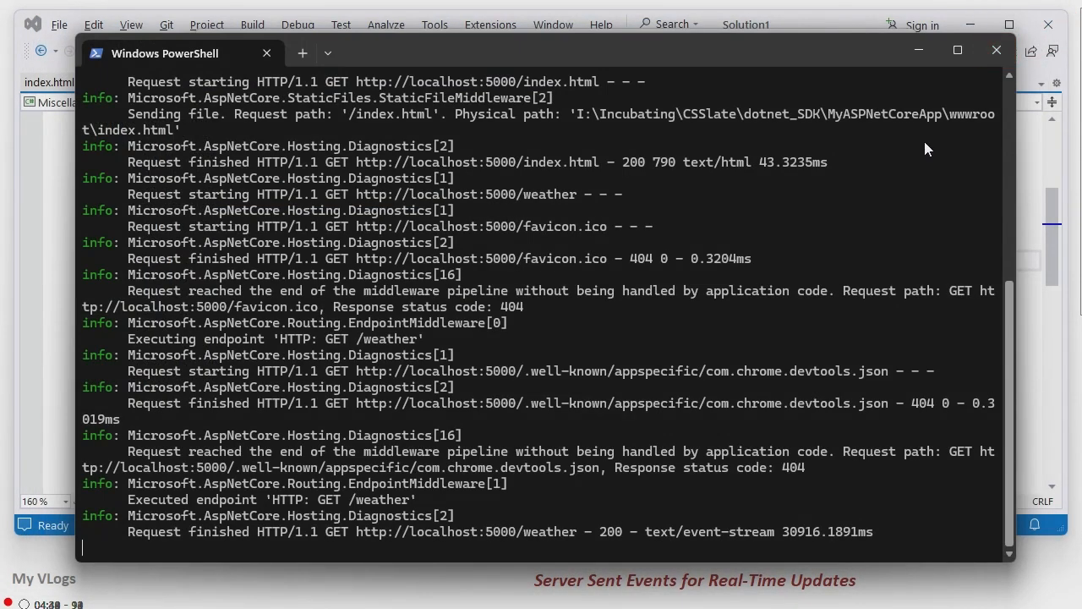